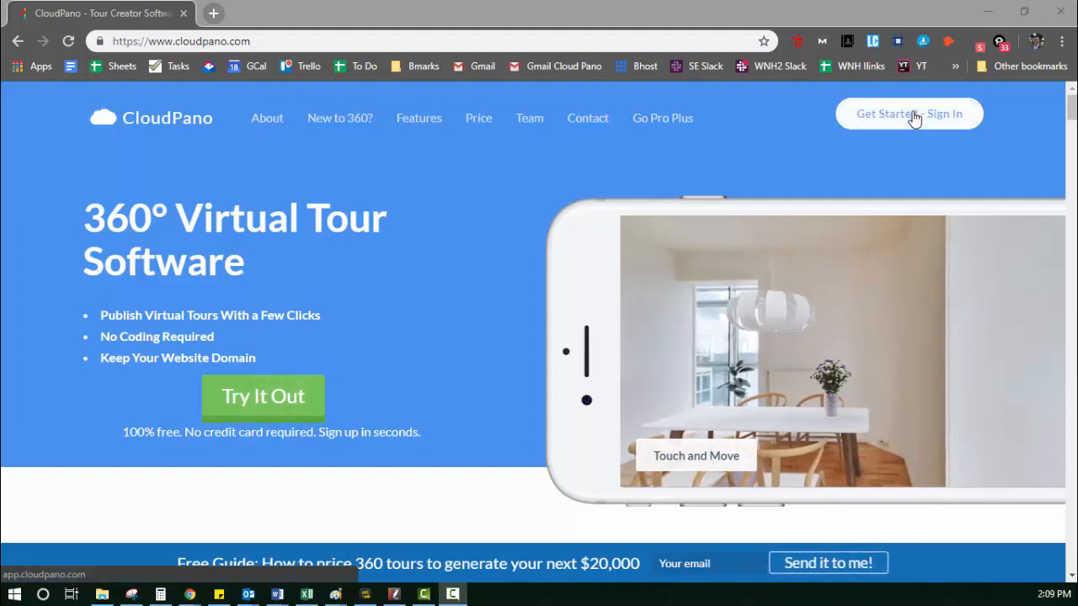
Use Try It Out on cloudpano.com to reach the tour creator's Let's get started dialog
click(262, 401)
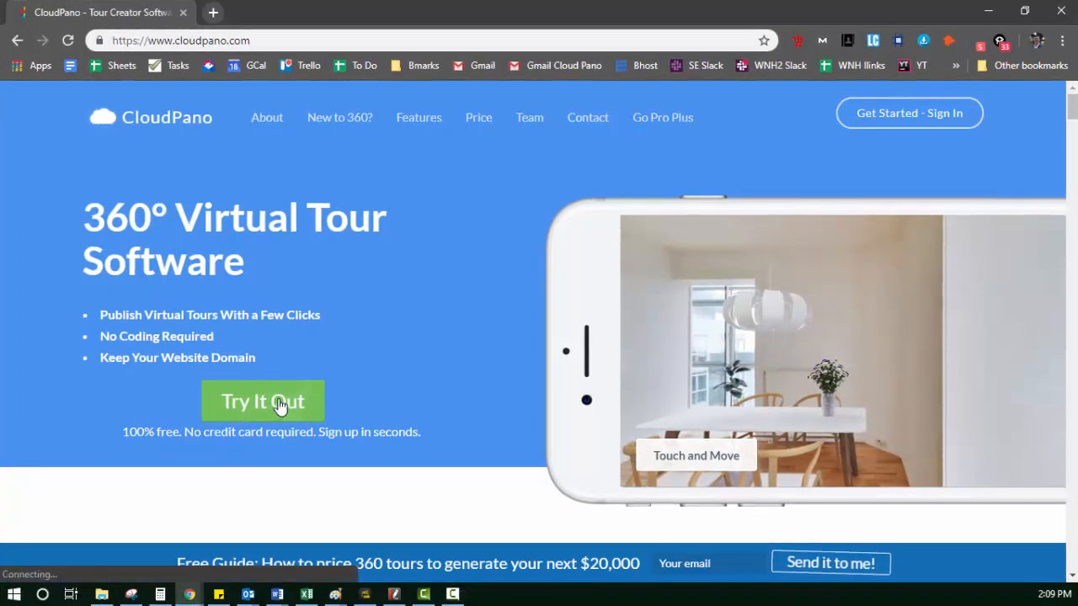
click(263, 401)
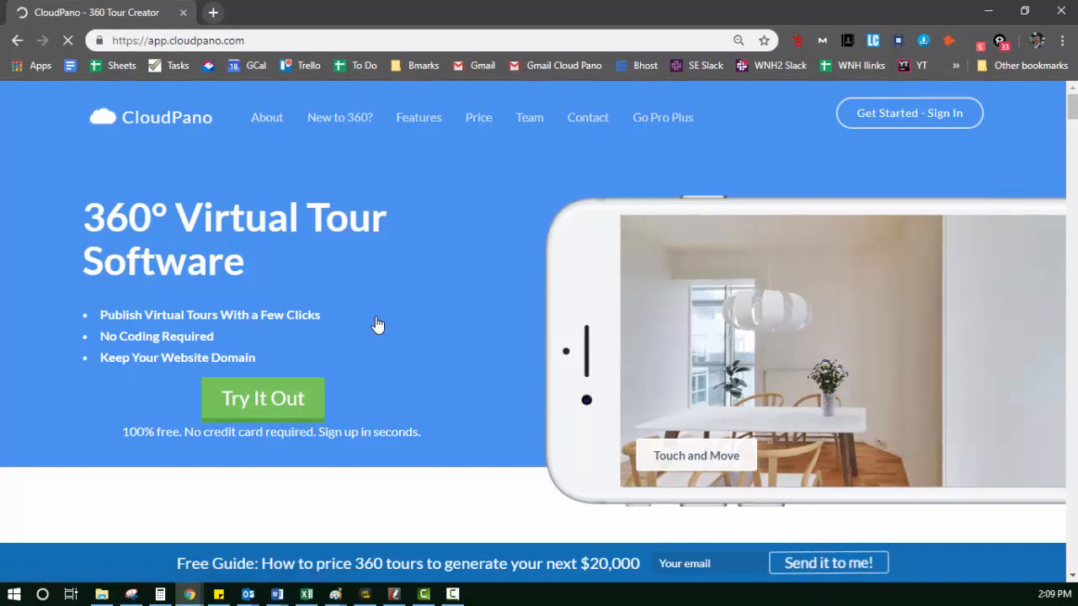
click(262, 397)
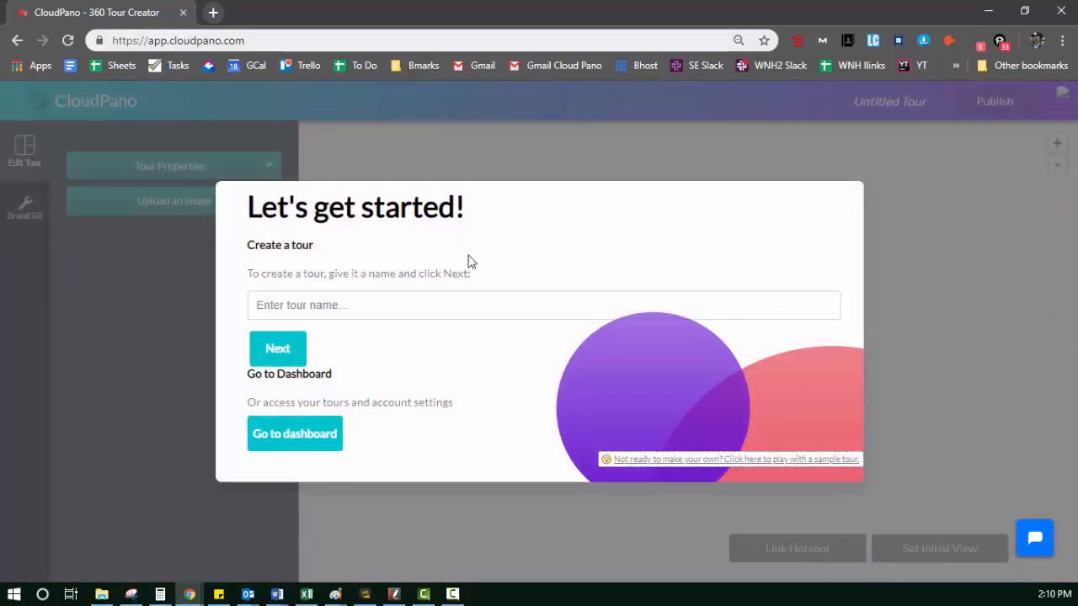
mouse_move(378, 256)
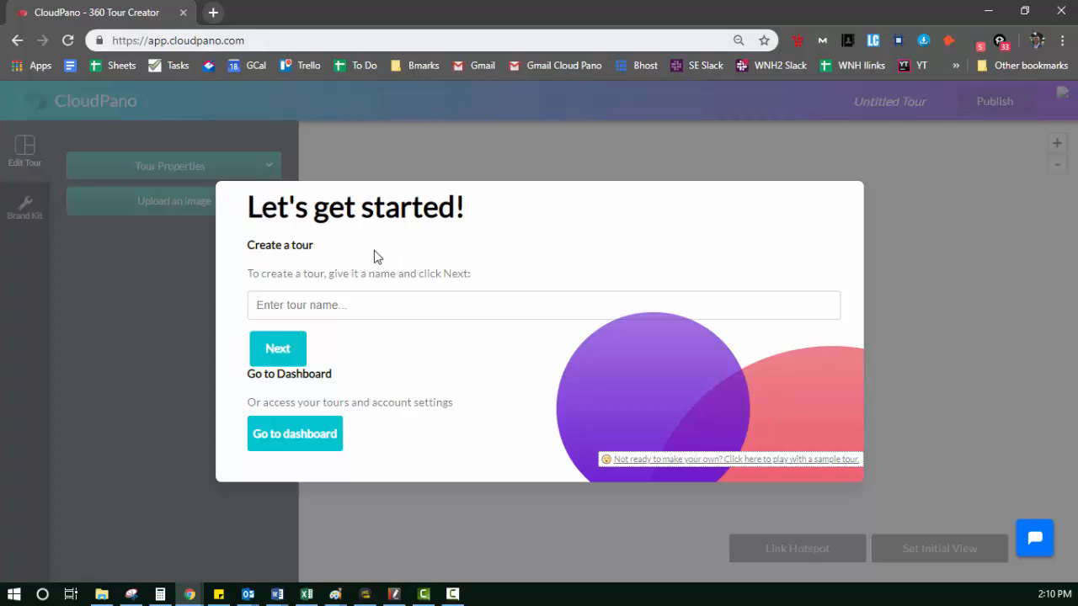
mouse_move(458, 232)
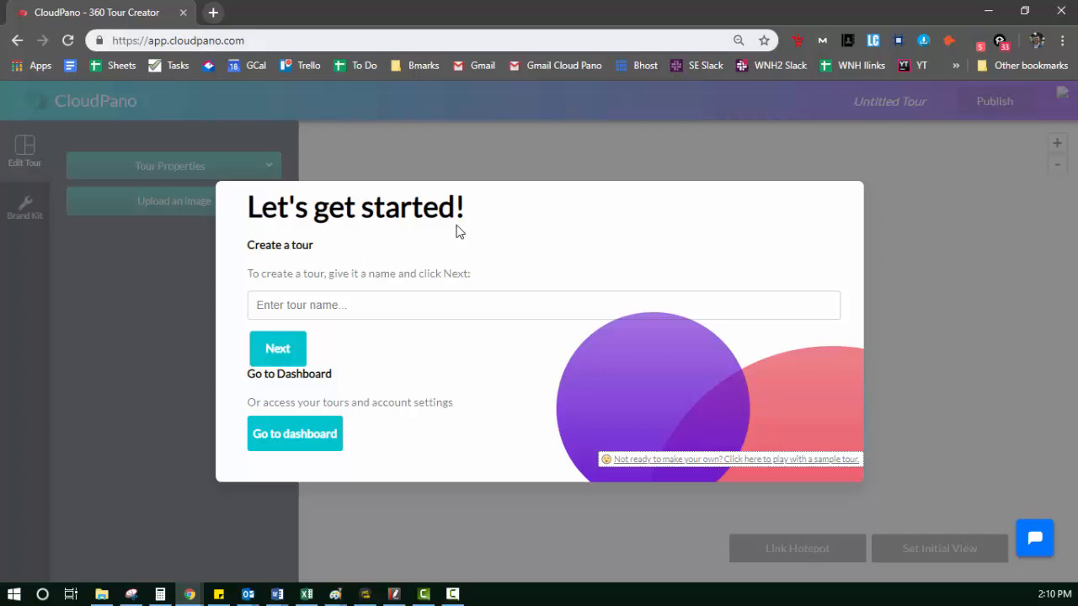
mouse_move(398, 253)
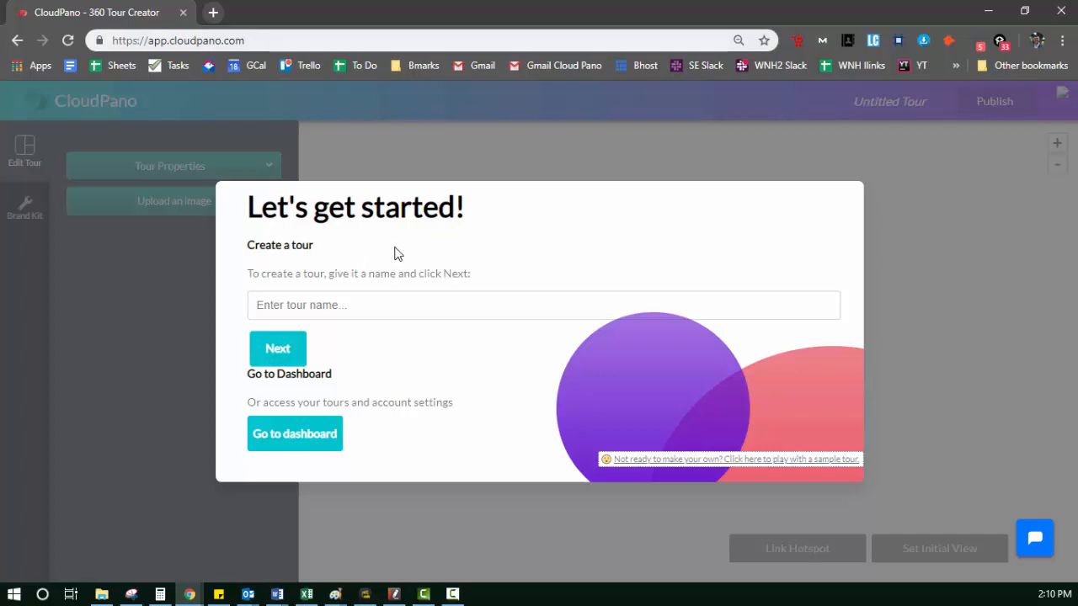
mouse_move(556, 267)
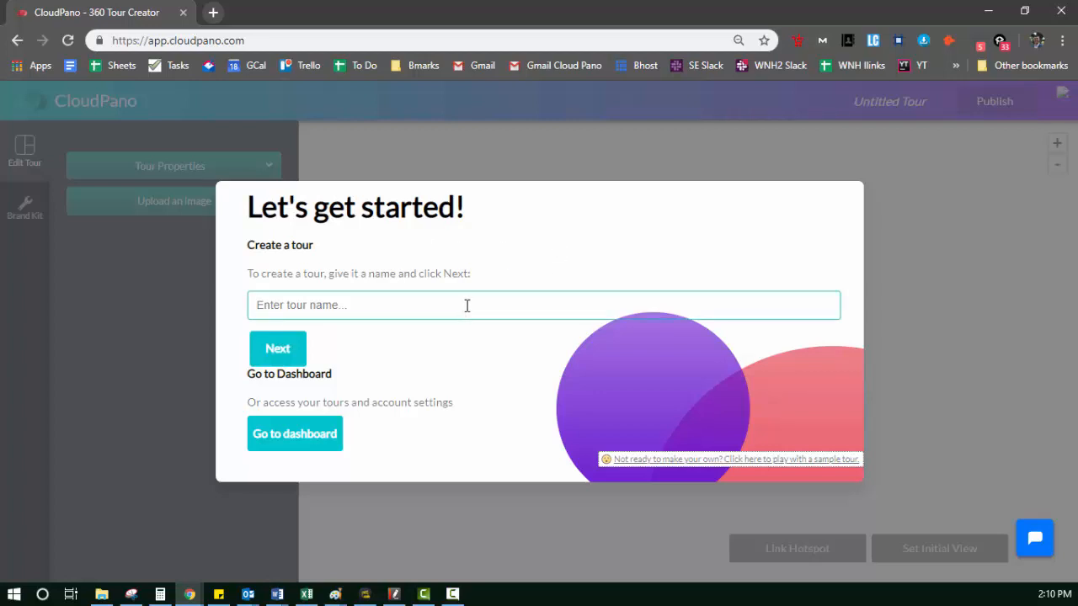
mouse_move(471, 308)
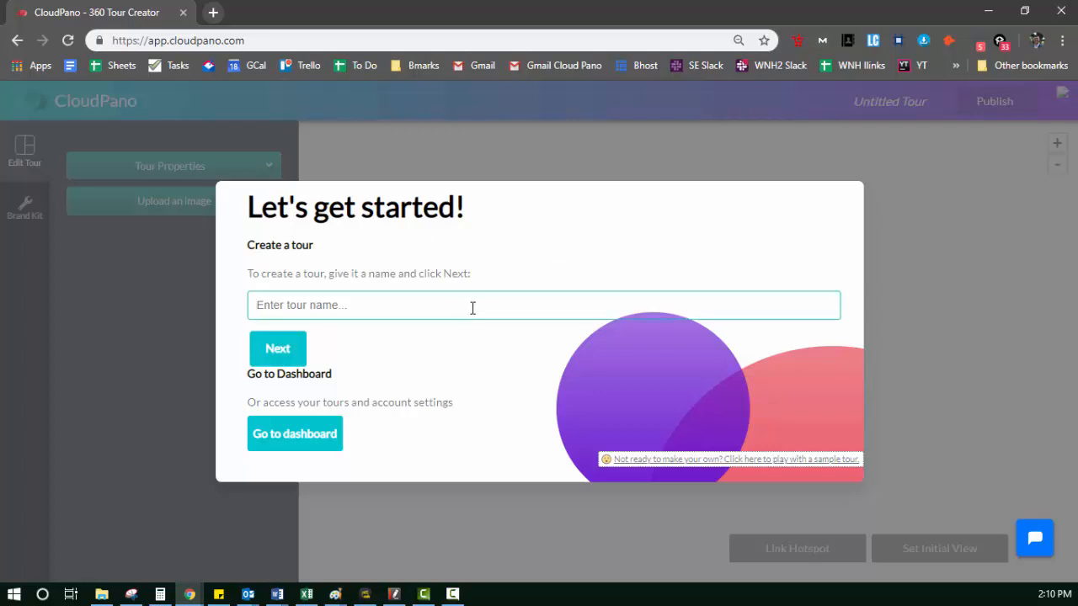
Enter '1234 address' as the new tour's name
text(1234 a)
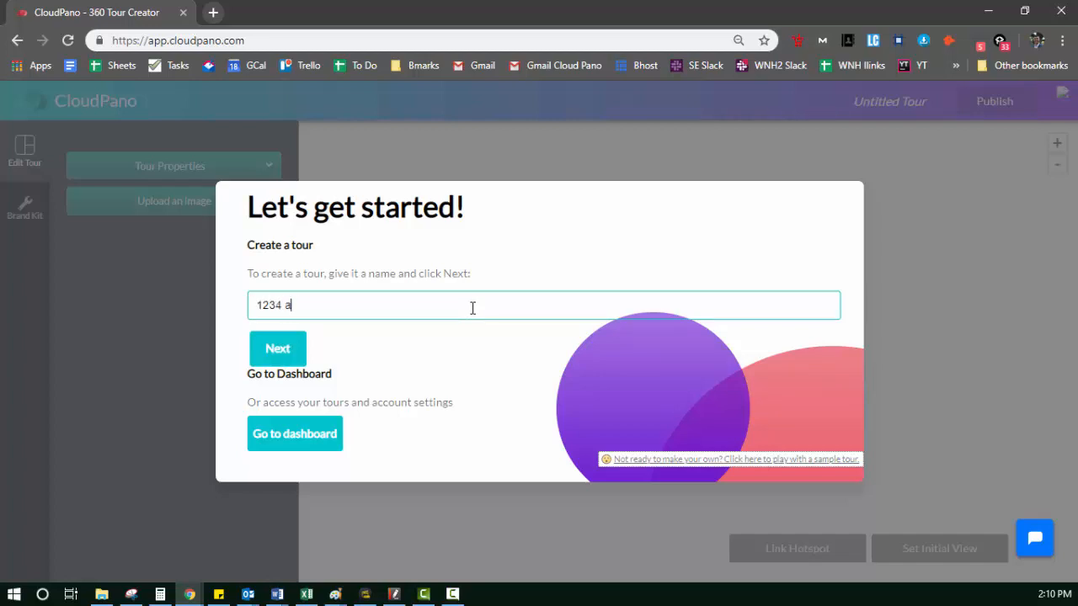
text(ddress)
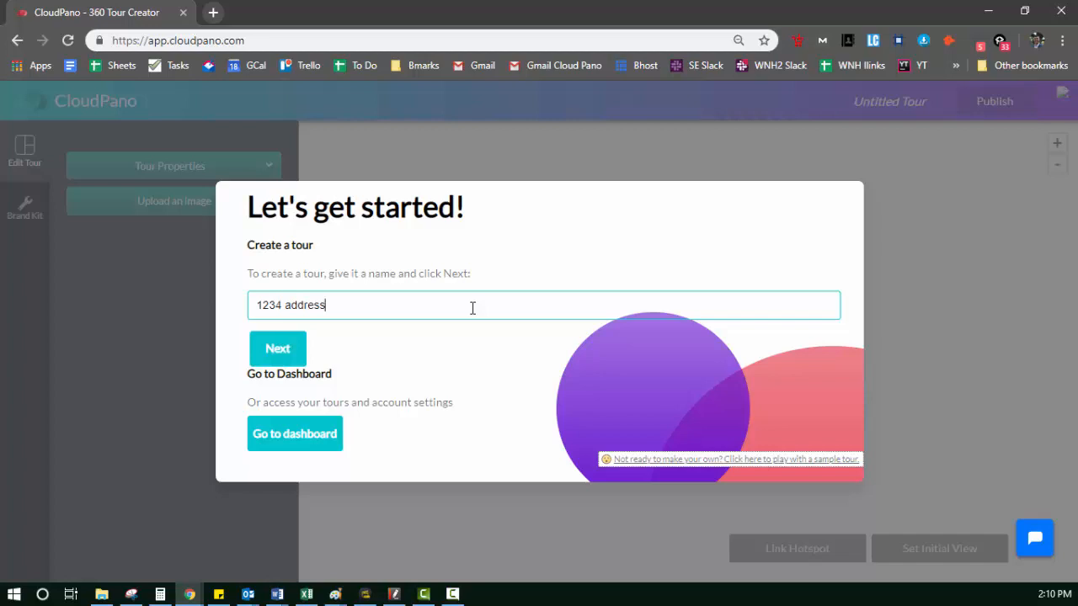
mouse_move(458, 312)
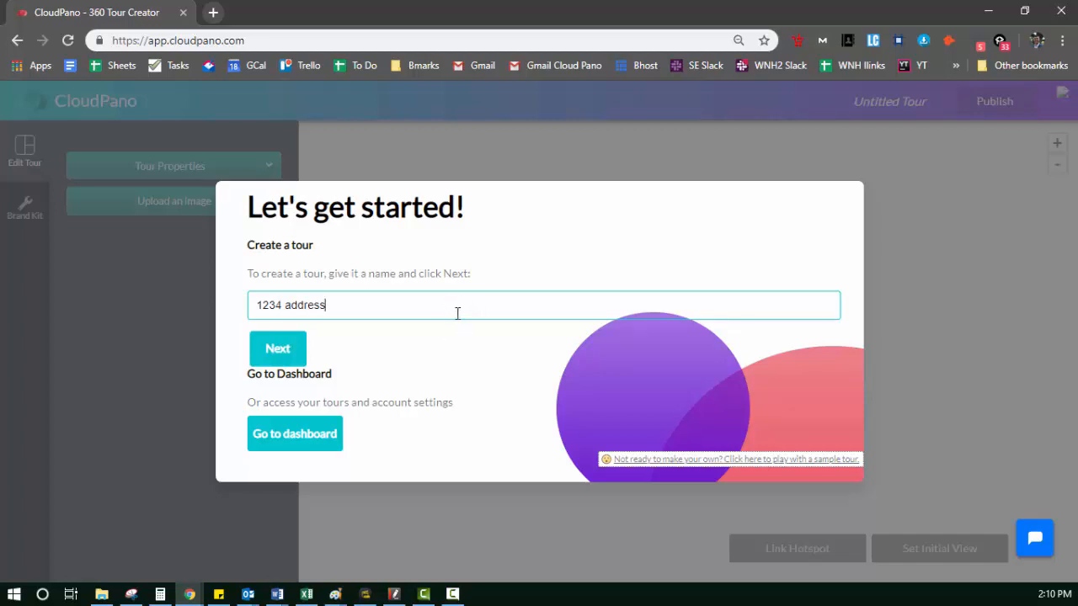
mouse_move(345, 360)
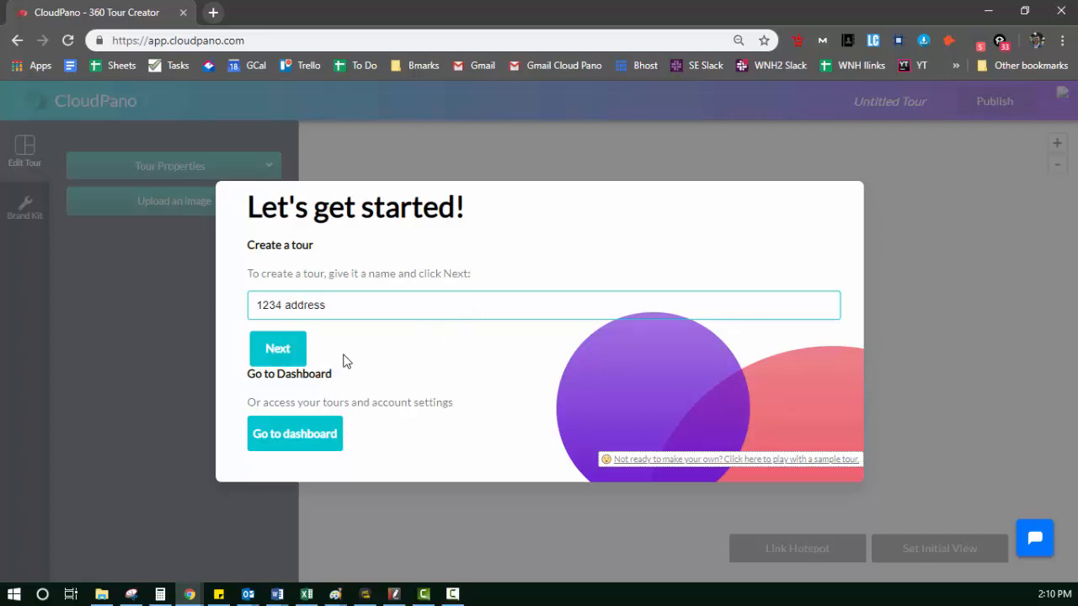
mouse_move(352, 362)
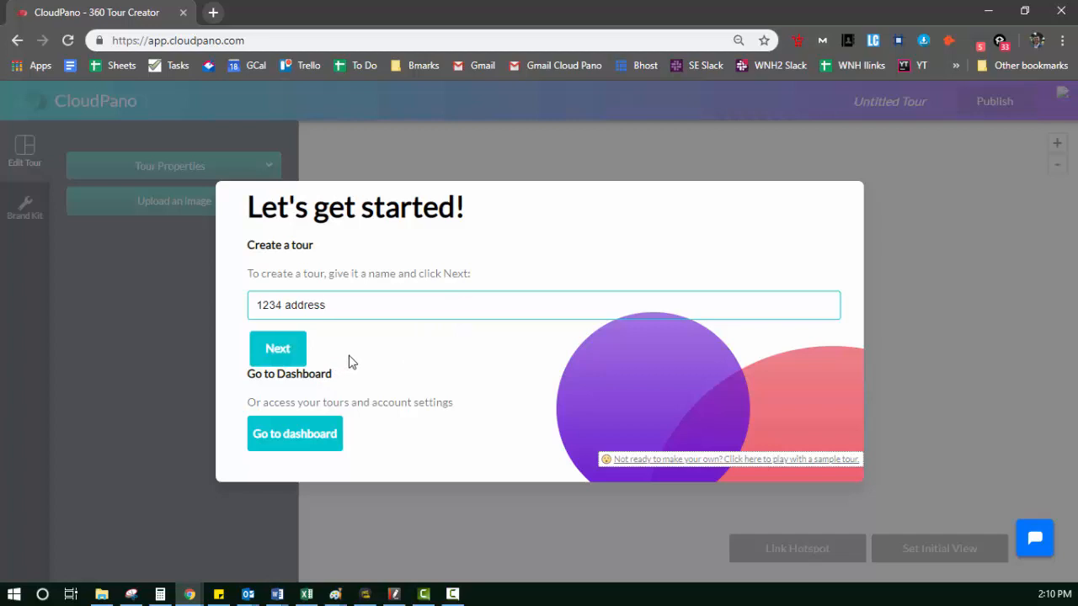
mouse_move(388, 371)
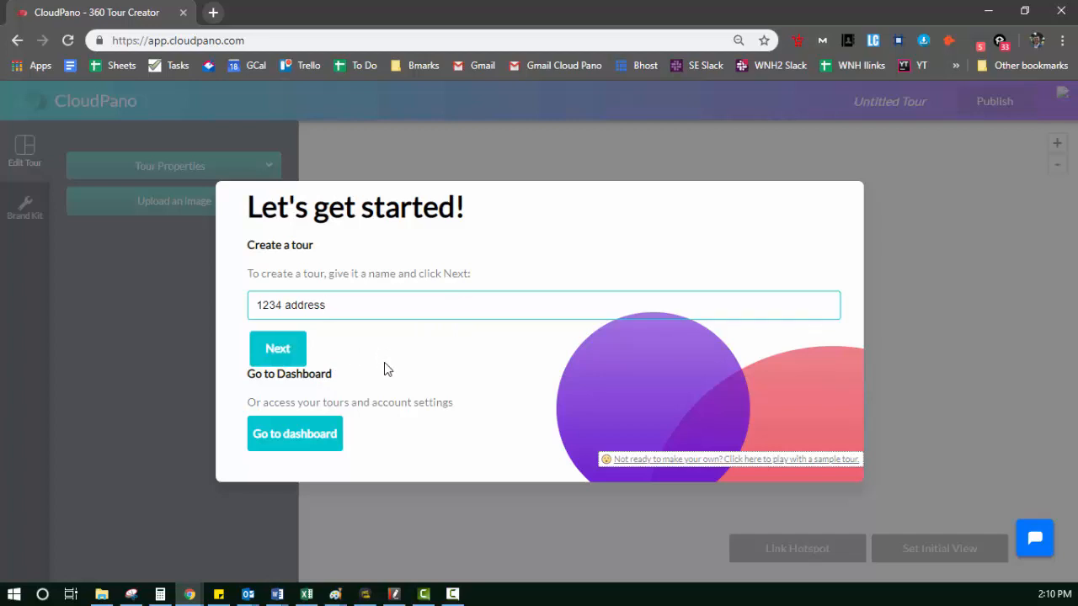
mouse_move(326, 463)
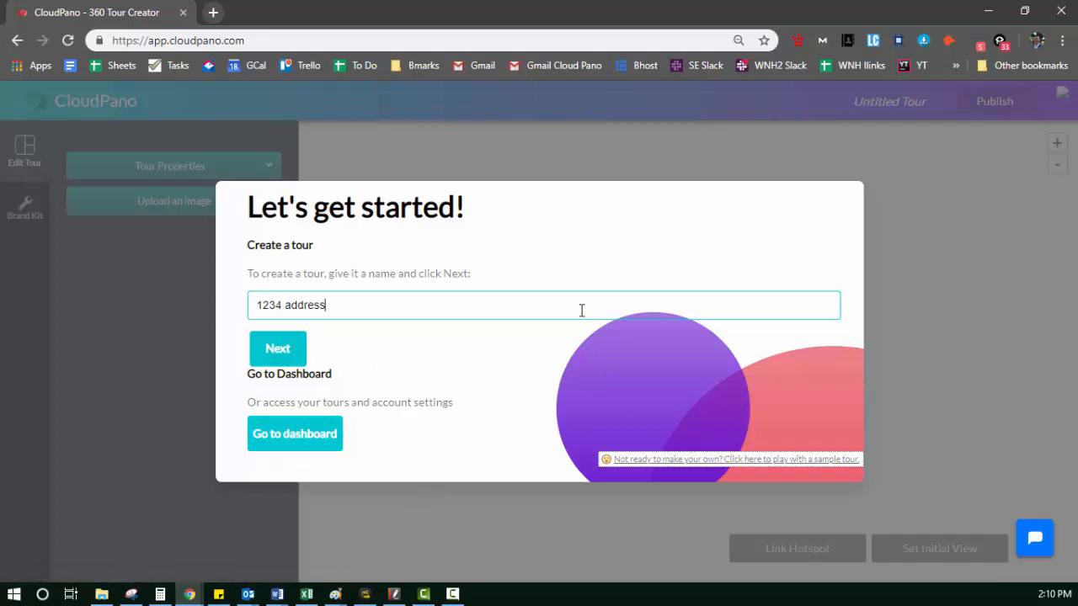
mouse_move(598, 357)
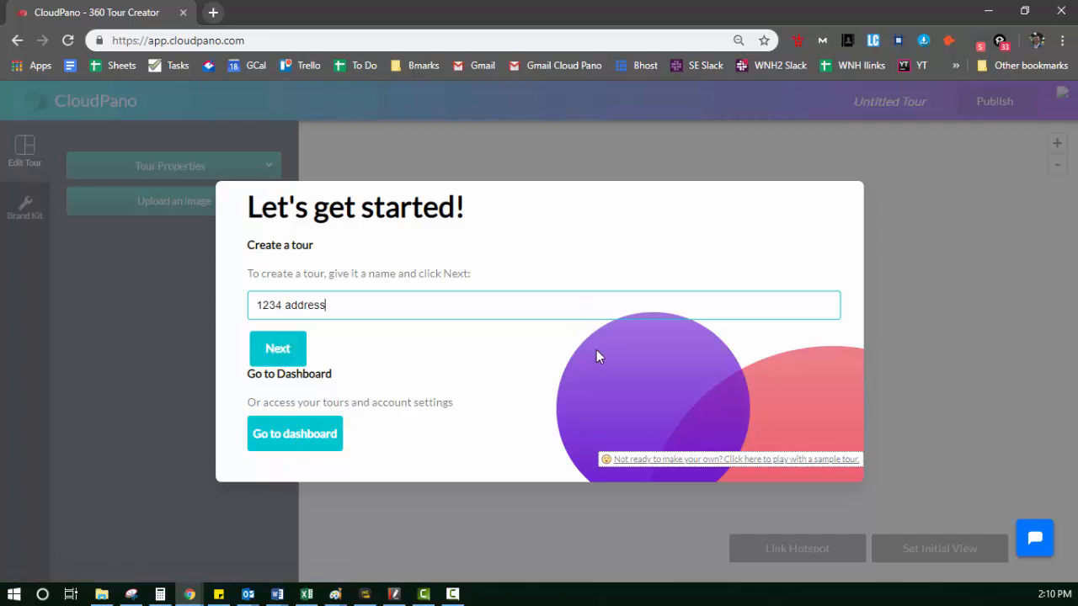
mouse_move(619, 354)
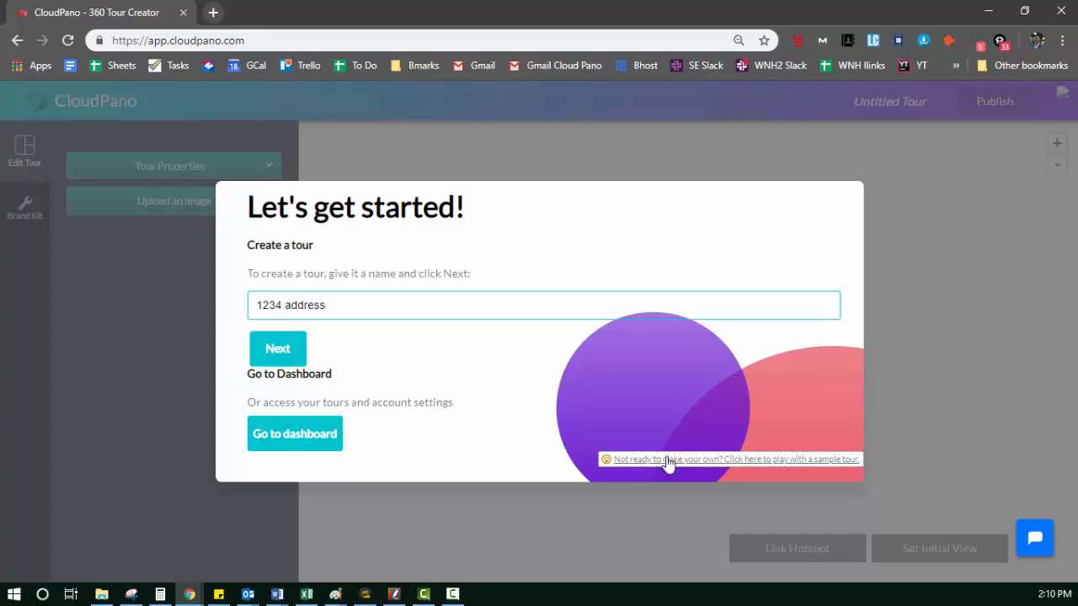
mouse_move(603, 337)
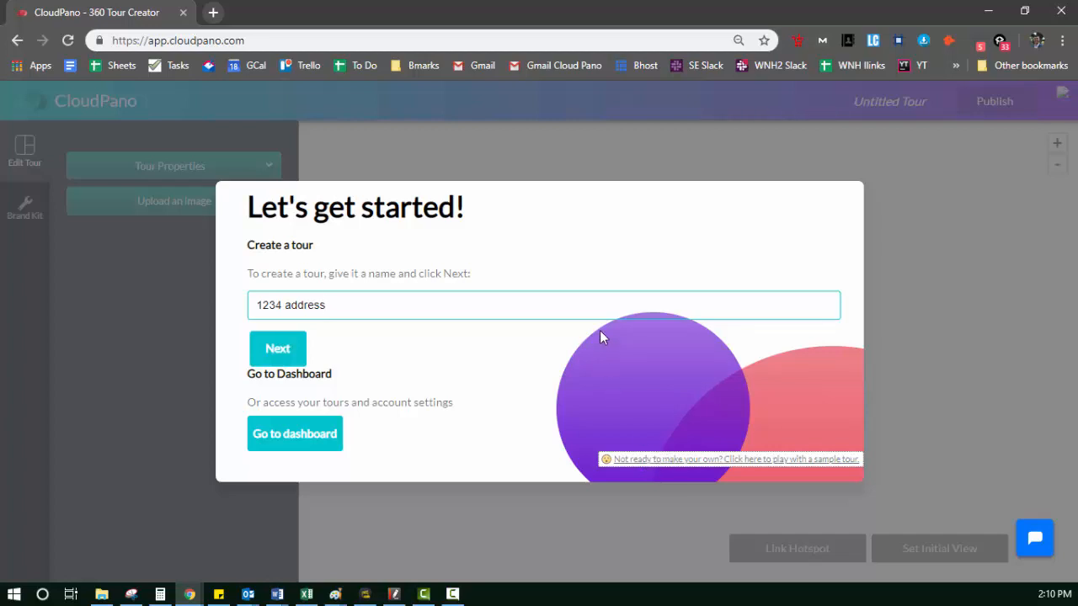
mouse_move(593, 335)
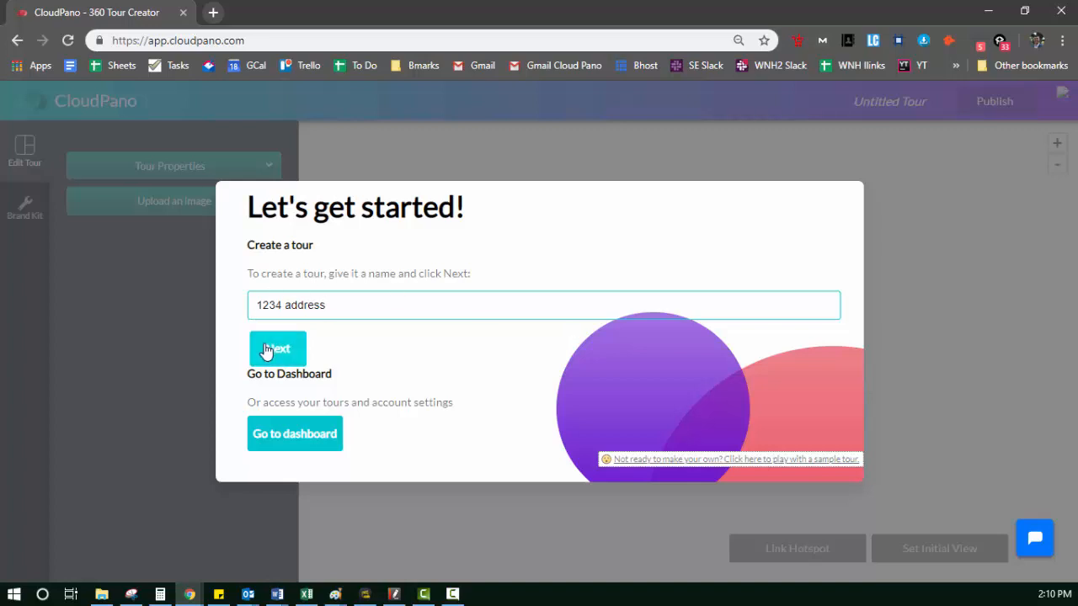
Confirm the name and upload four 360 photos including Kitchen+dining_final and living_final
click(276, 348)
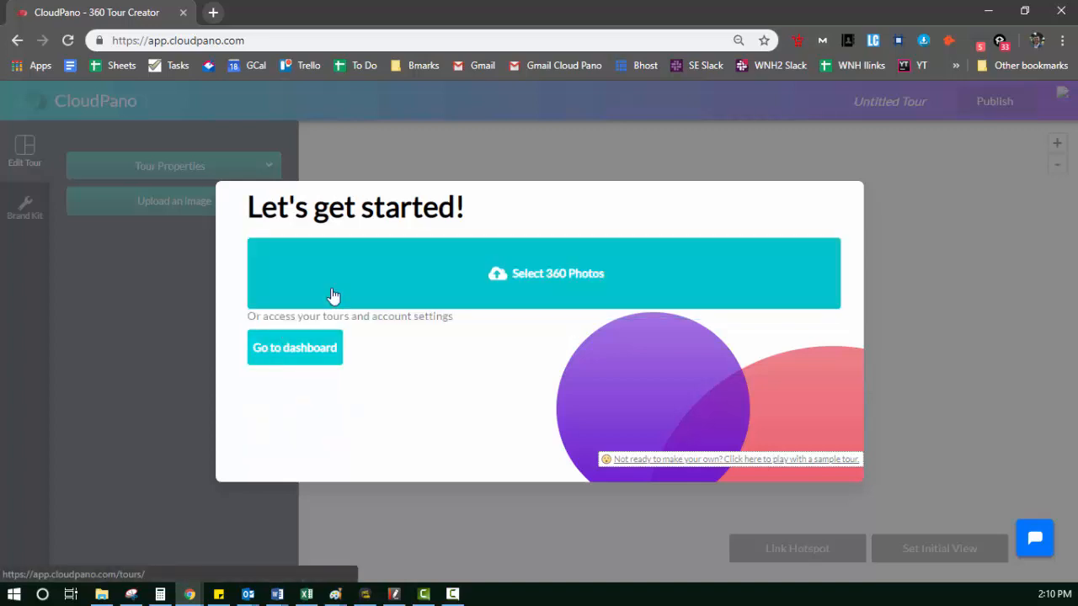
click(546, 273)
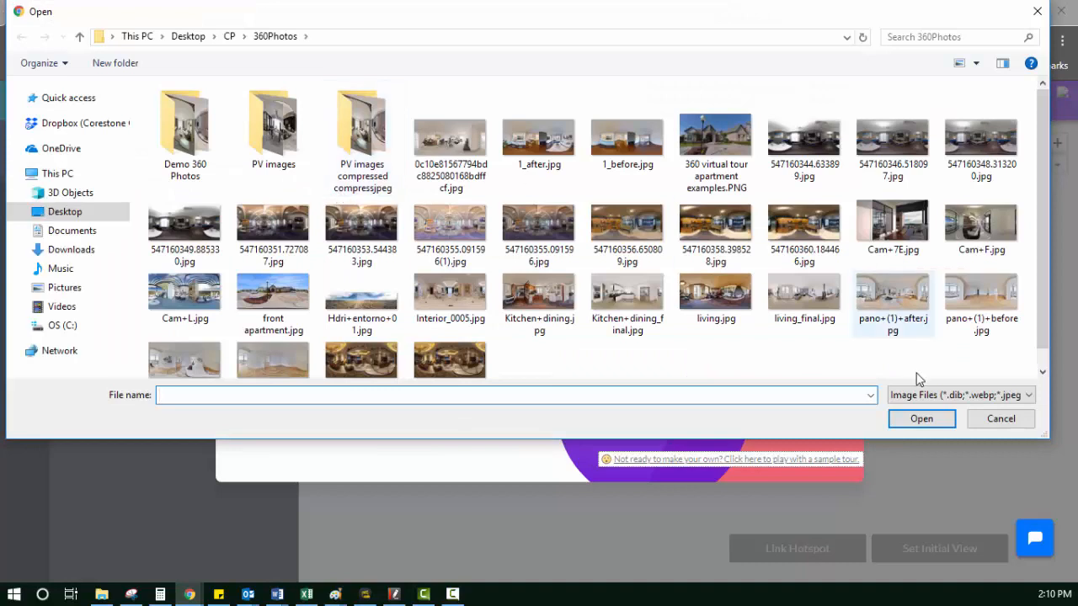
click(627, 299)
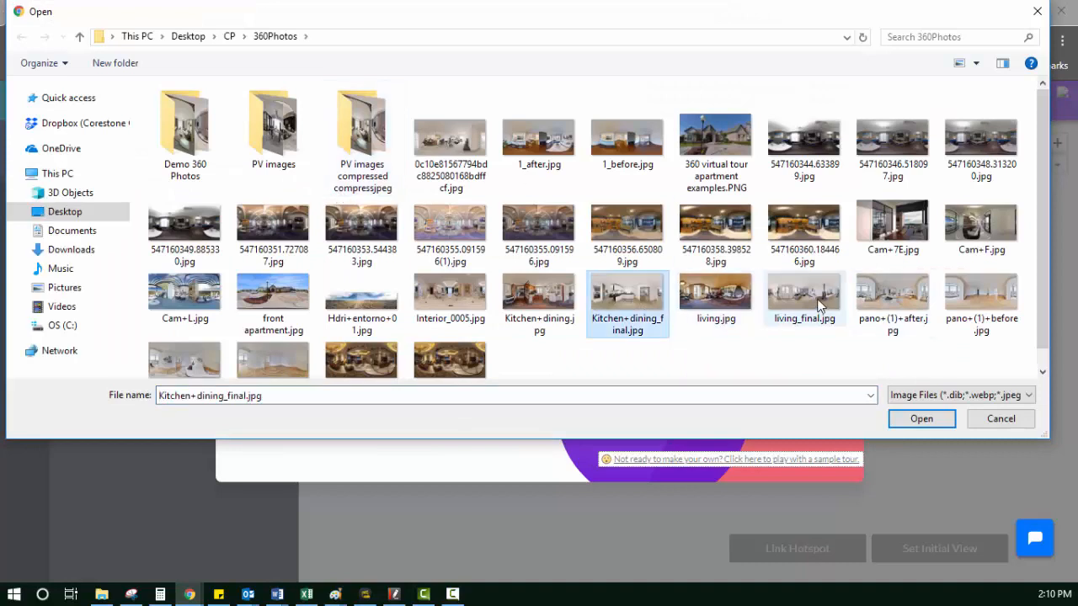
click(892, 297)
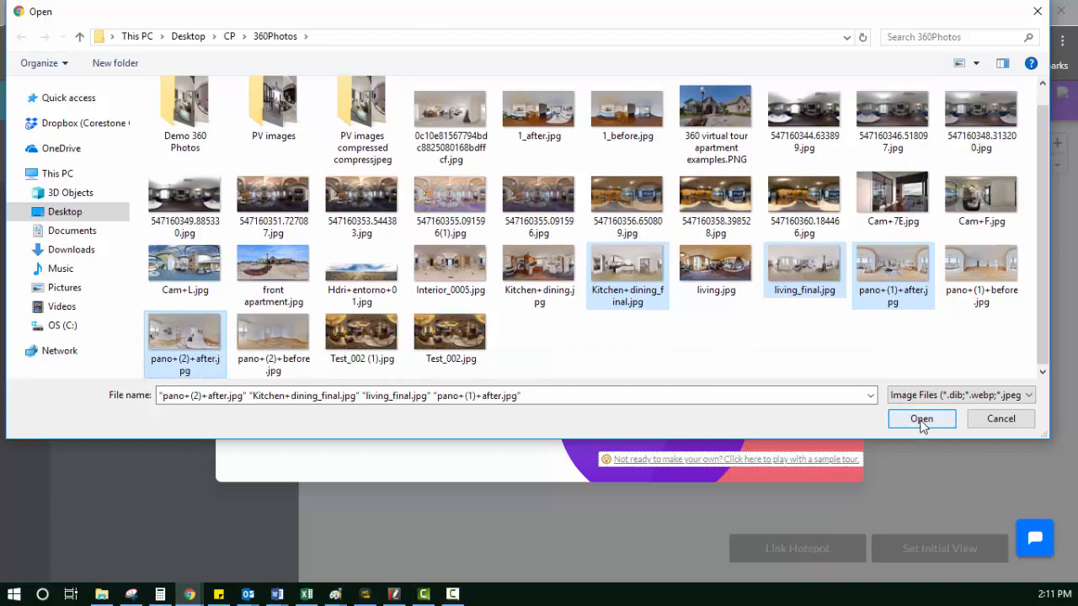
click(920, 417)
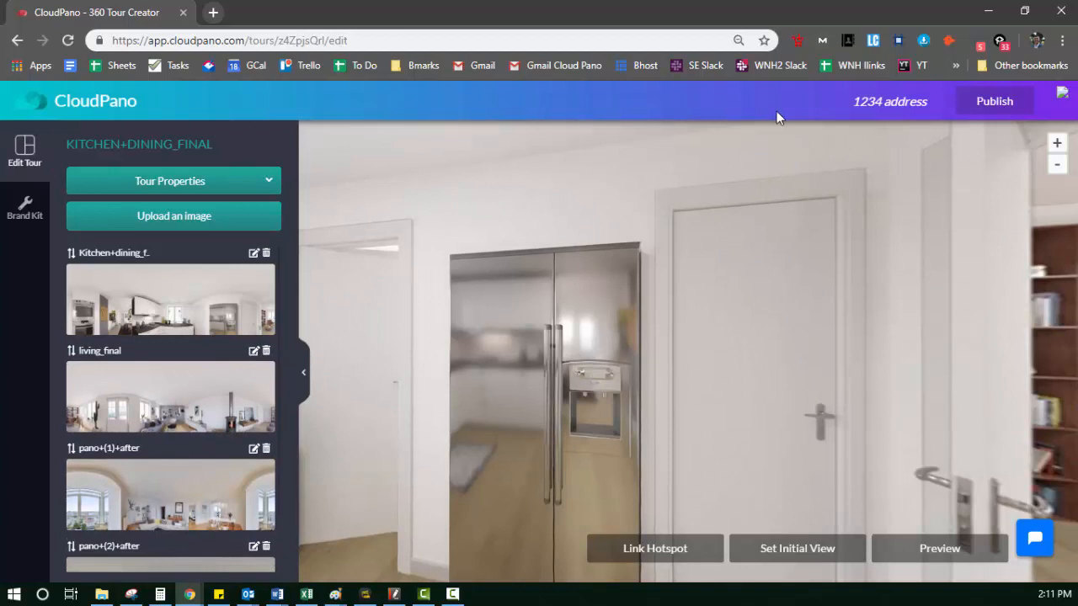
mouse_move(657, 172)
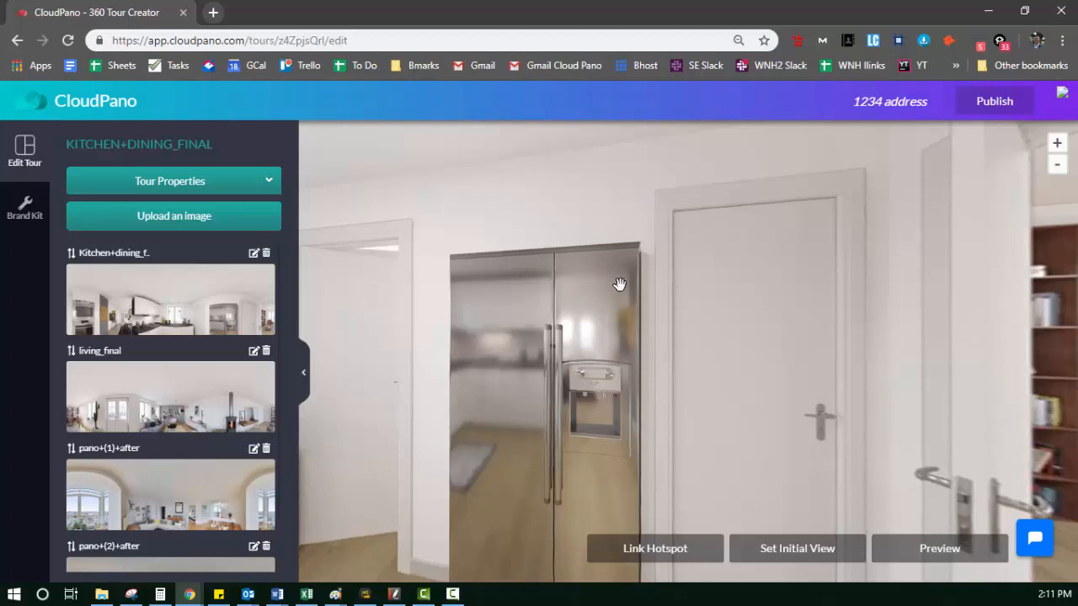
mouse_move(640, 286)
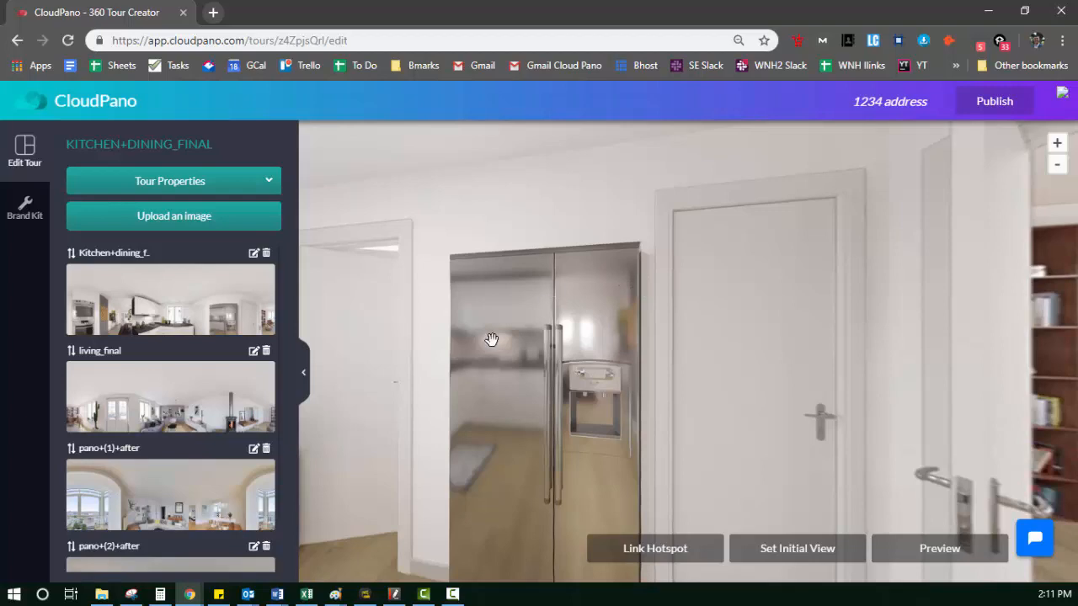
drag(492, 340, 751, 308)
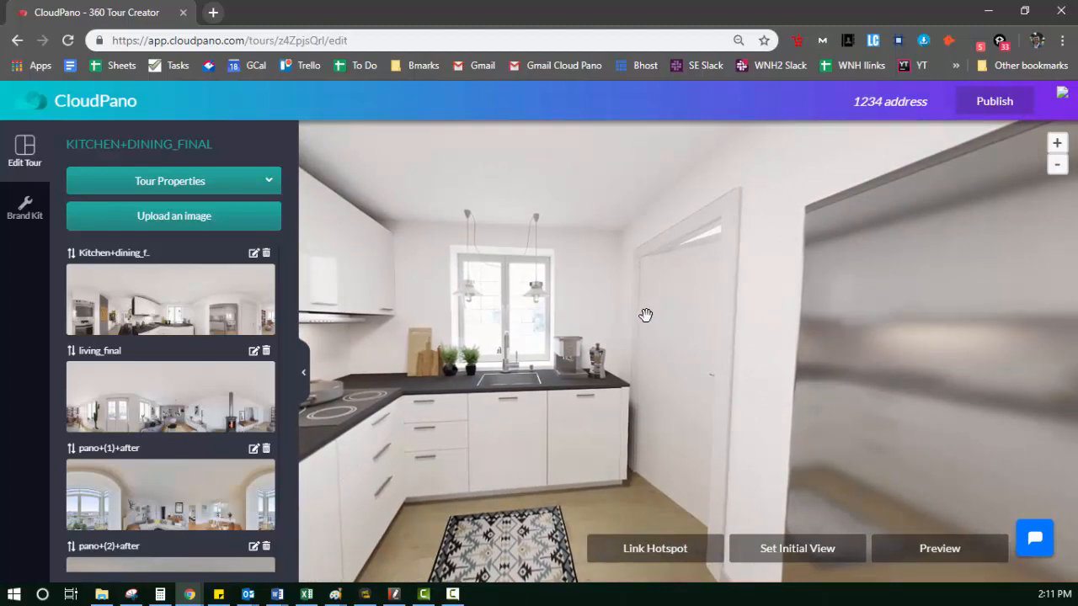
mouse_move(1034, 164)
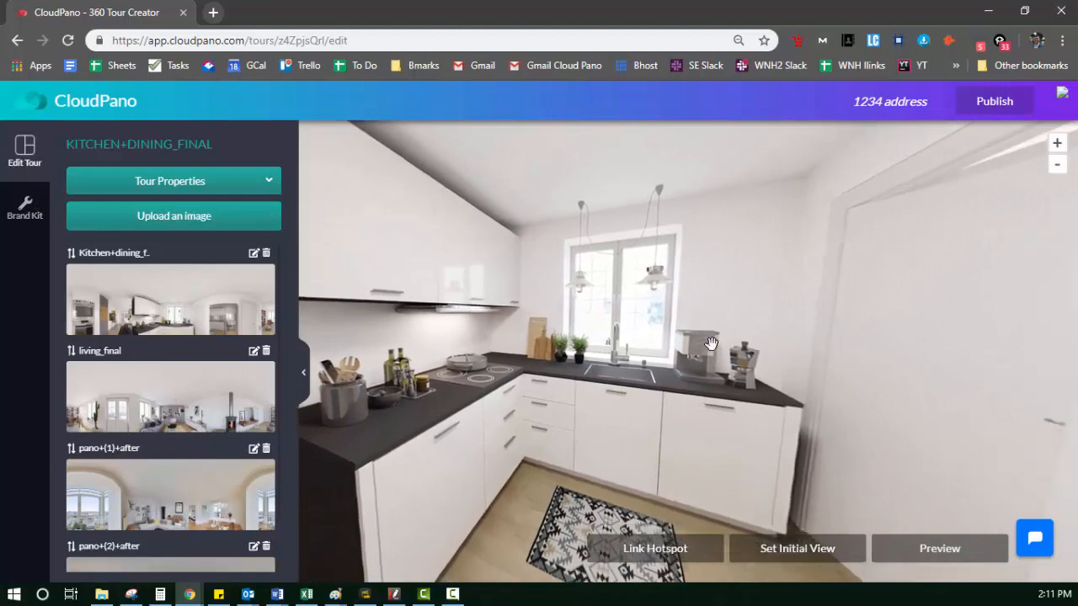
drag(710, 343, 677, 340)
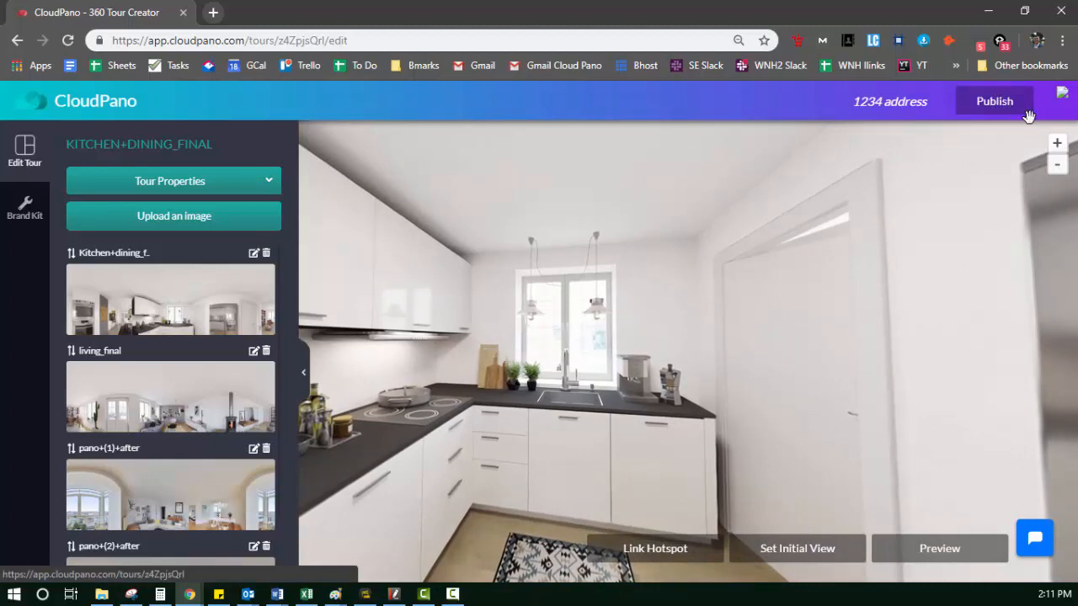
mouse_move(866, 413)
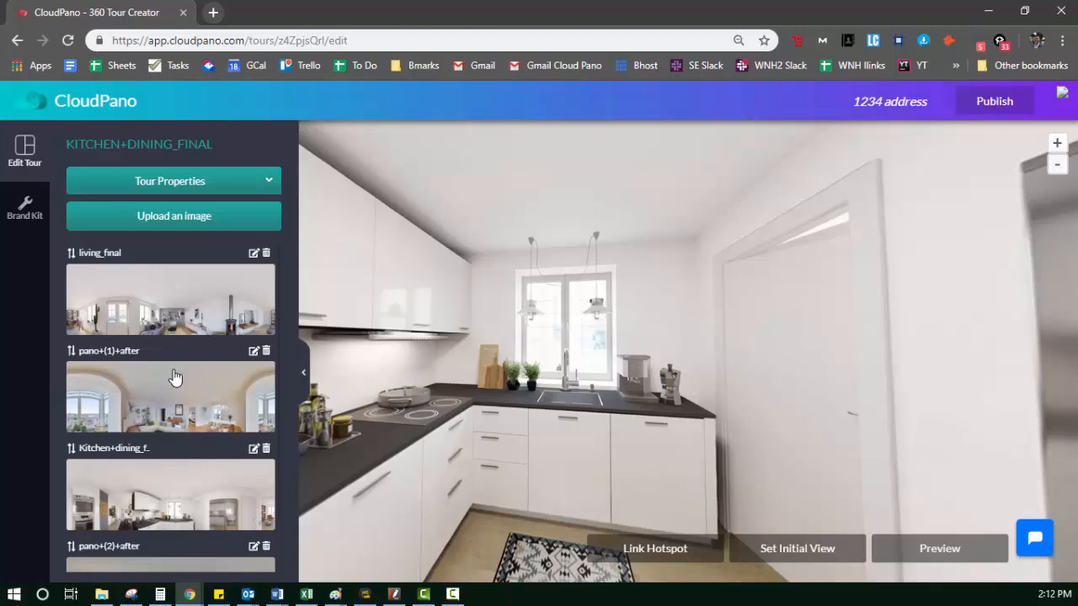
mouse_move(202, 306)
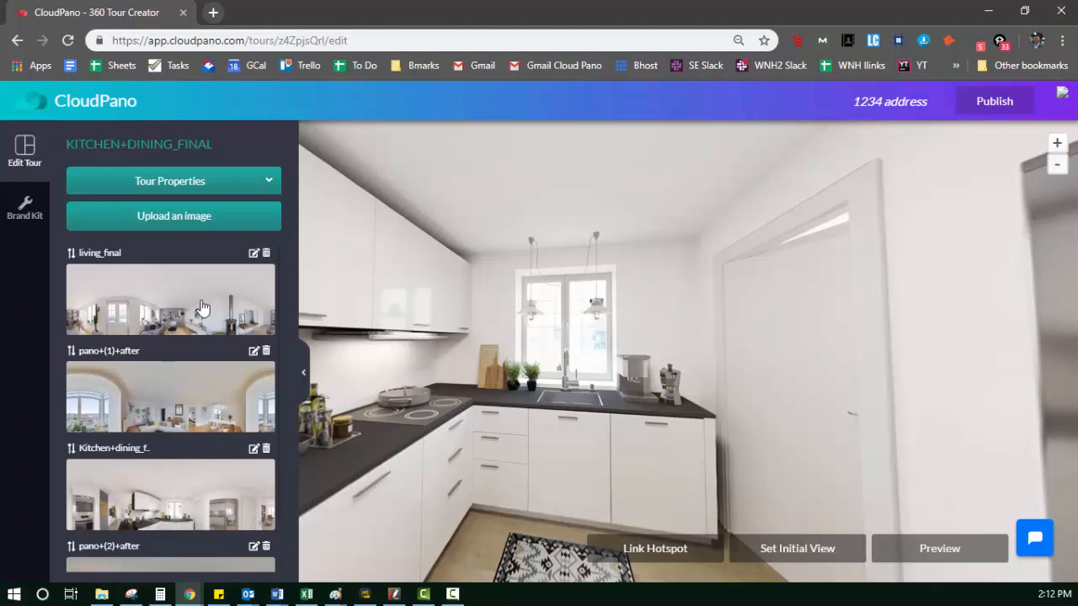
mouse_move(200, 302)
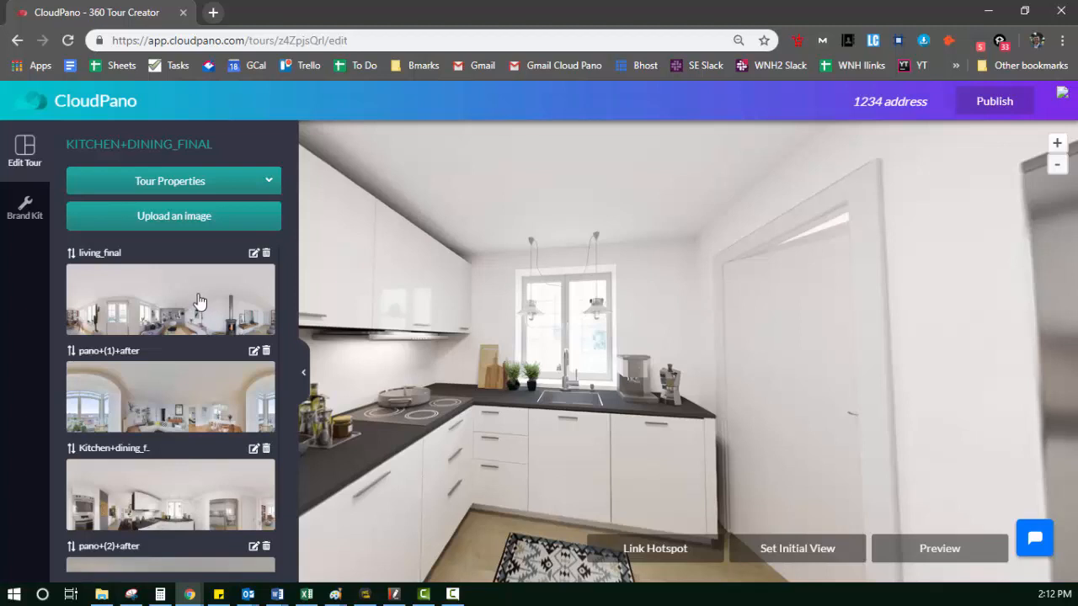
mouse_move(206, 301)
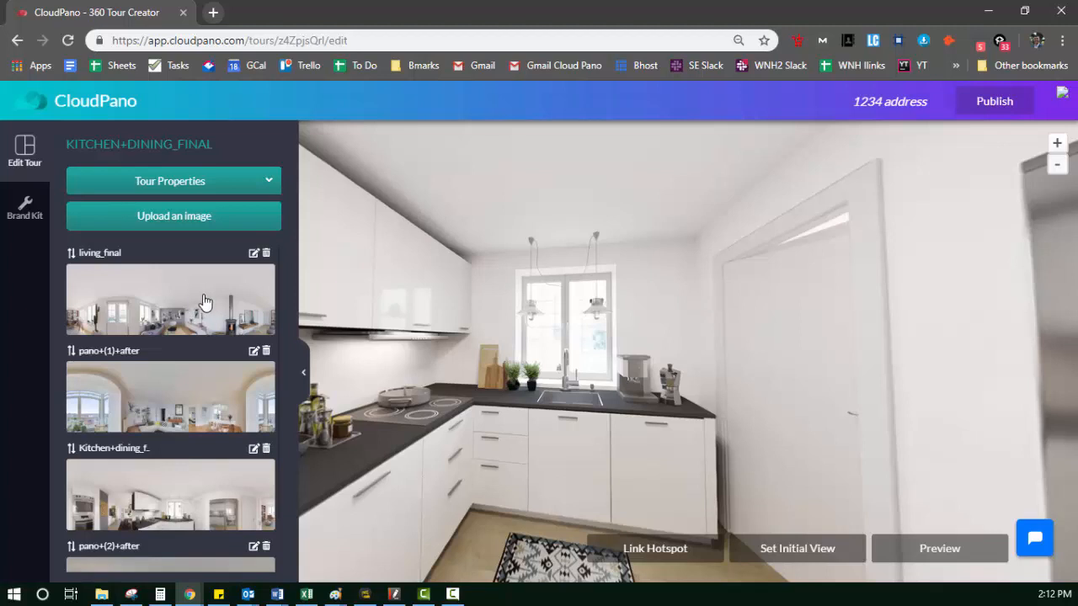
mouse_move(189, 312)
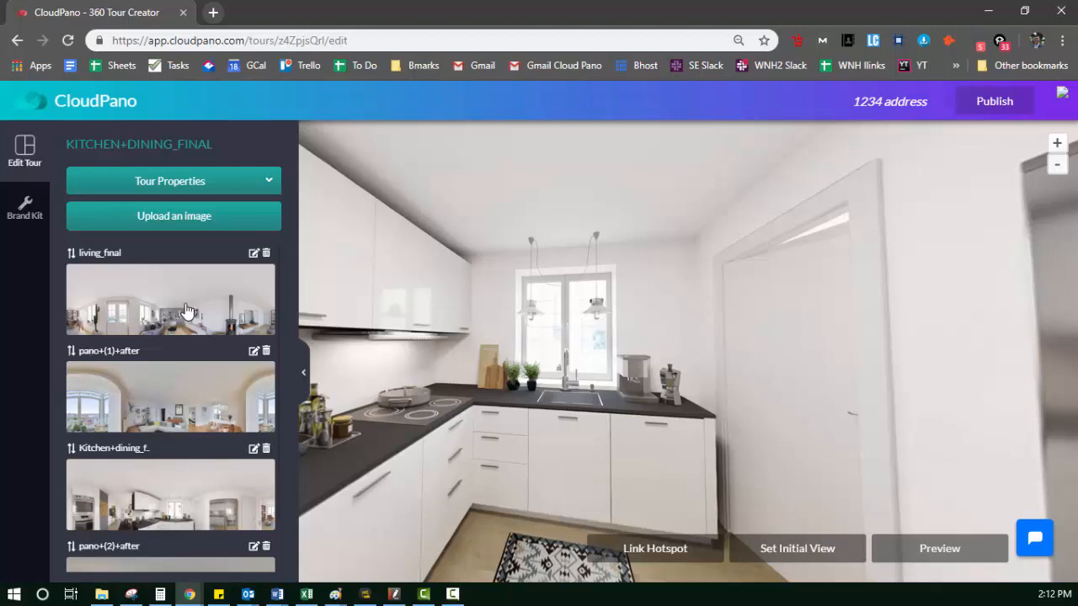
mouse_move(191, 324)
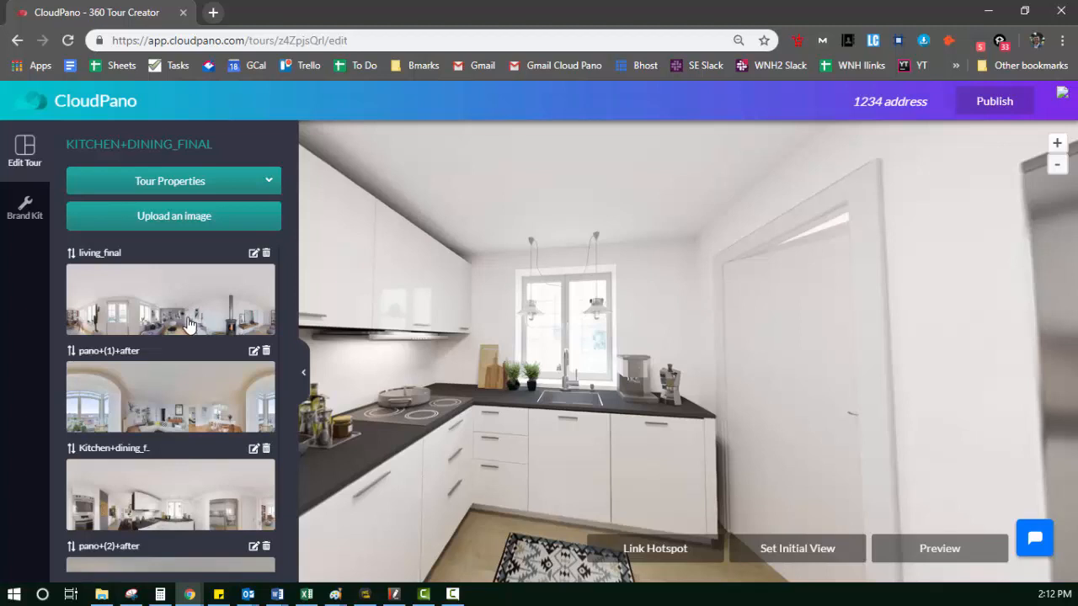
mouse_move(160, 315)
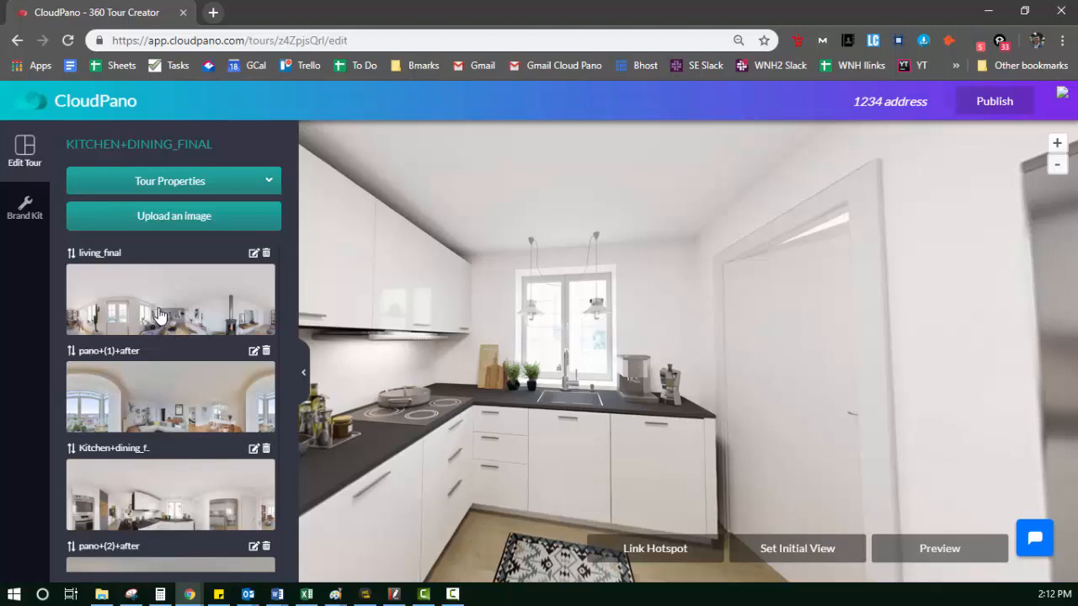
mouse_move(155, 316)
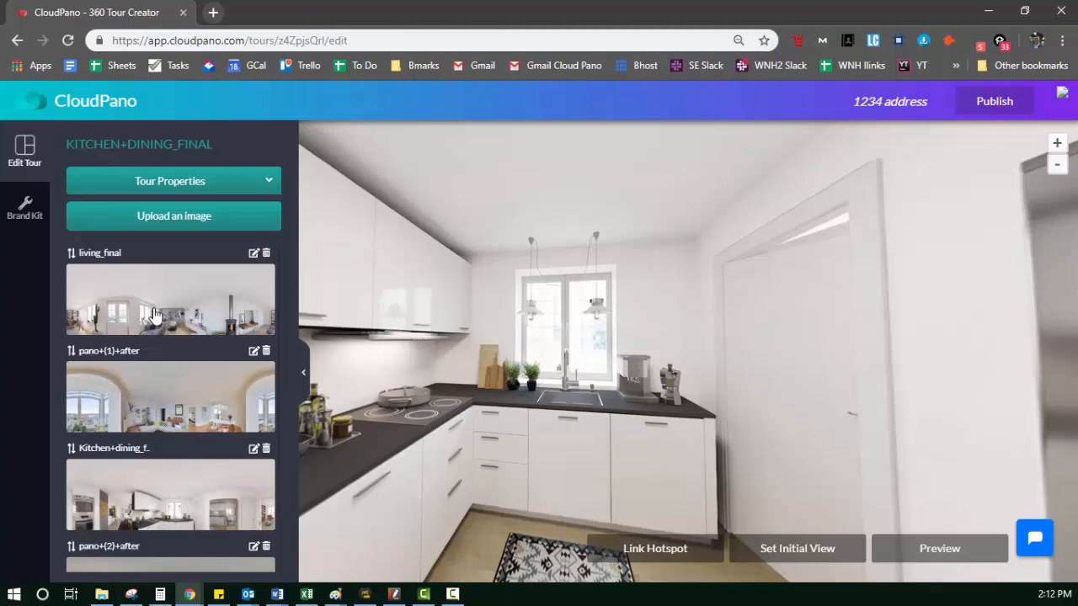
mouse_move(108, 273)
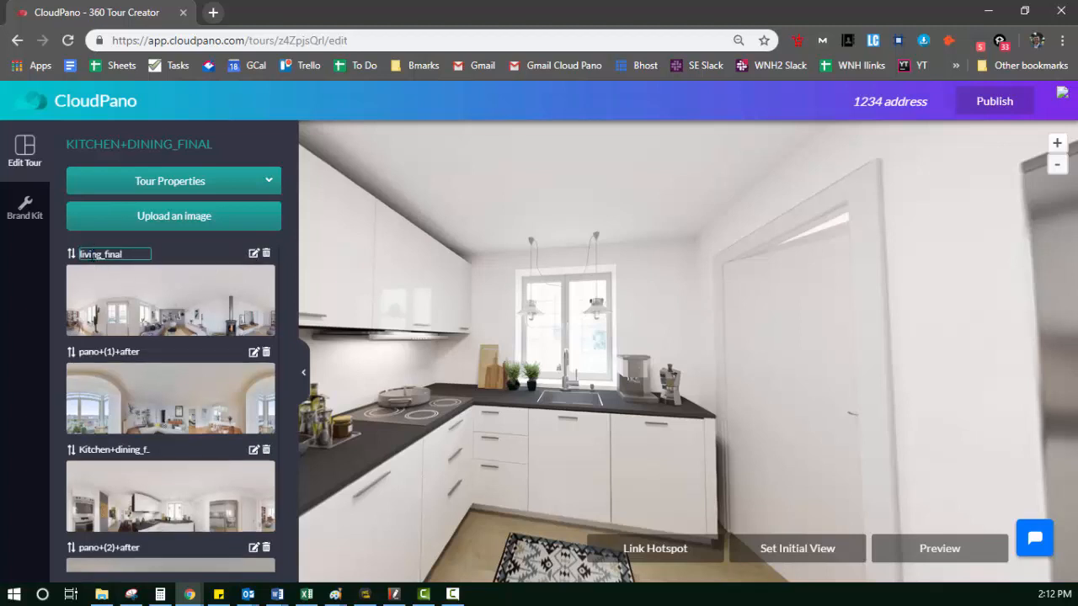
Rename the sidebar panoramas to Den, Living Room, Kitchen and Bedroom
double_click(99, 253)
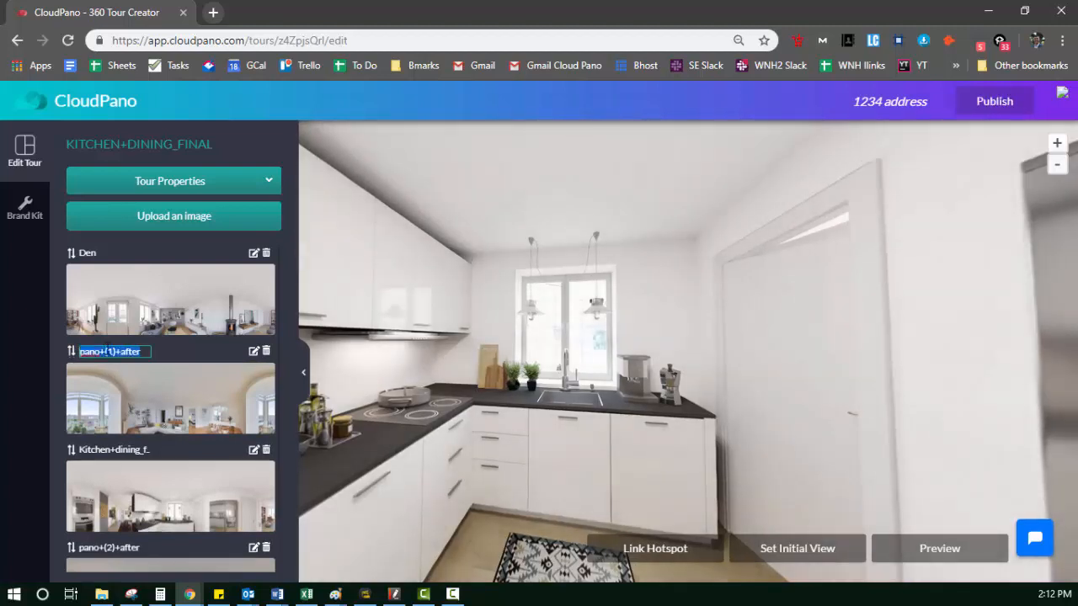
text(Living r)
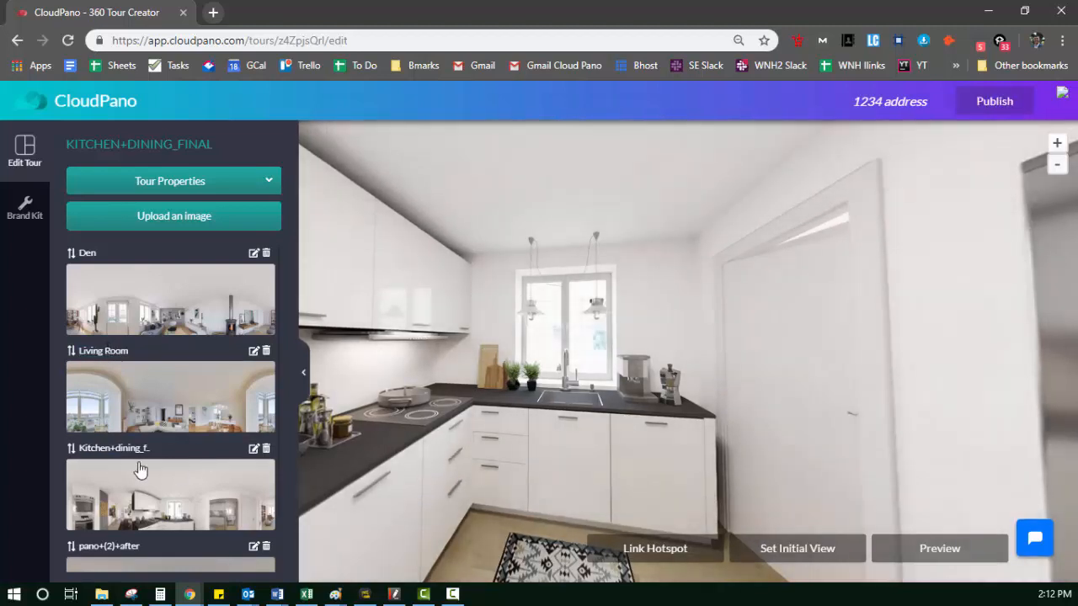
click(252, 448)
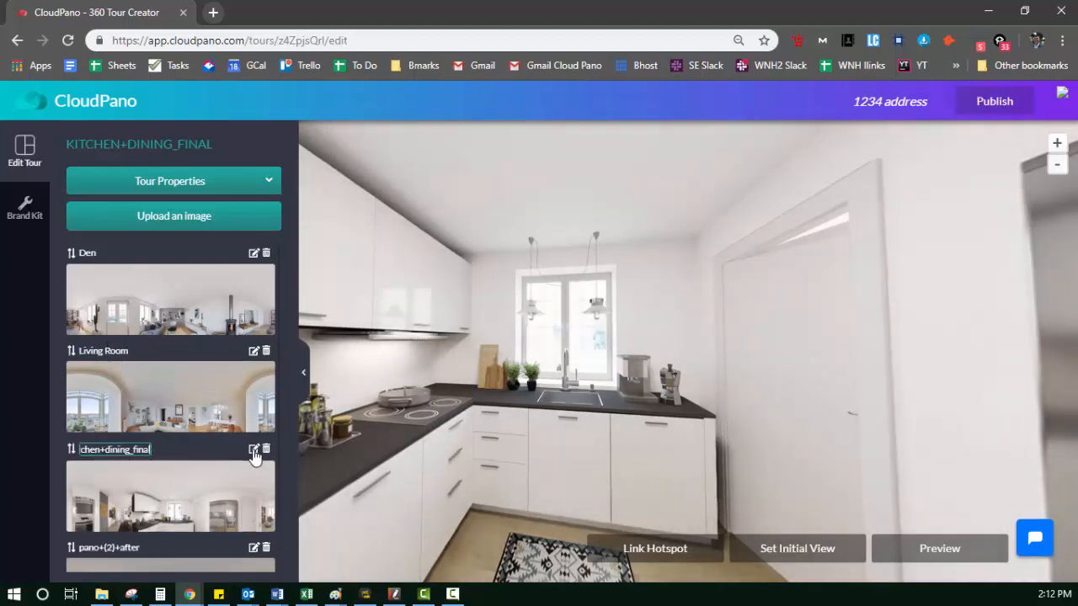
double_click(114, 448)
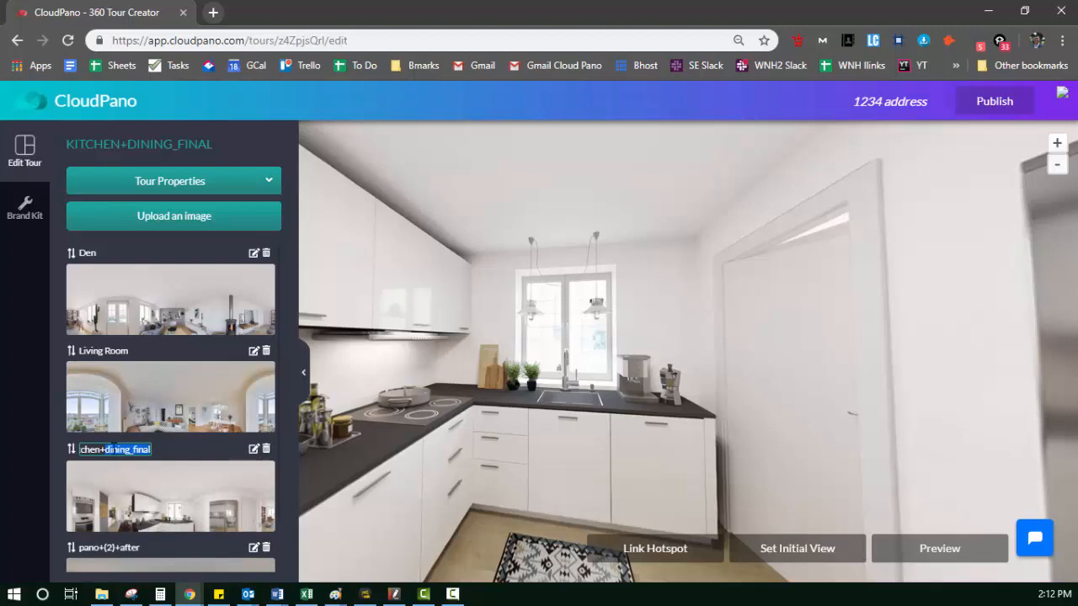
text(Kitchen)
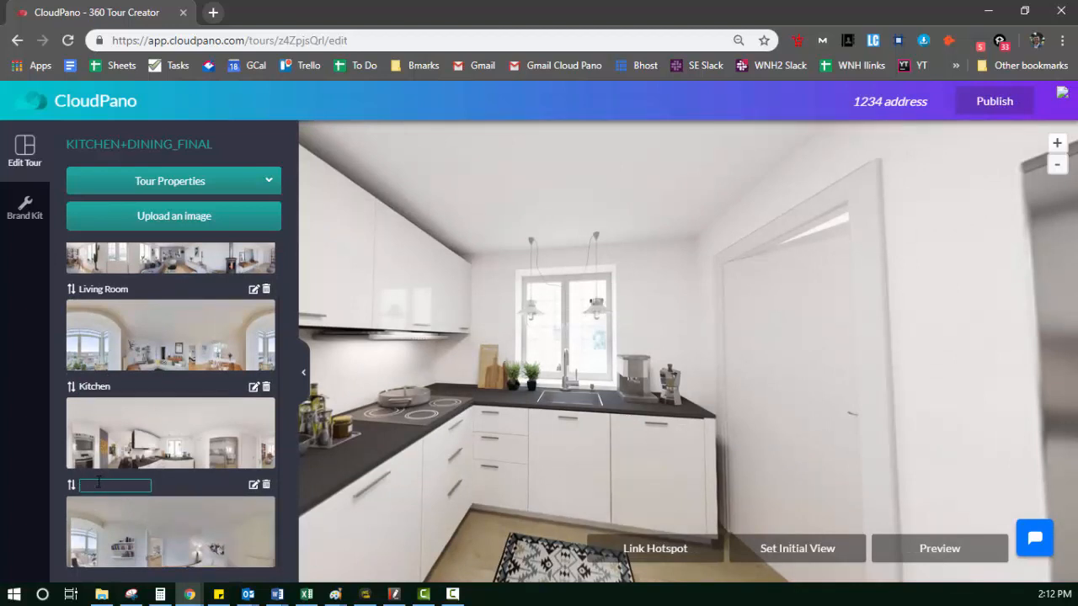
text(Bedroom)
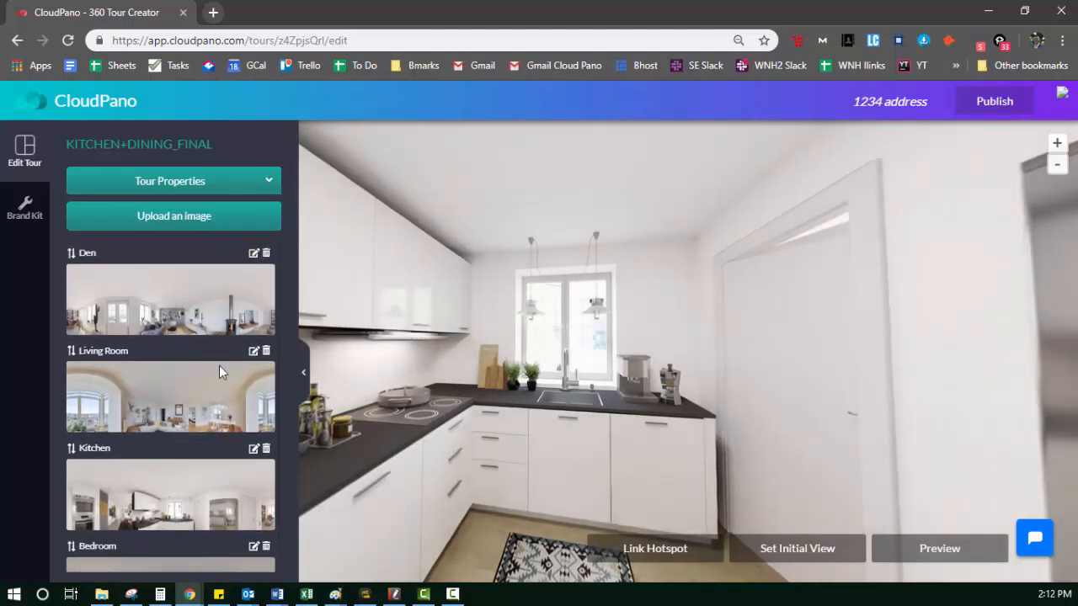
mouse_move(165, 343)
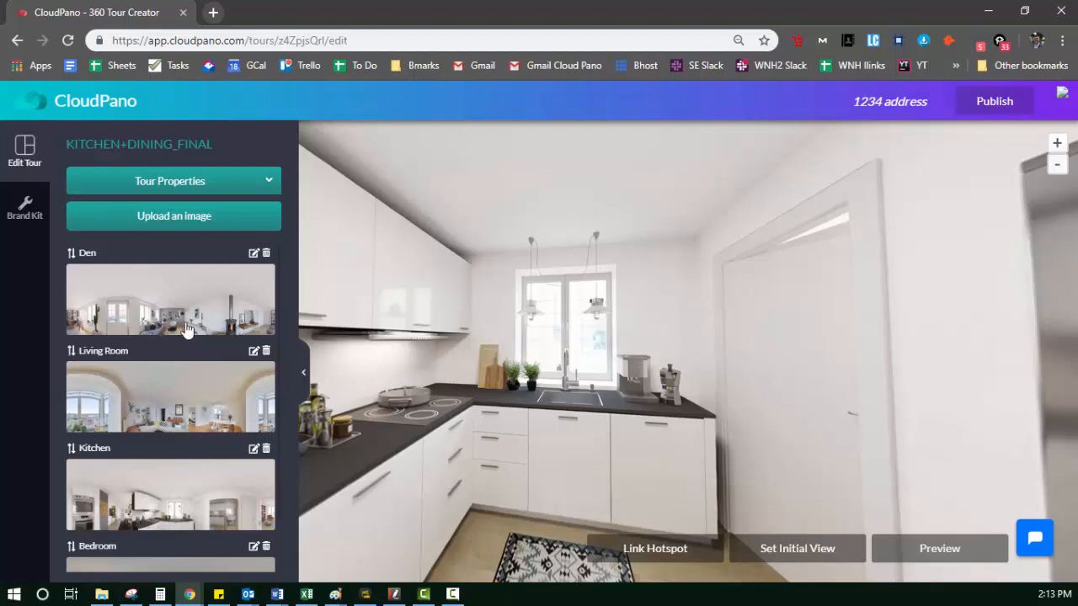
mouse_move(124, 283)
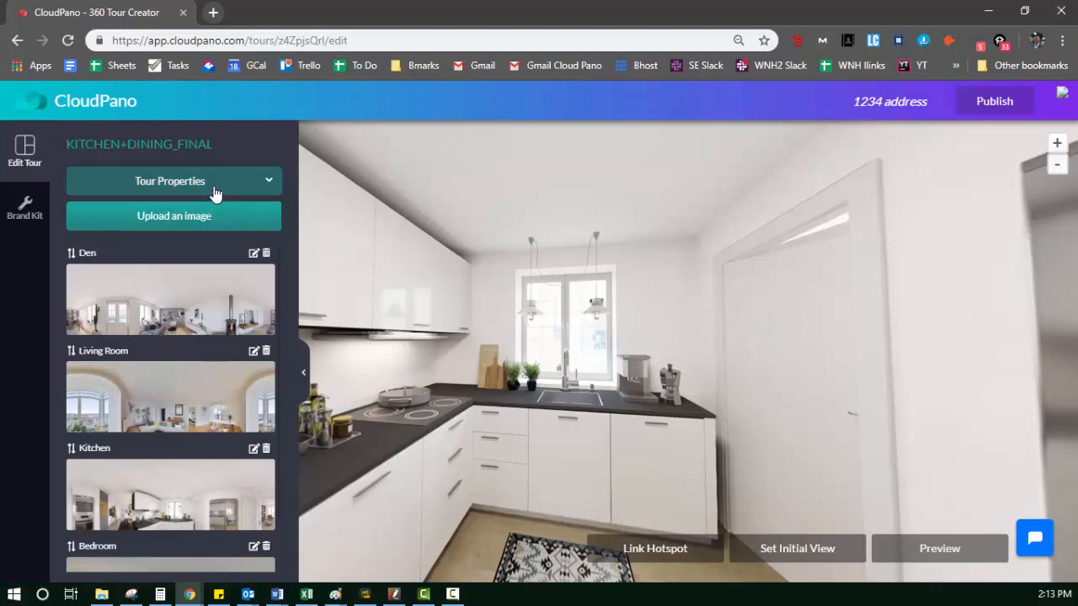
Expand Tour Properties, dismiss the add-panoramas dialog, and start editing Contact Person
click(174, 182)
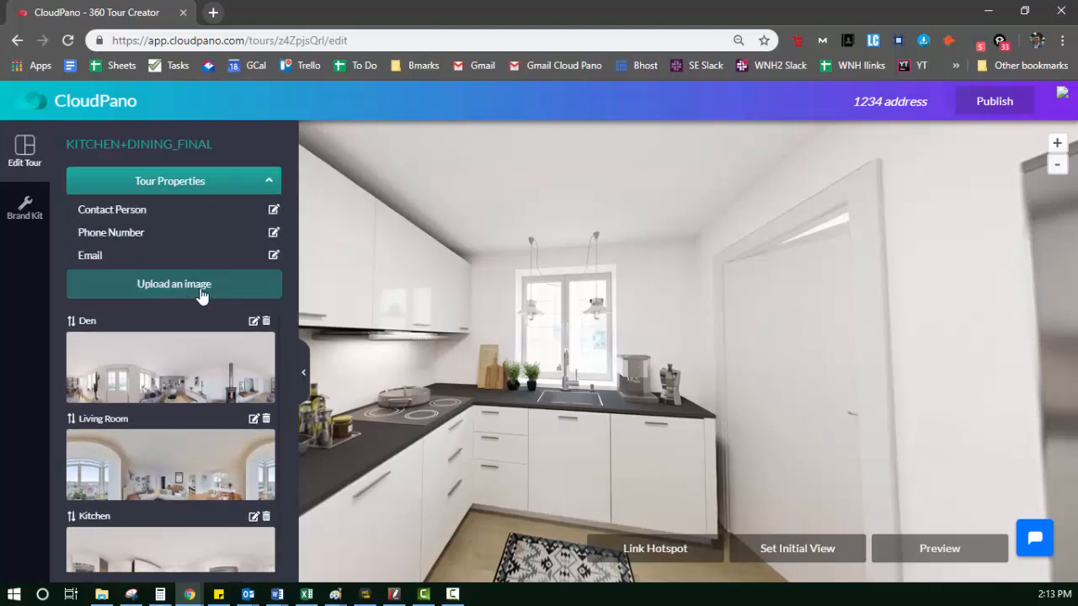
click(173, 283)
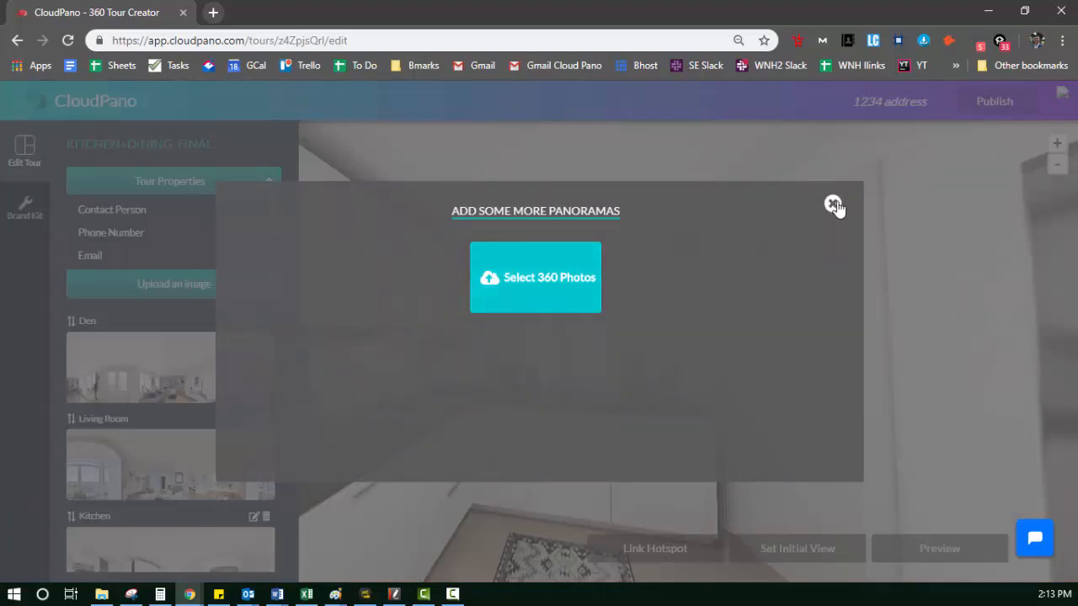
click(833, 206)
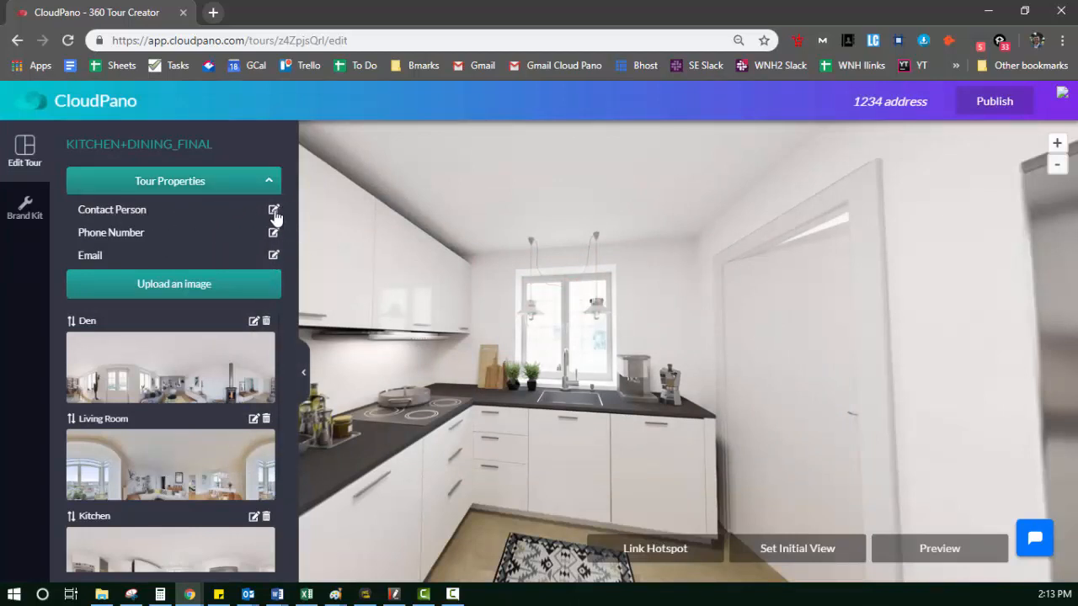
click(273, 208)
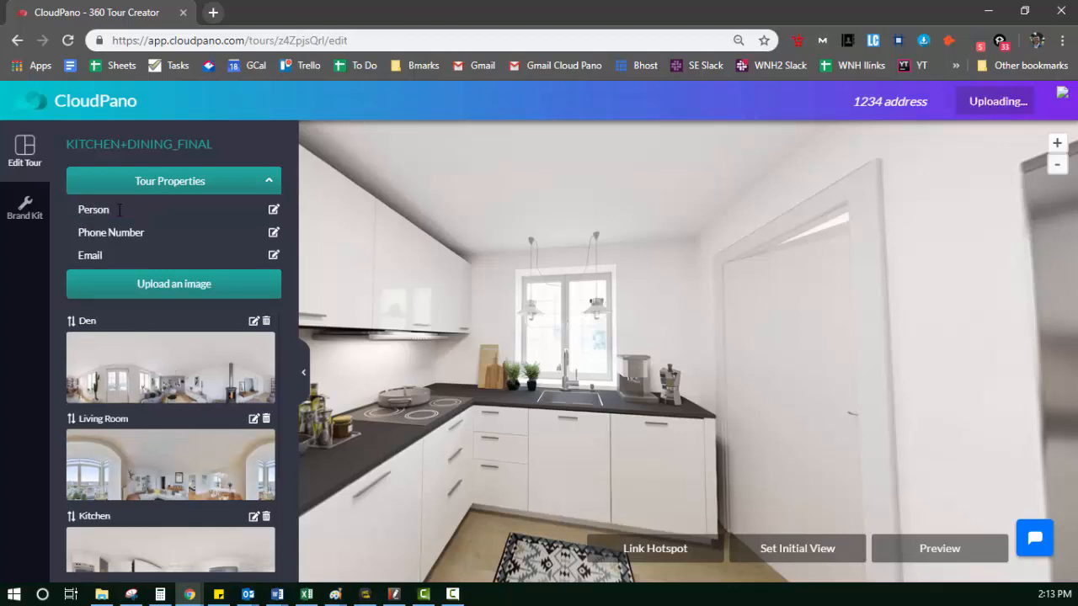
click(101, 208)
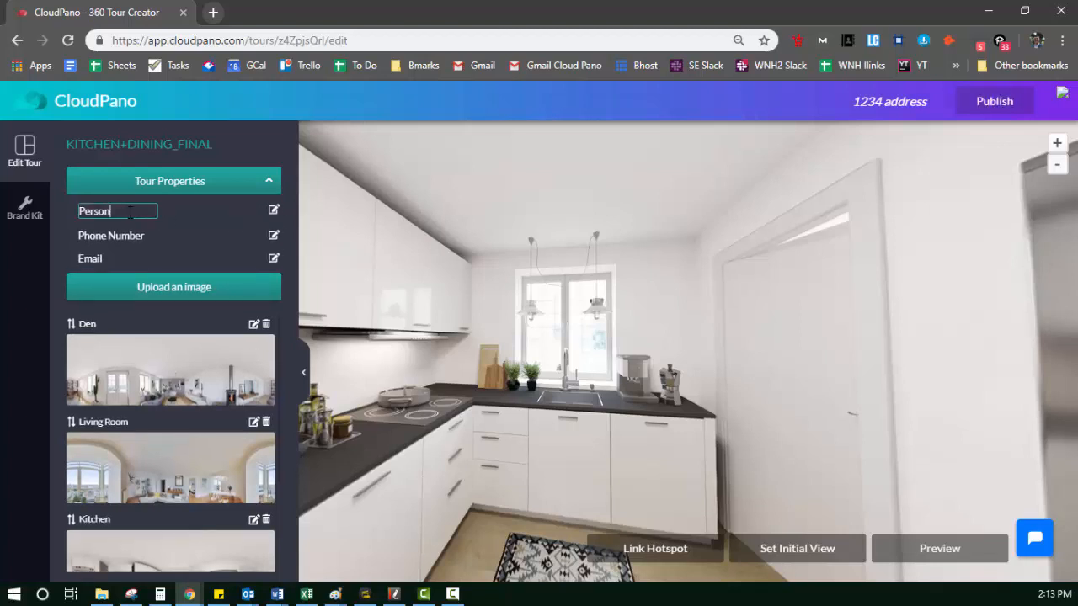
text(Zach)
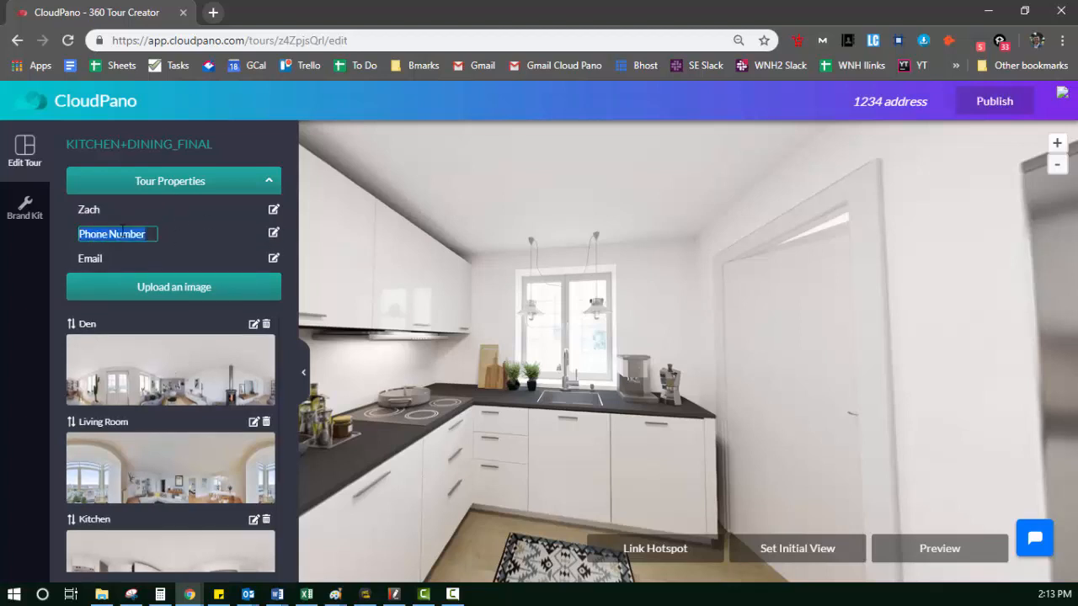
text(86)
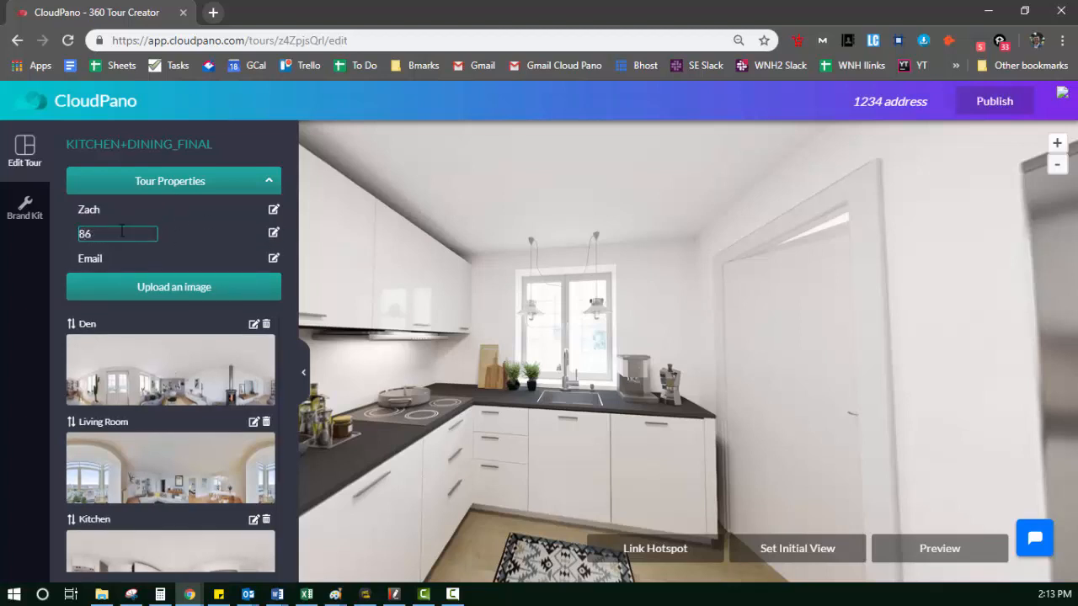
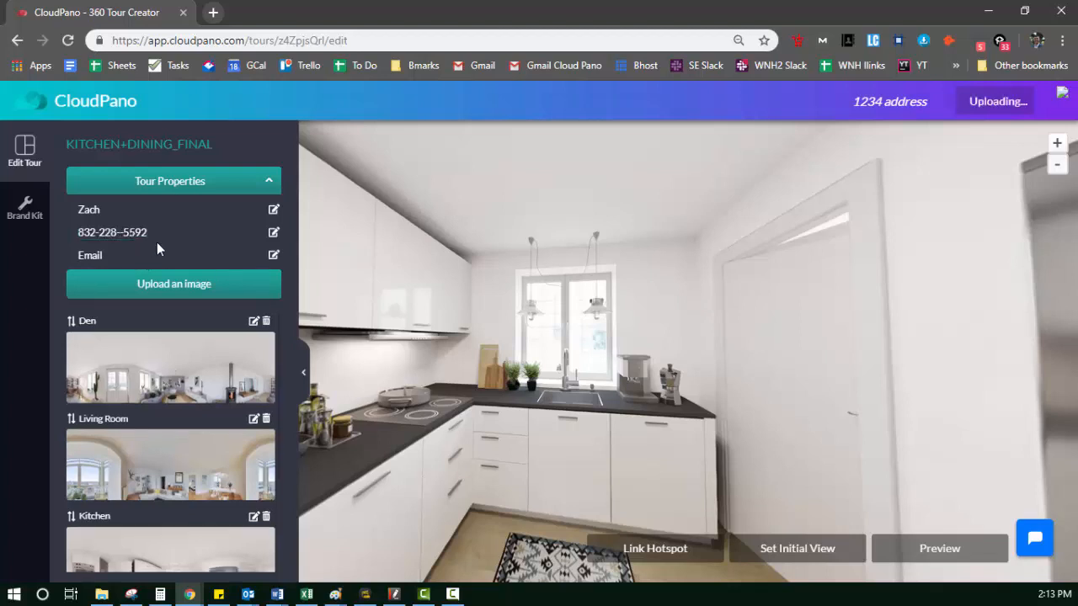
click(116, 256)
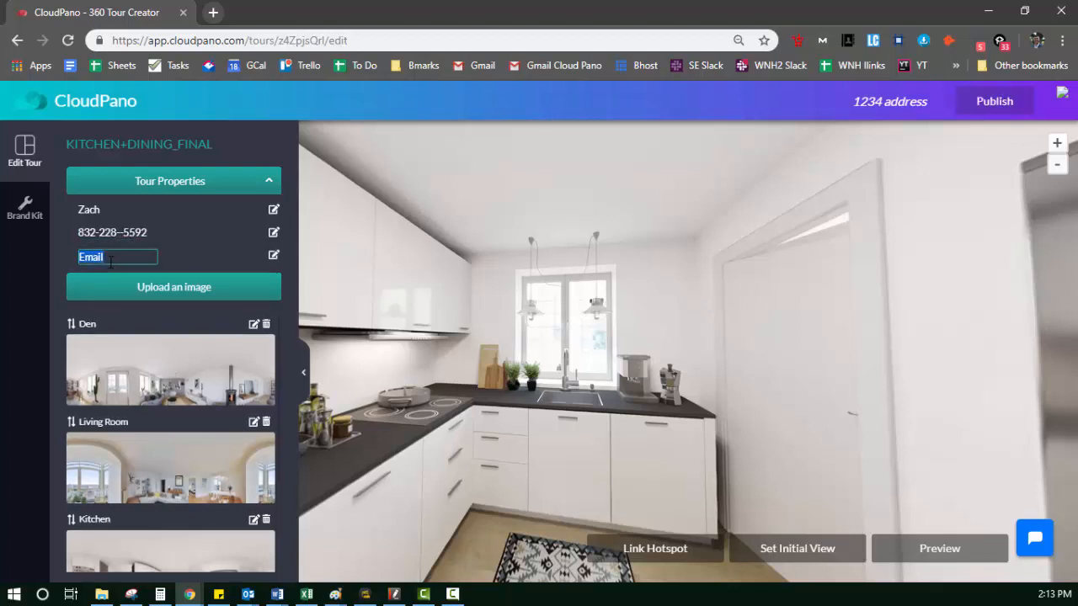
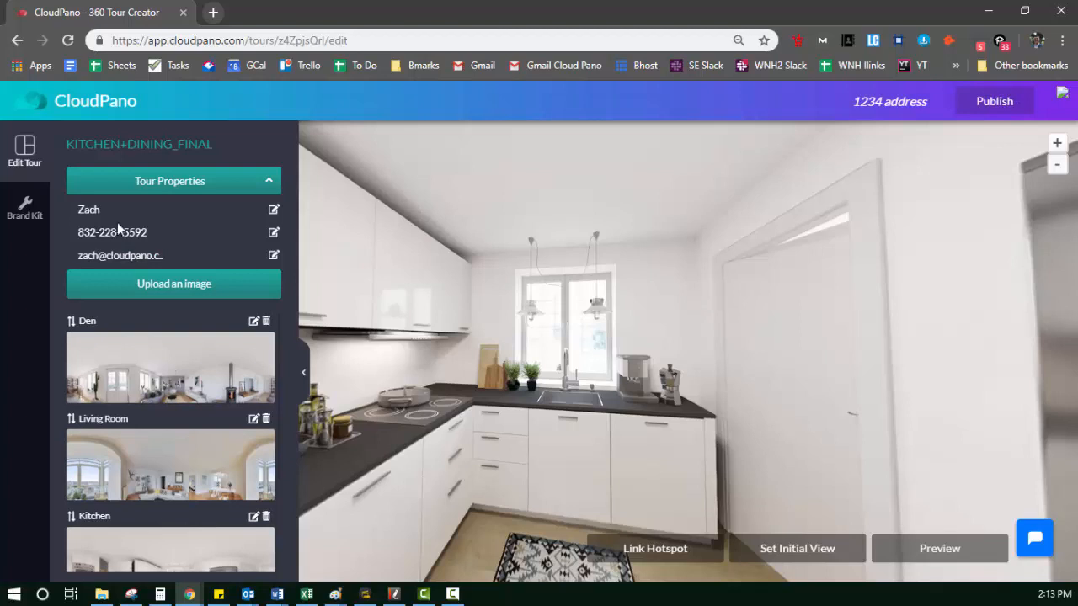
mouse_move(117, 268)
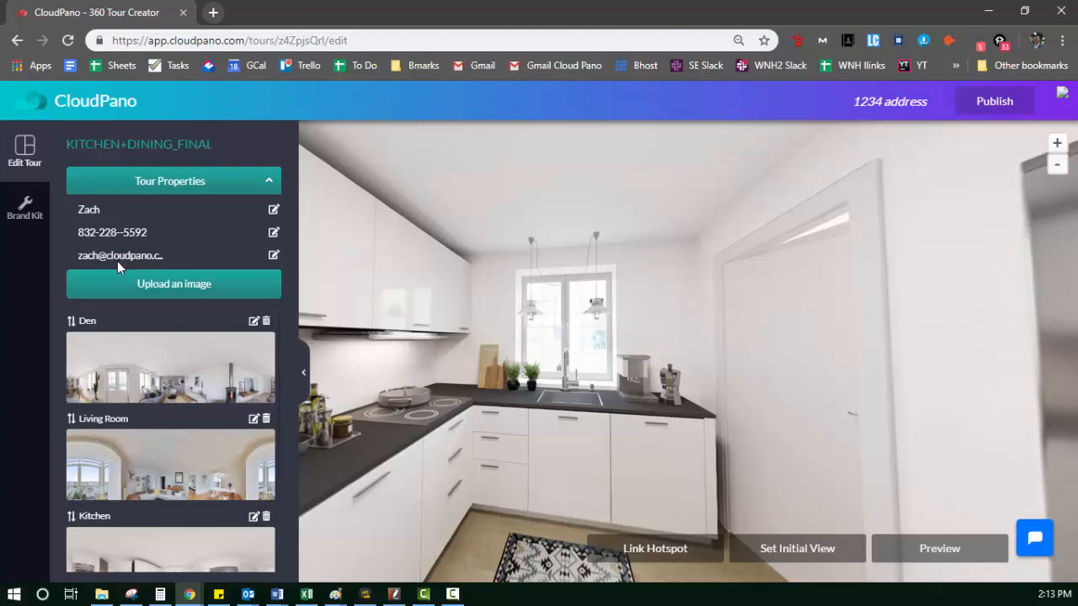
mouse_move(114, 246)
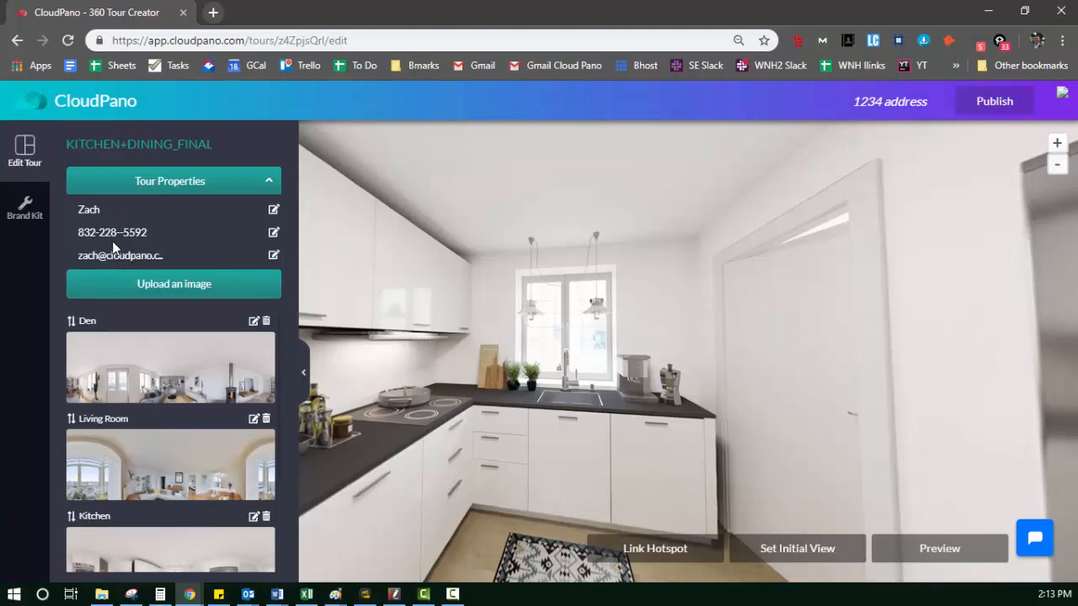
mouse_move(172, 226)
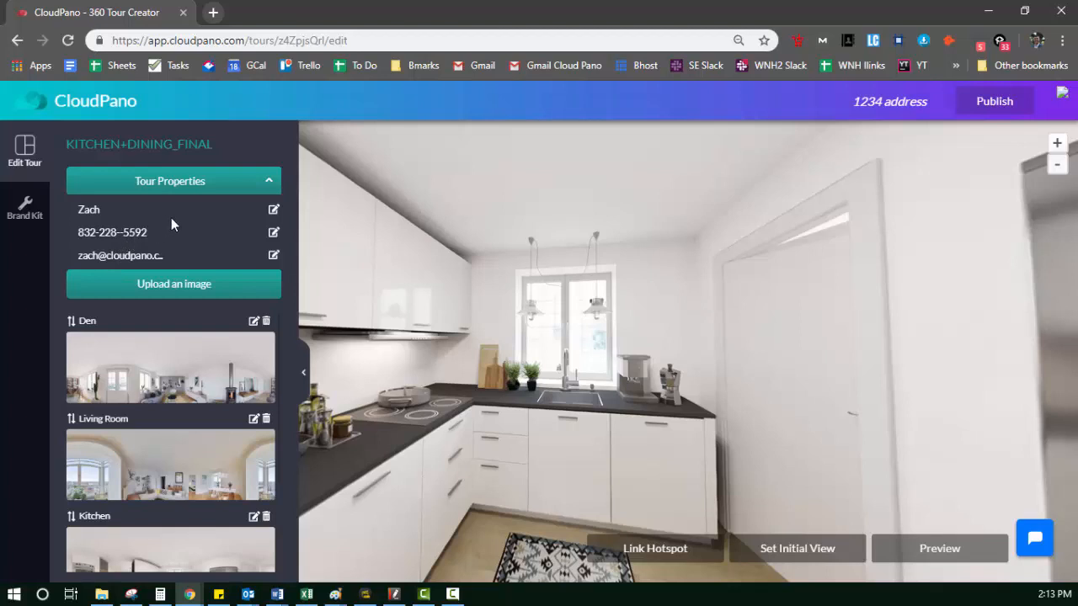
click(24, 205)
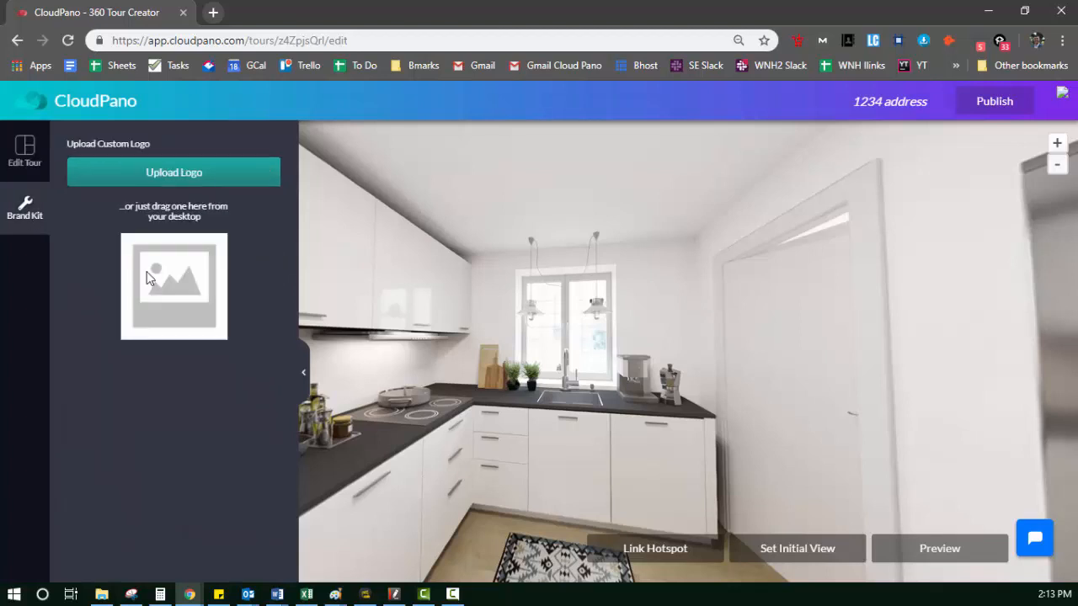
click(173, 171)
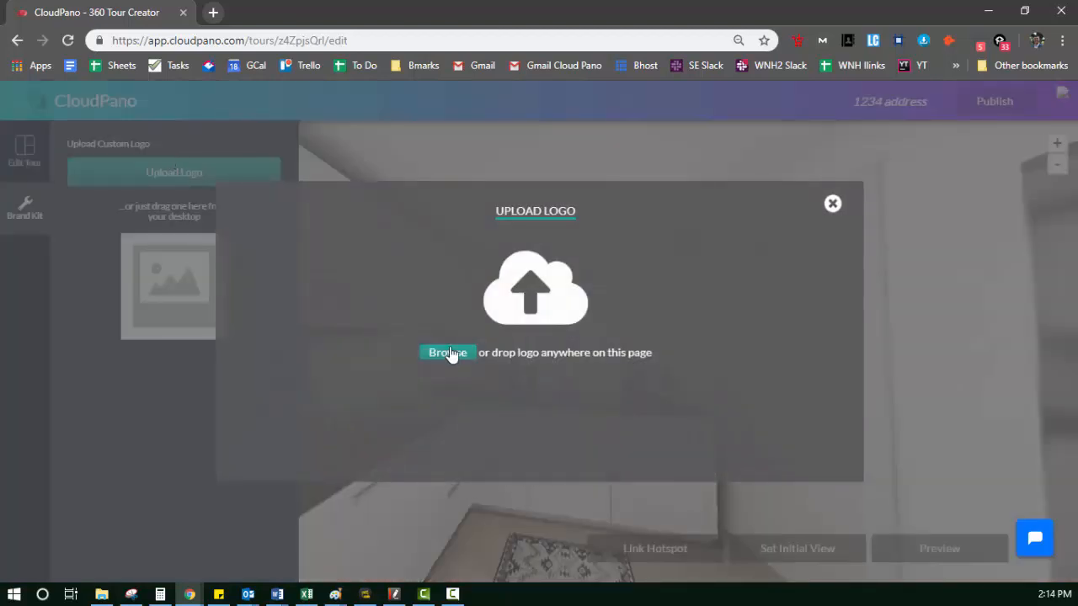
click(448, 352)
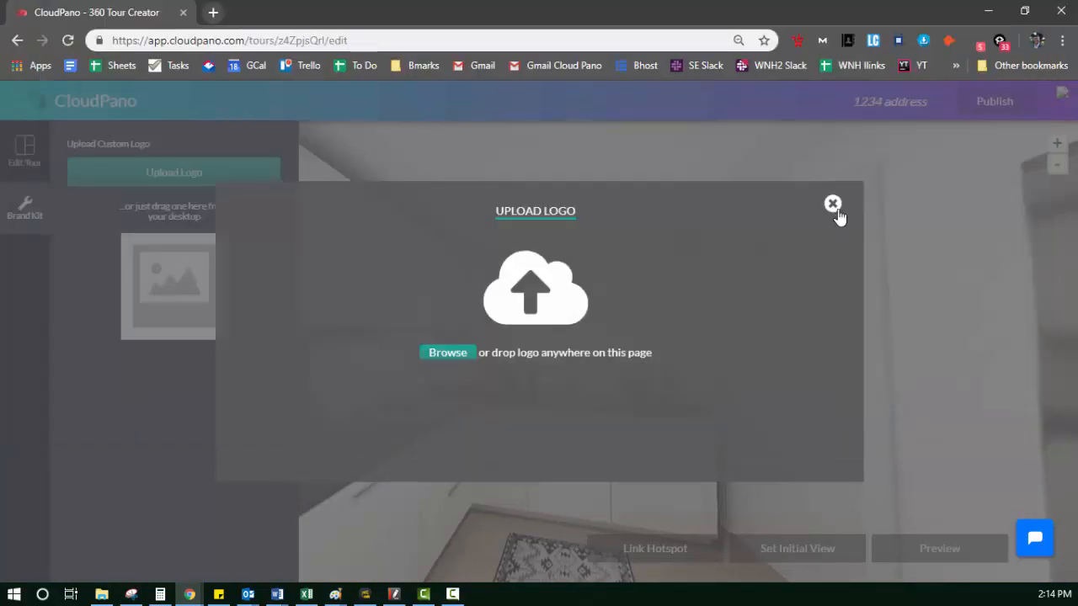
click(832, 205)
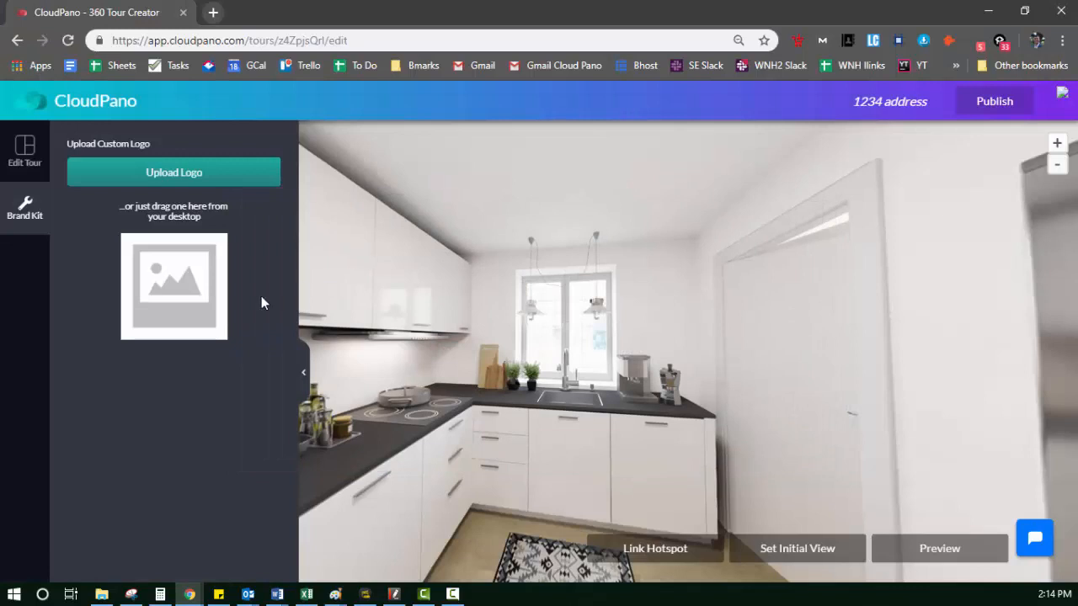
click(23, 155)
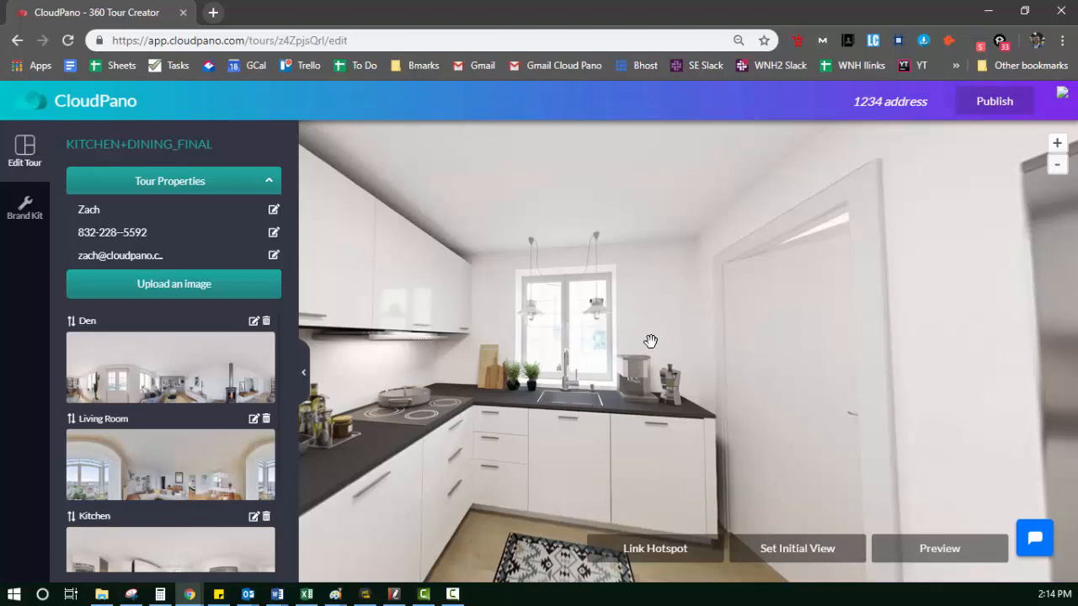
mouse_move(219, 374)
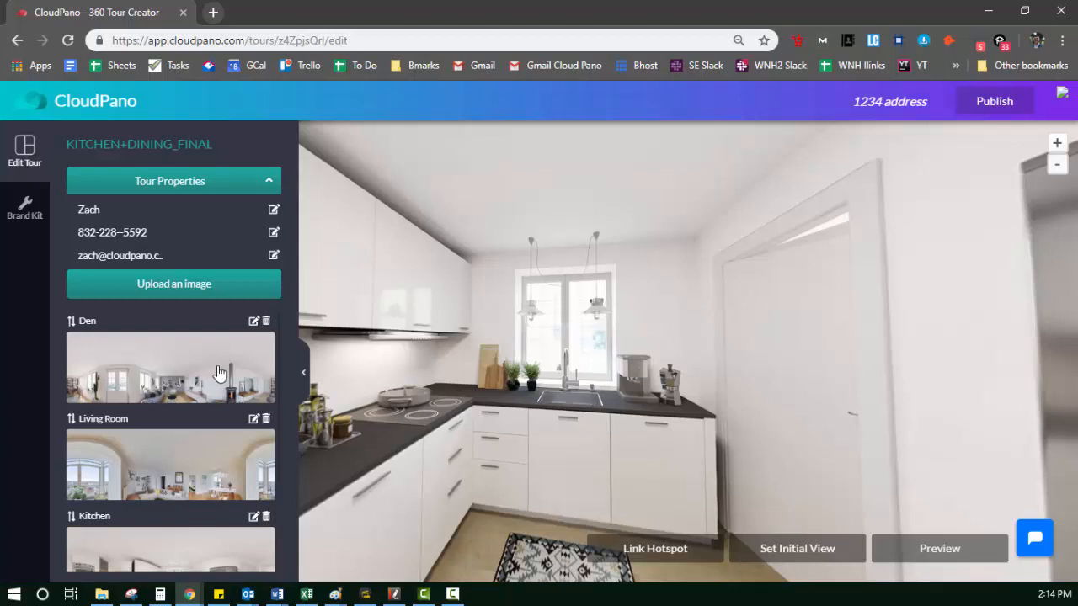
Set the Den's initial view toward the window and cactus, then the Kitchen's initial view
scroll(down, 3)
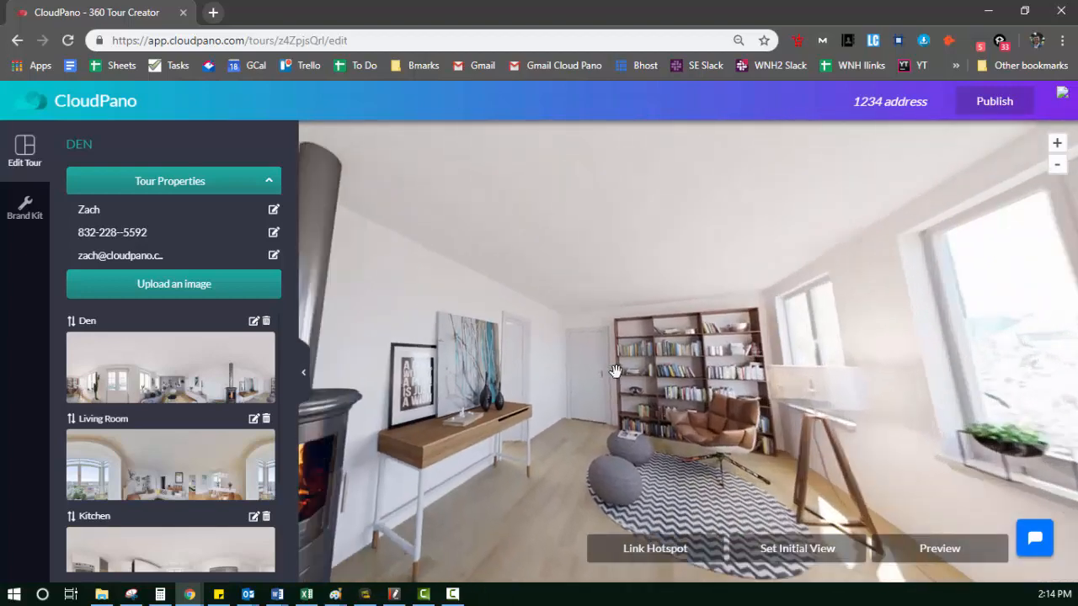
drag(614, 372, 545, 271)
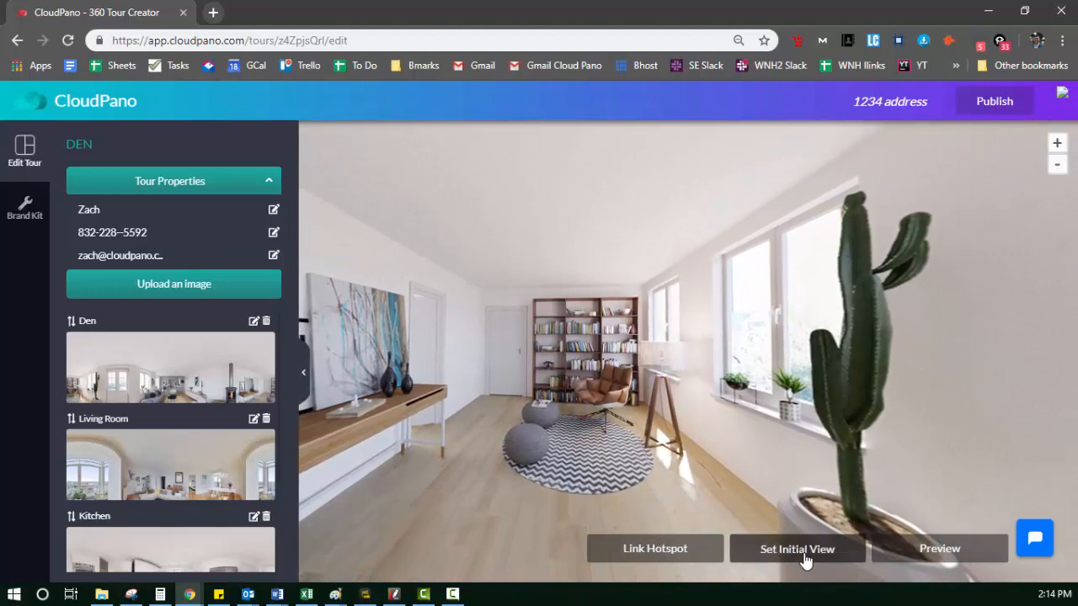
click(797, 549)
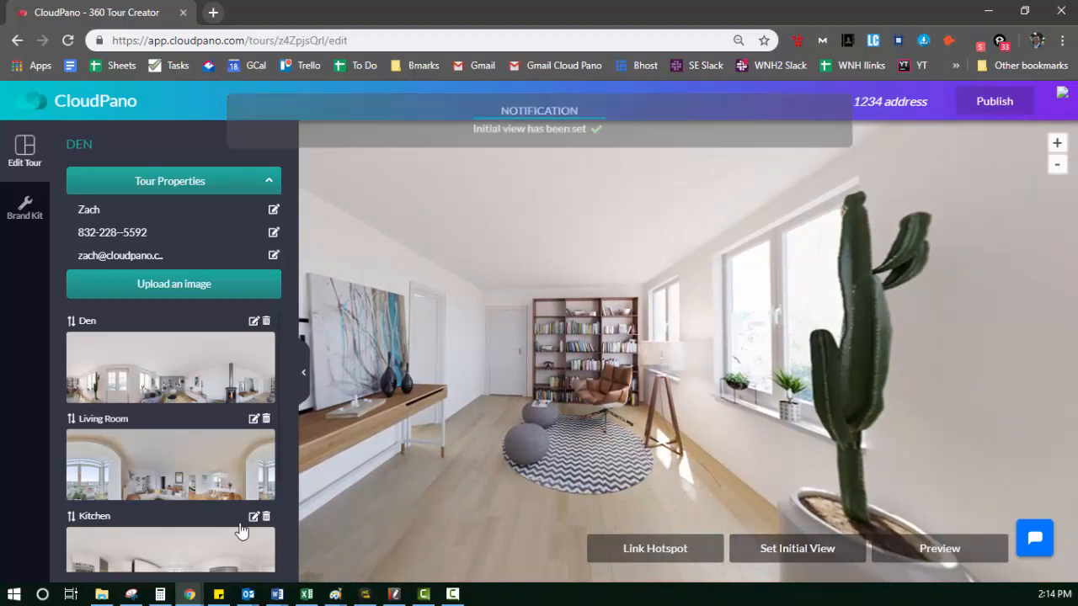
click(170, 464)
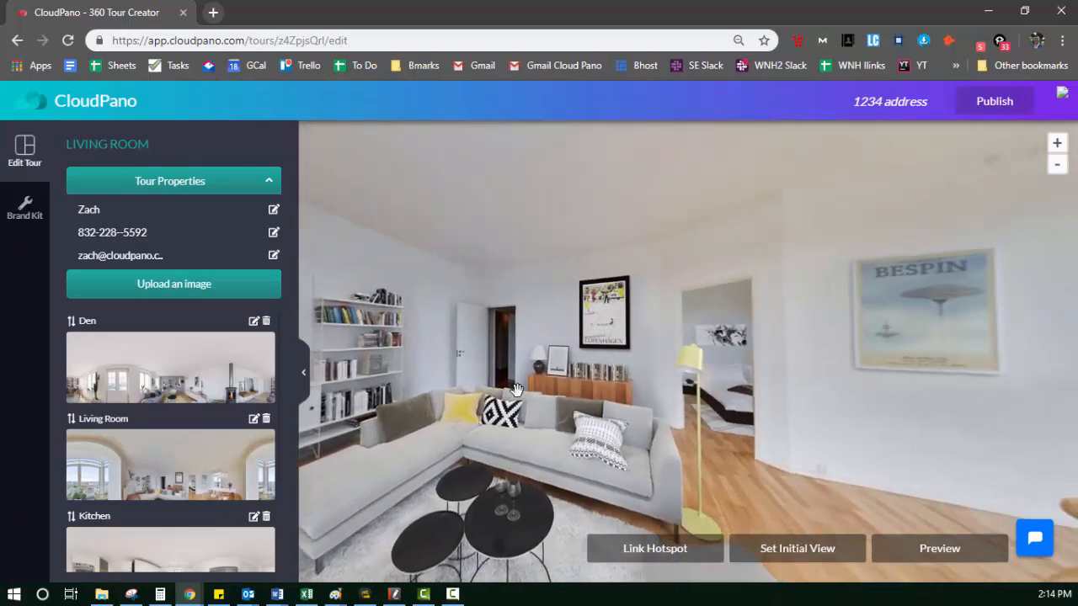
click(795, 549)
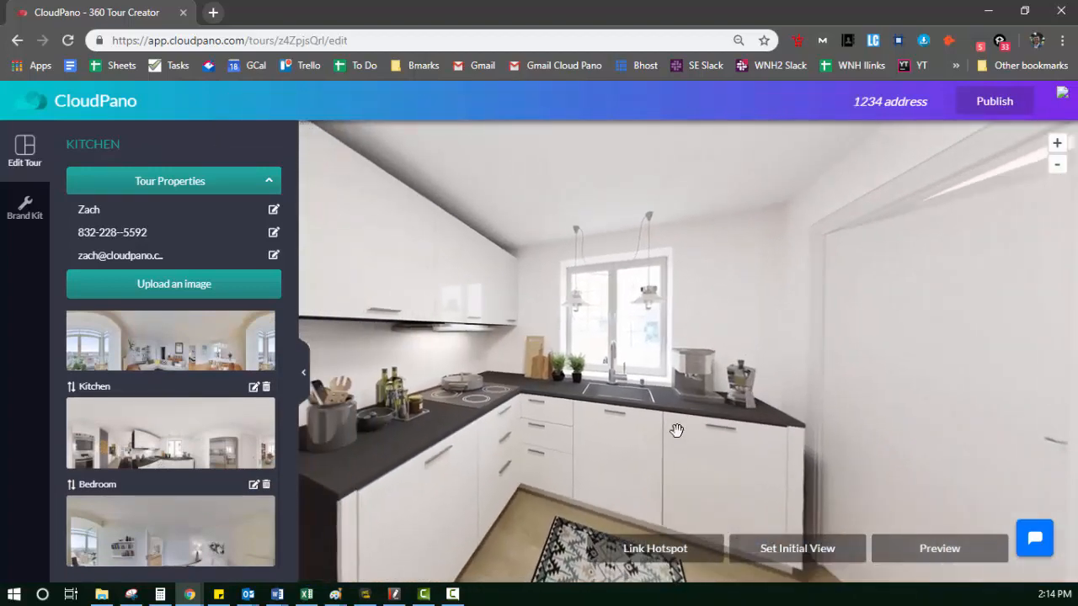
click(797, 549)
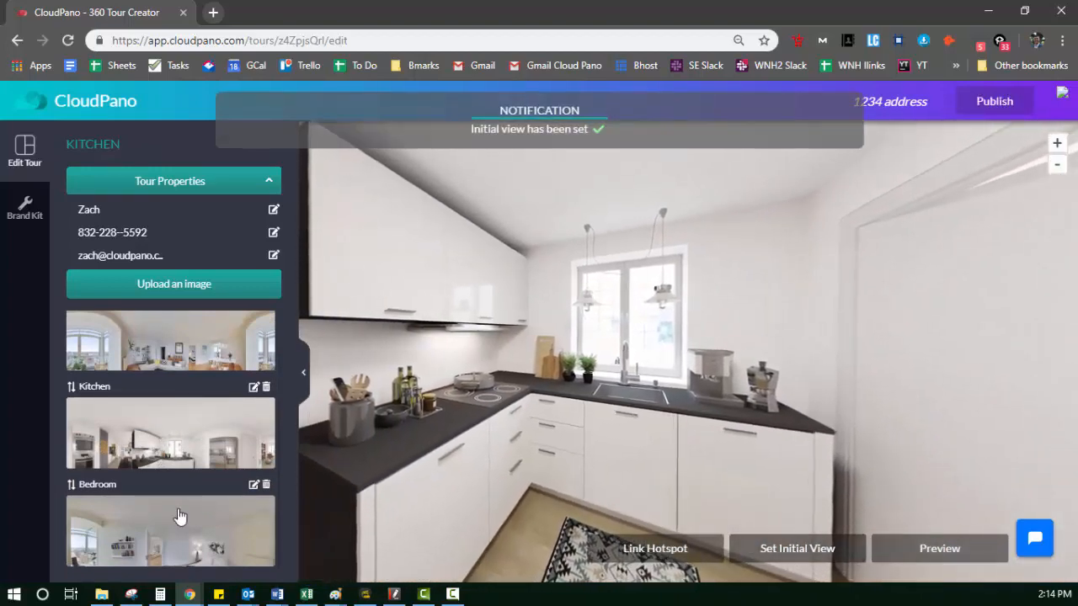
Set the Bedroom's initial view facing the open door
click(170, 530)
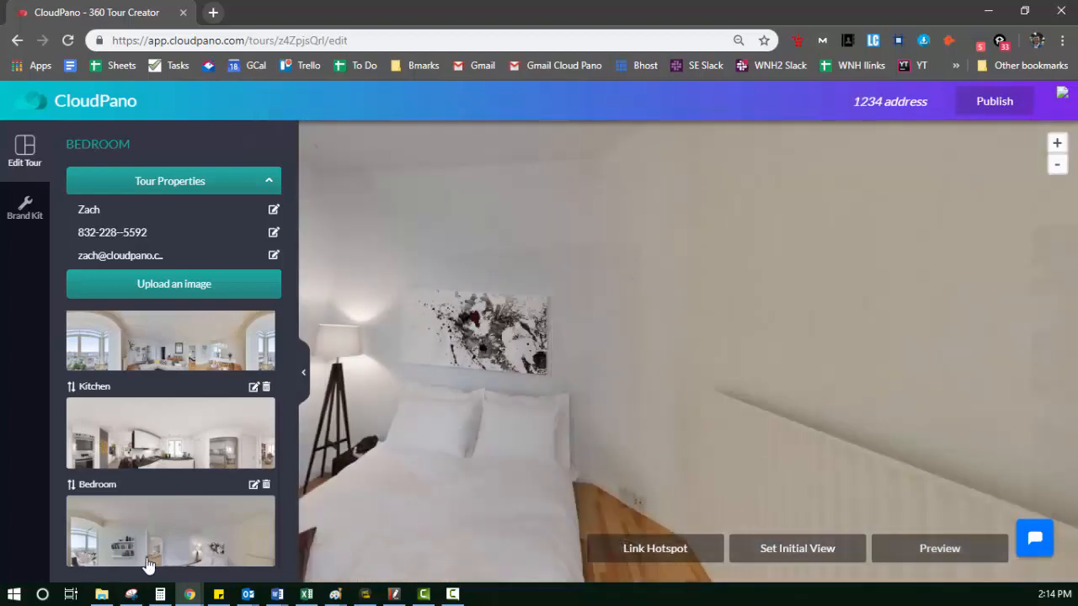
drag(590, 337, 846, 445)
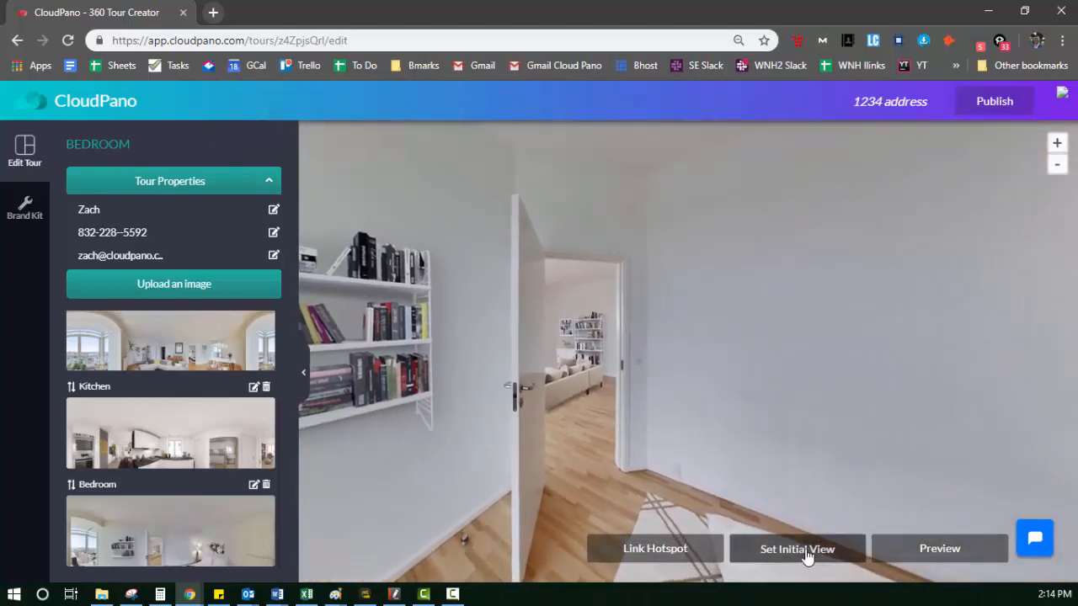
click(797, 549)
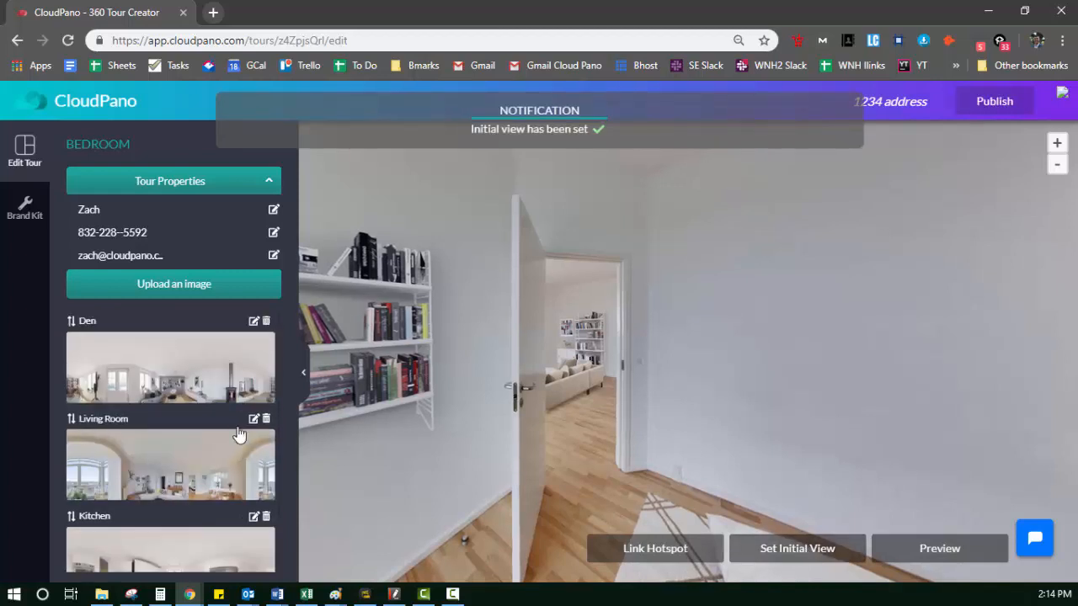
Place a link hotspot at the Den's far doorway
click(170, 367)
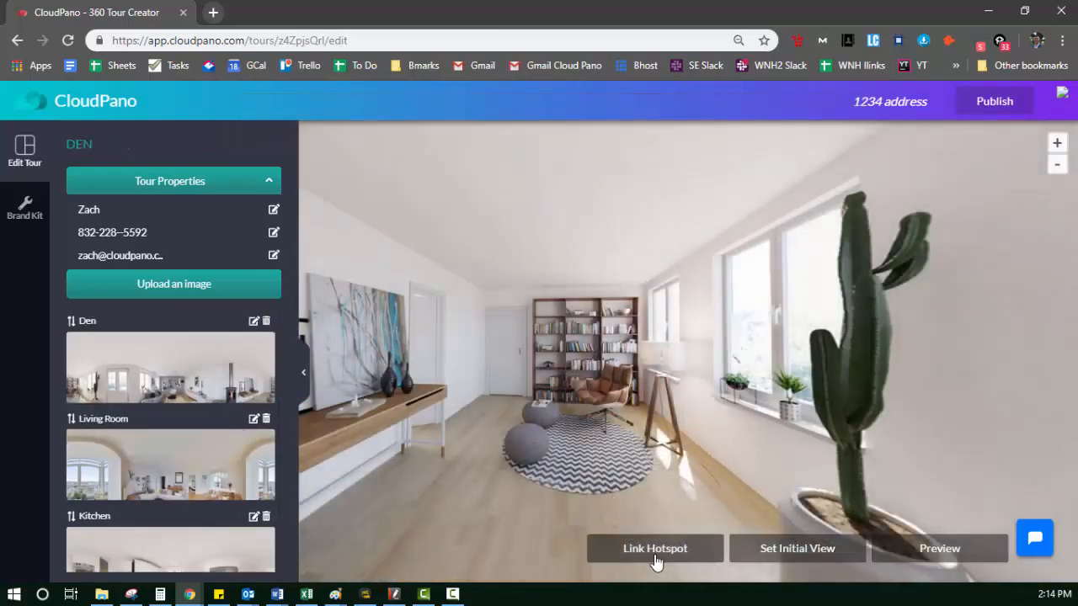
click(654, 549)
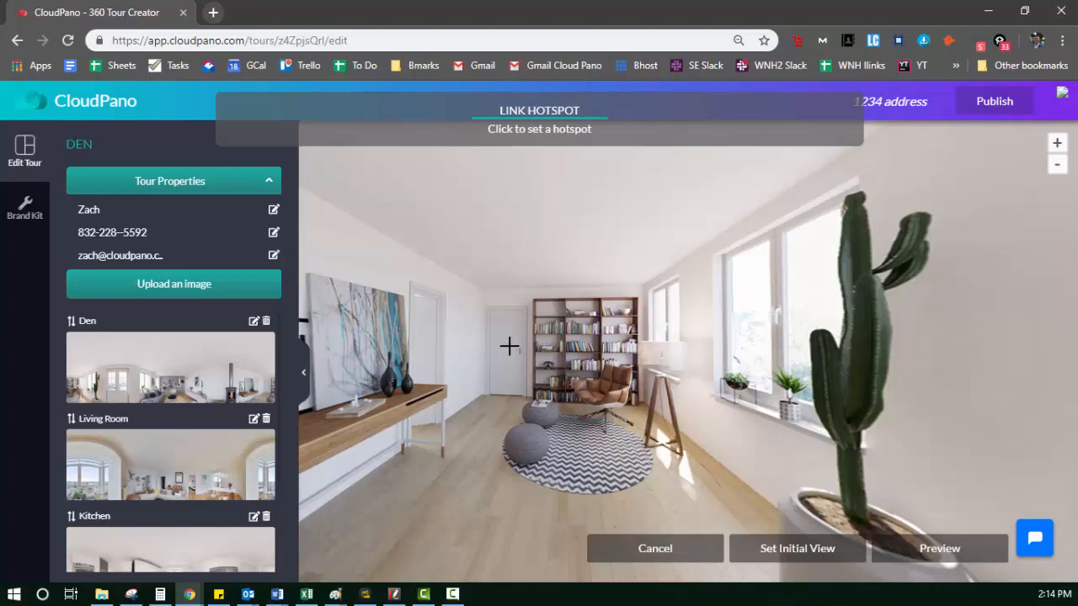
click(508, 347)
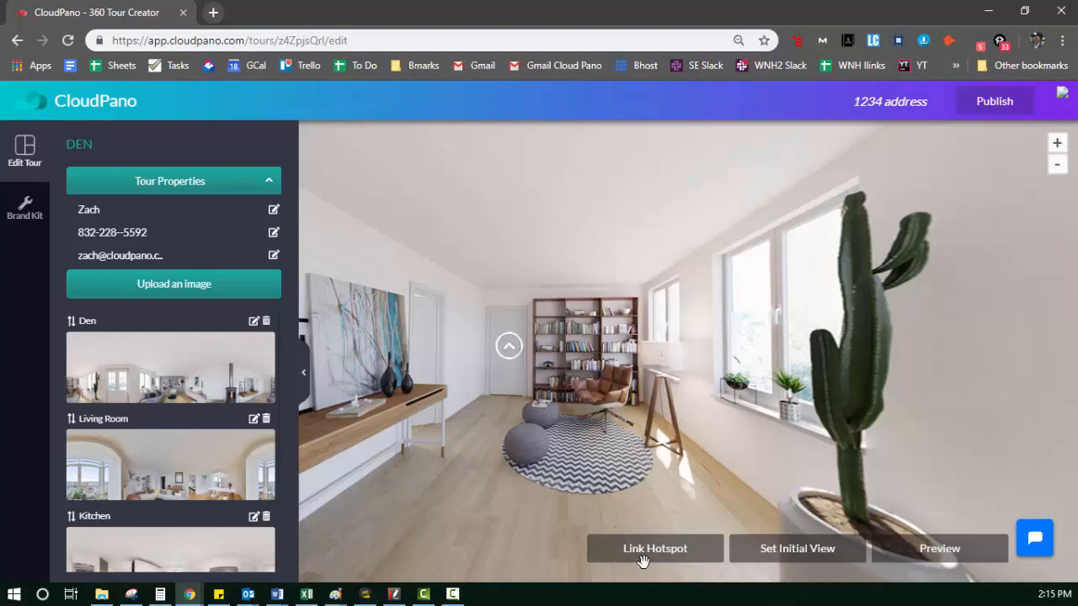
mouse_move(509, 345)
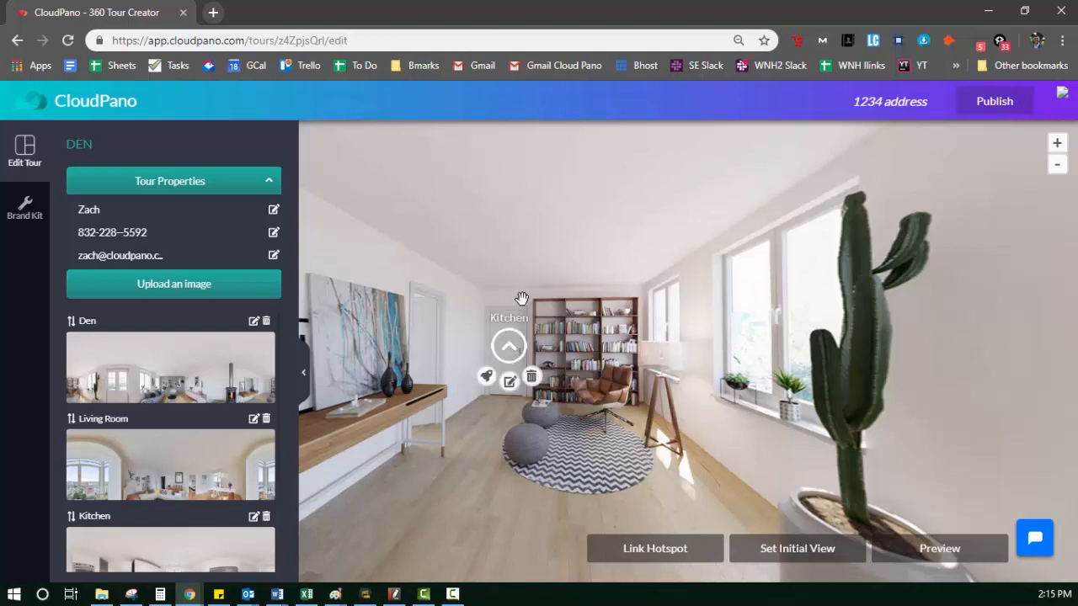
mouse_move(517, 354)
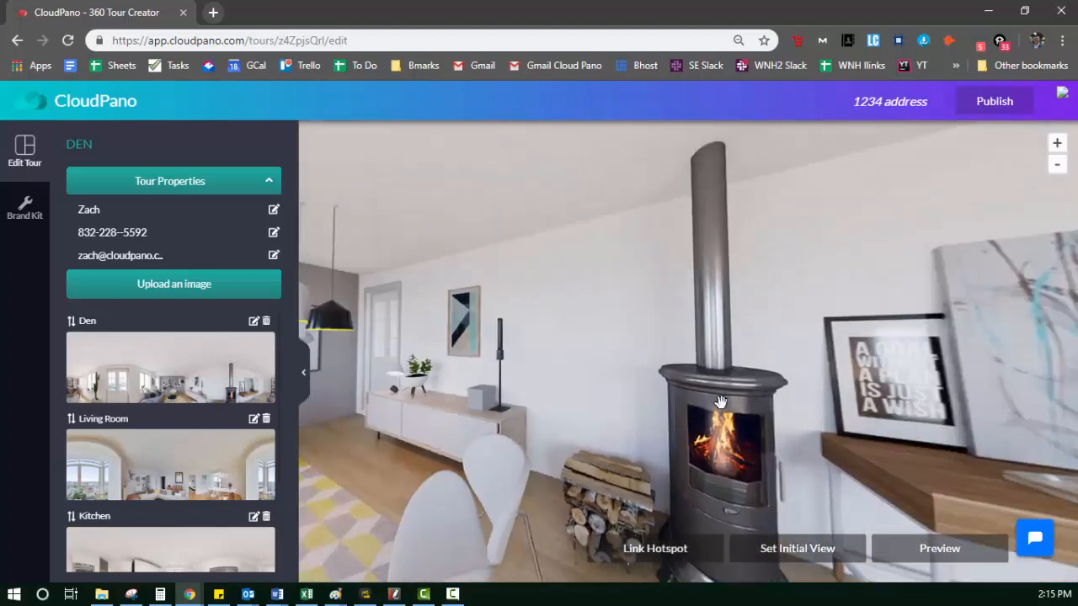
Place a second Den hotspot near the dining area and link it to the Living Room
click(654, 549)
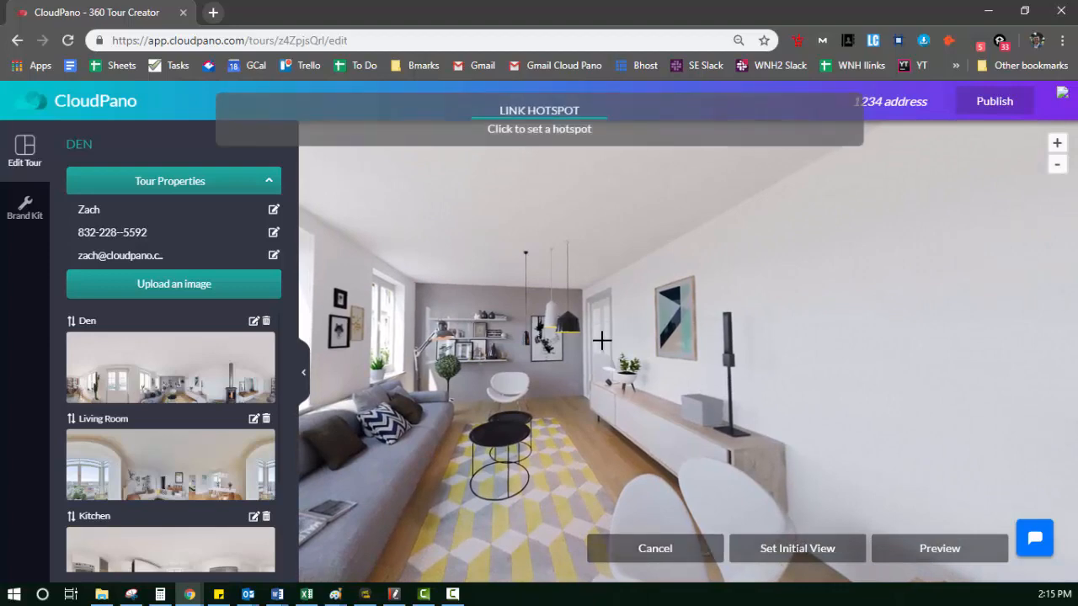
click(603, 340)
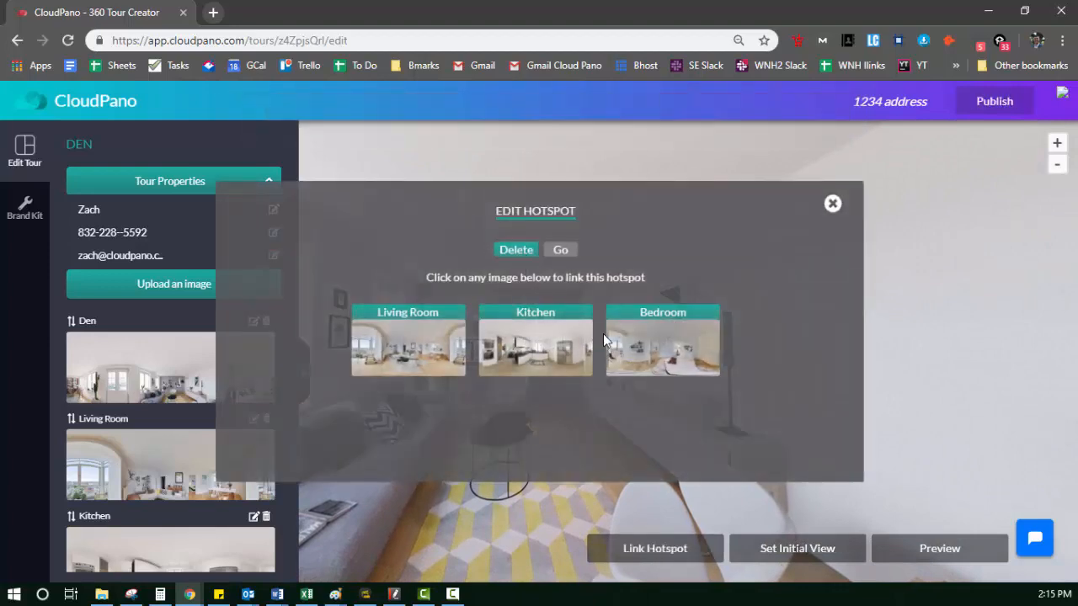
click(408, 340)
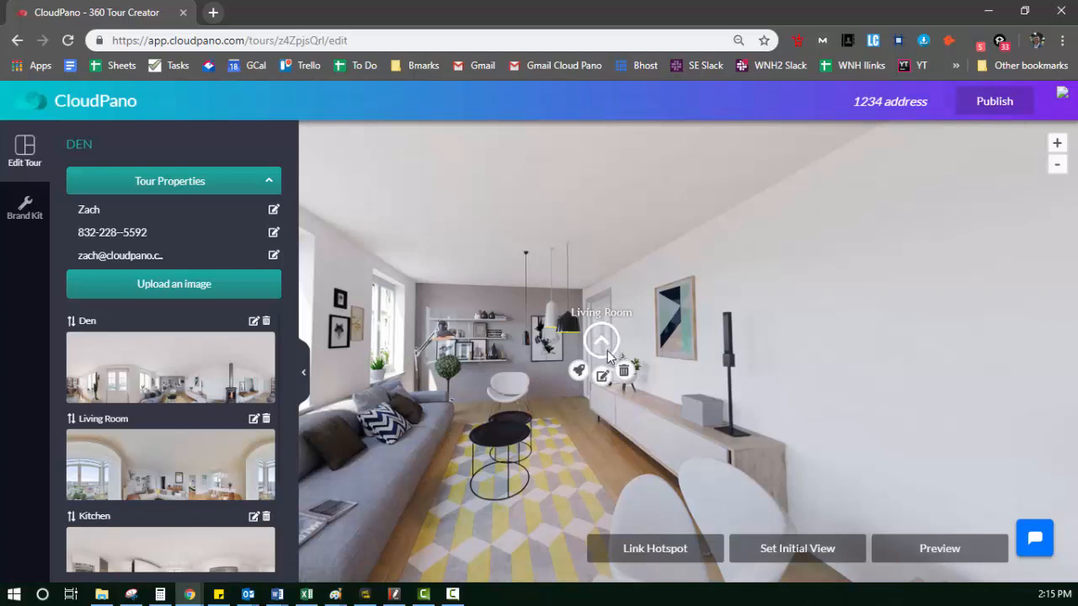
mouse_move(597, 384)
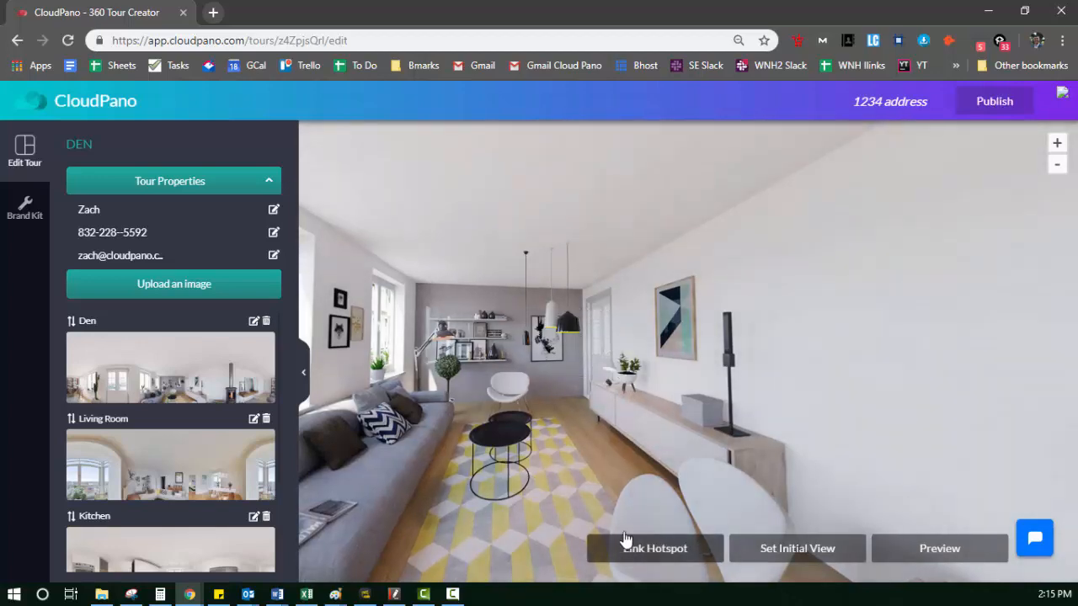
click(654, 549)
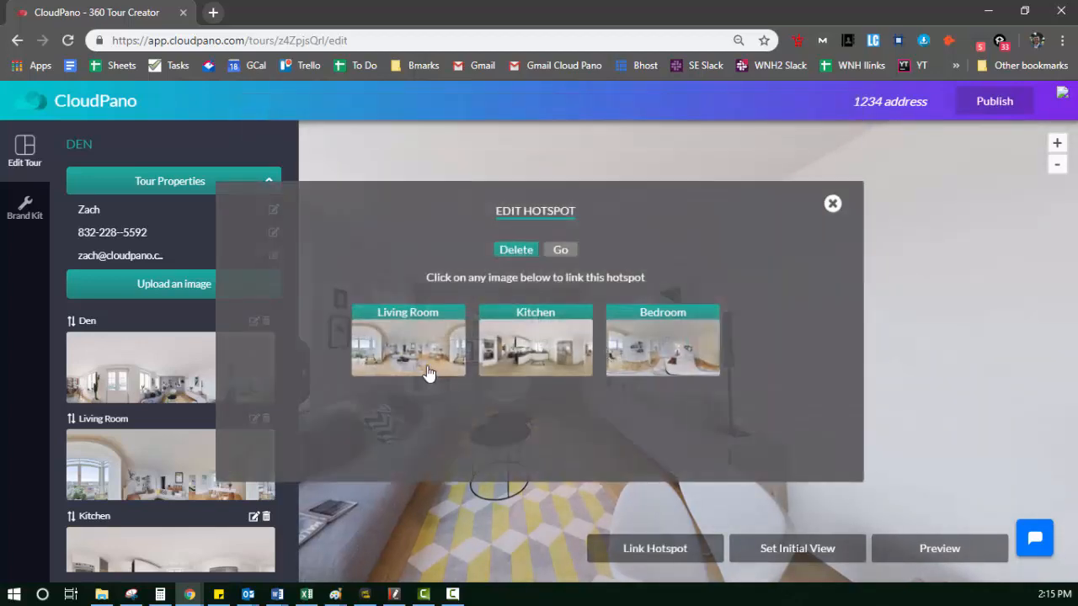
click(832, 203)
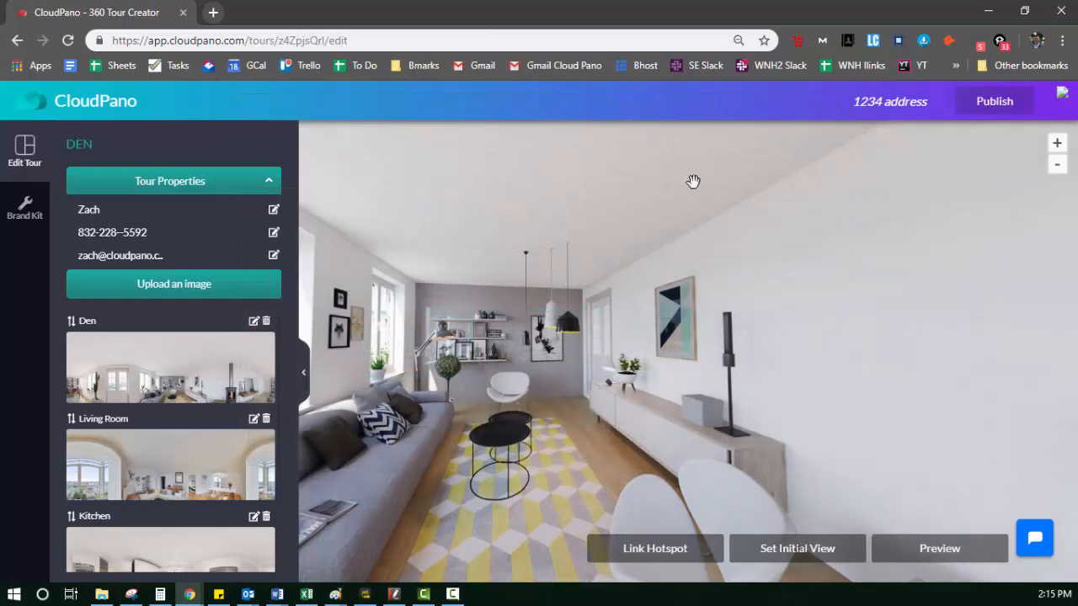
mouse_move(599, 340)
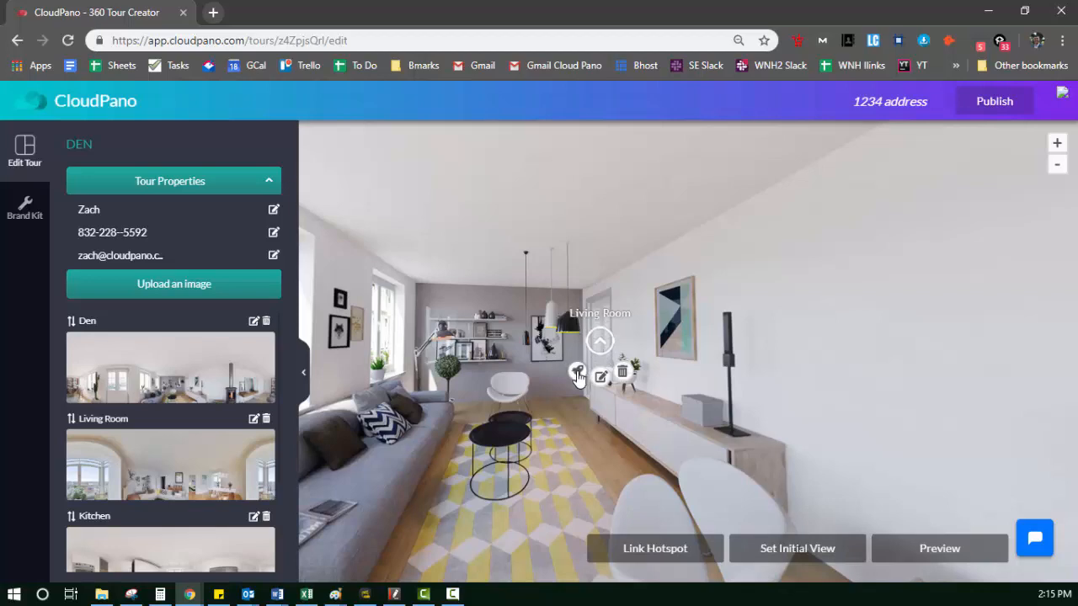
Enter the Living Room and add a hotspot linked to the Bedroom
click(600, 341)
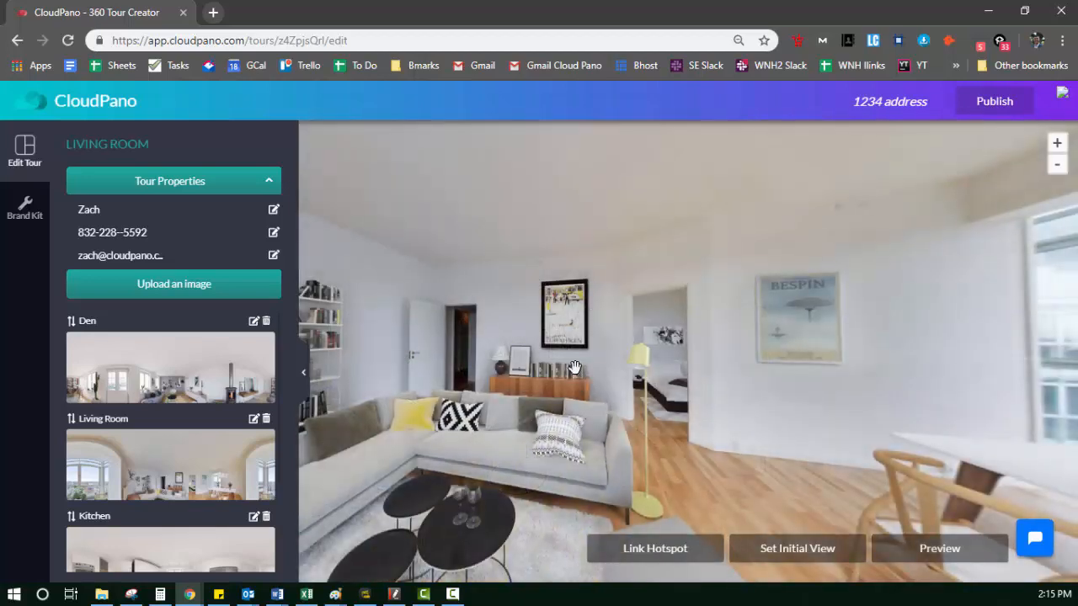
drag(576, 367, 630, 374)
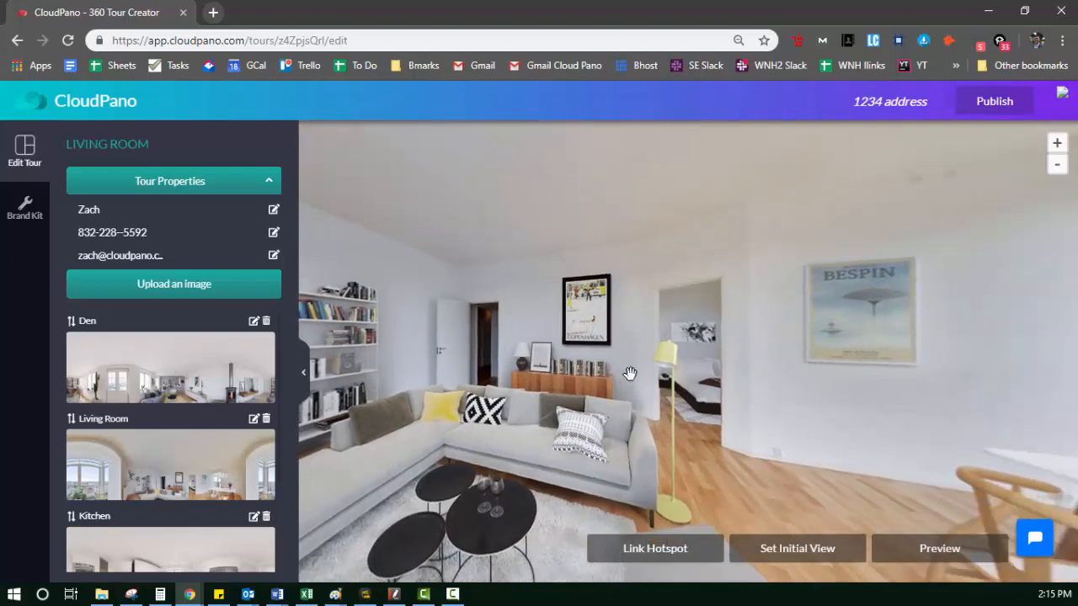
click(653, 549)
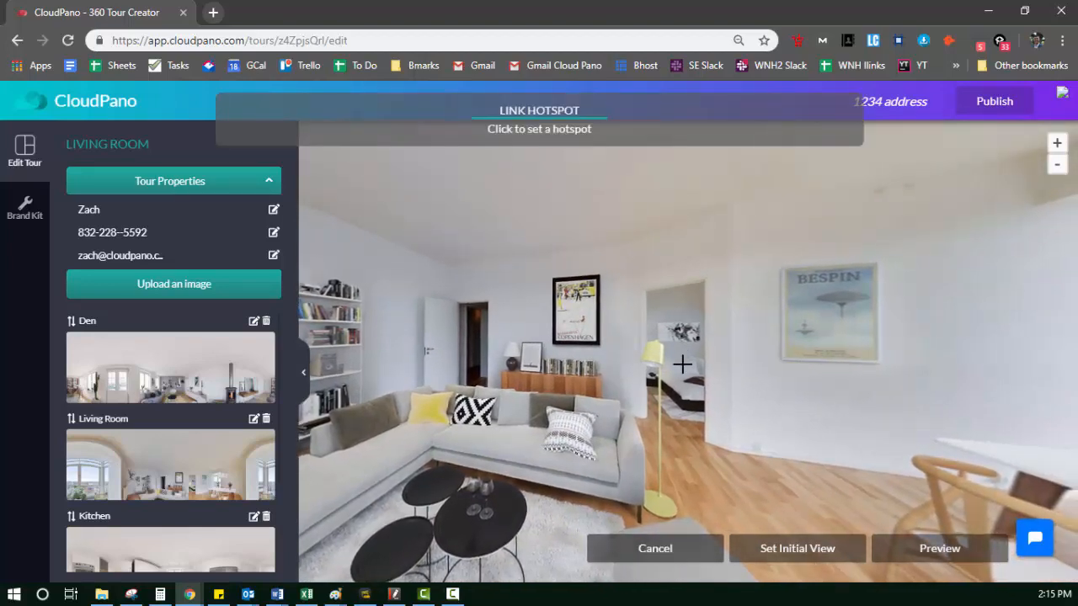
click(682, 364)
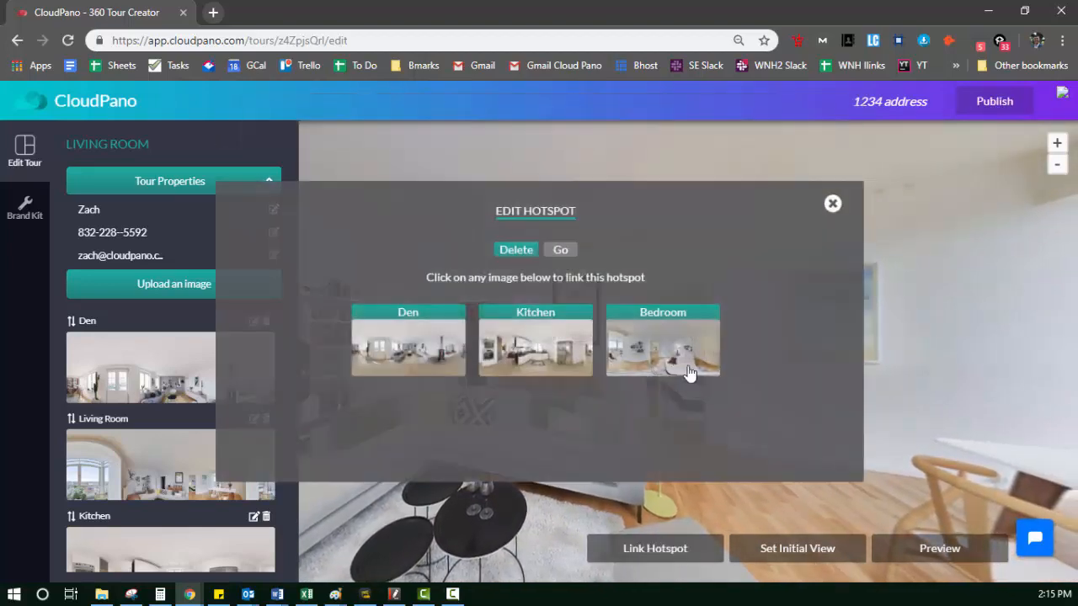
click(832, 203)
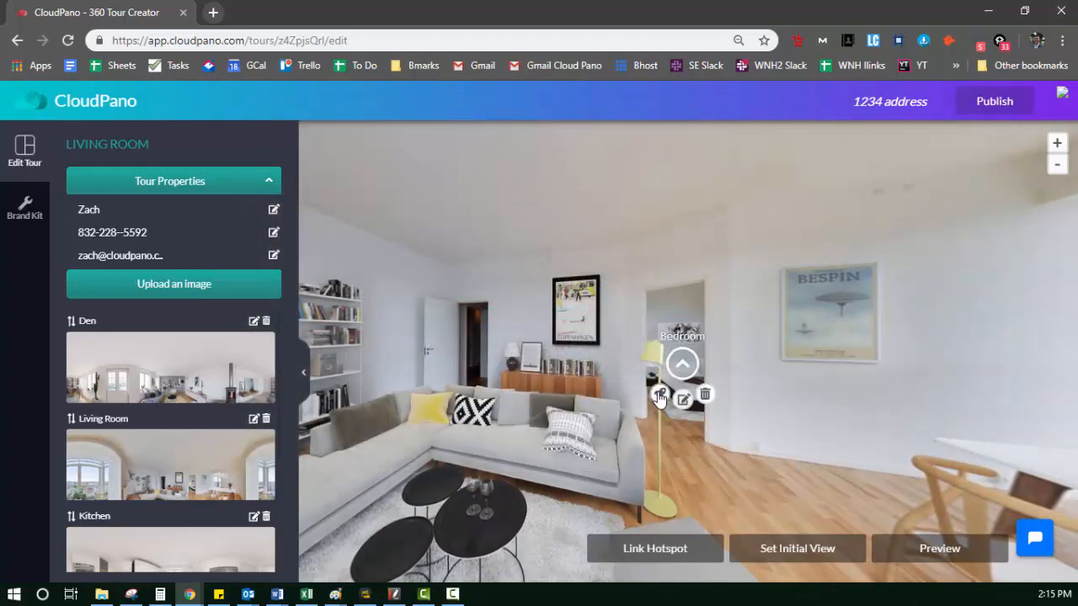
Follow the hotspot into the Bedroom and start a hotspot on its doorway
click(682, 364)
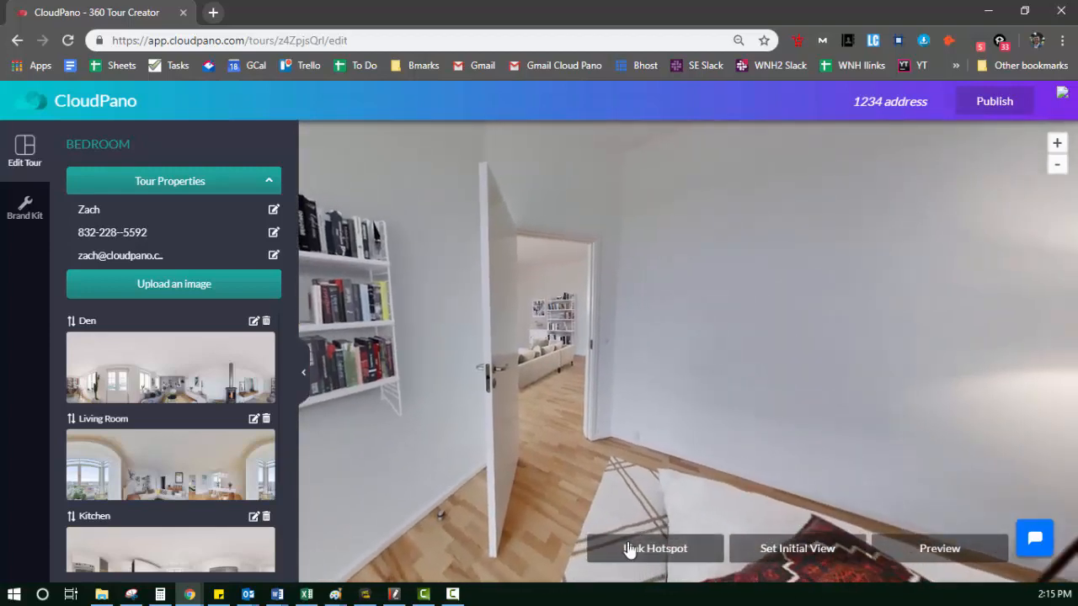
click(654, 549)
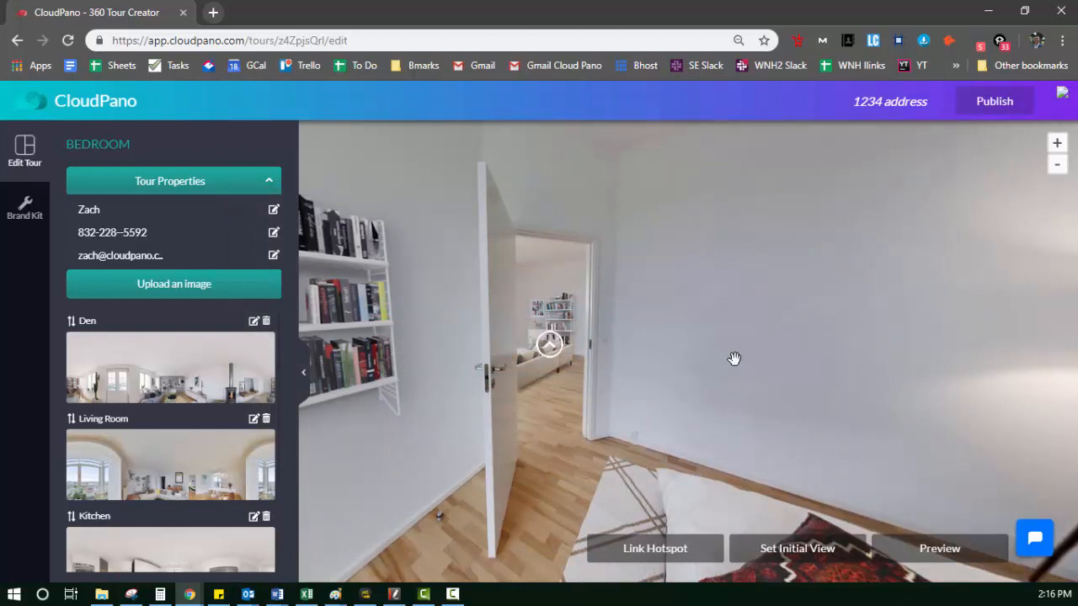
mouse_move(721, 303)
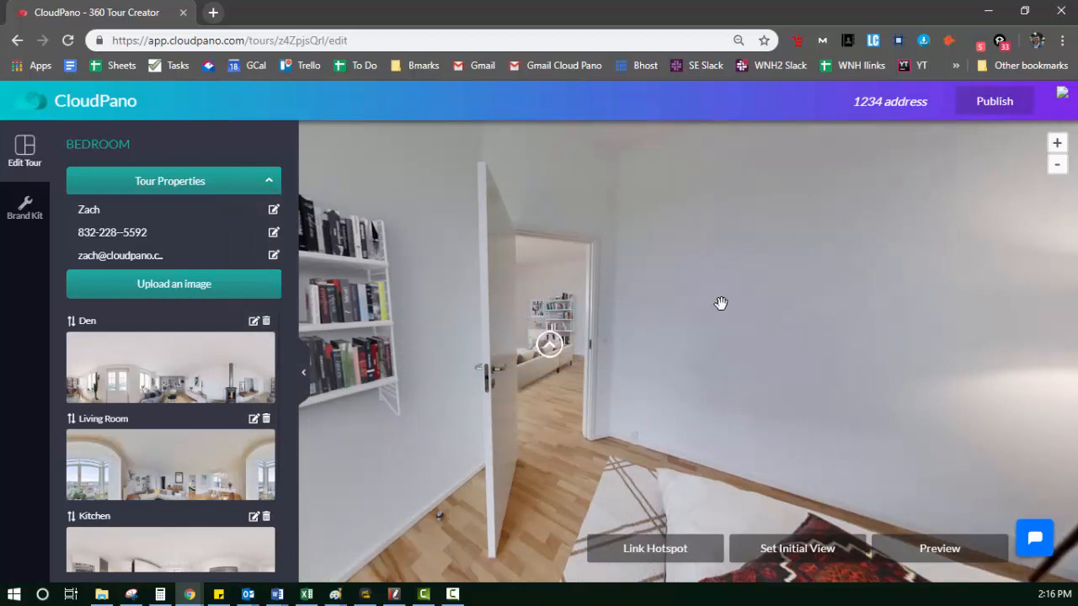
mouse_move(290, 411)
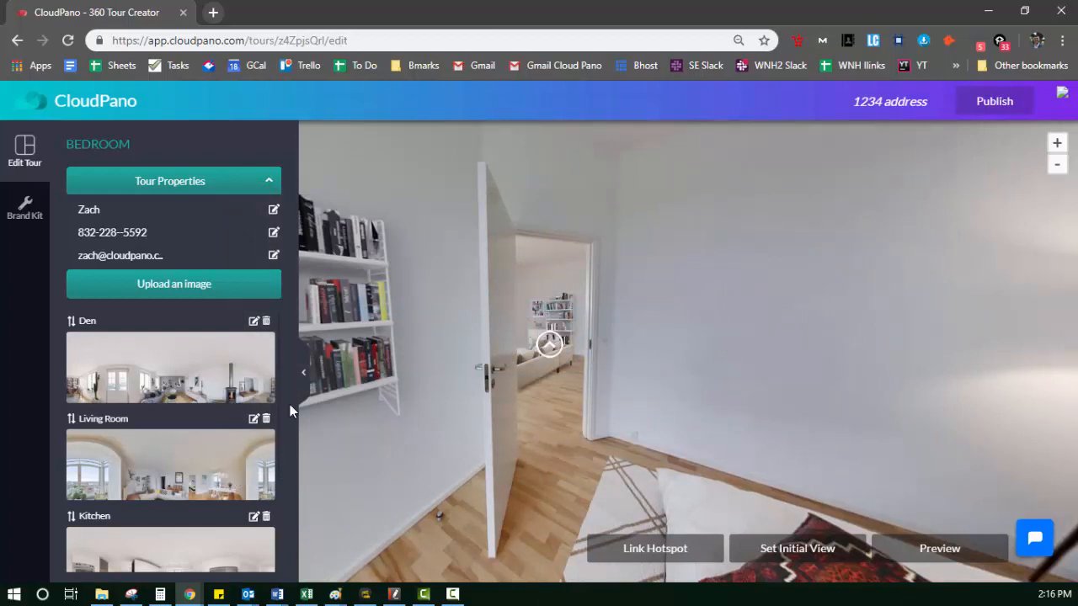
Verify the Den hotspot links to the Kitchen, then follow it into the Kitchen
click(170, 367)
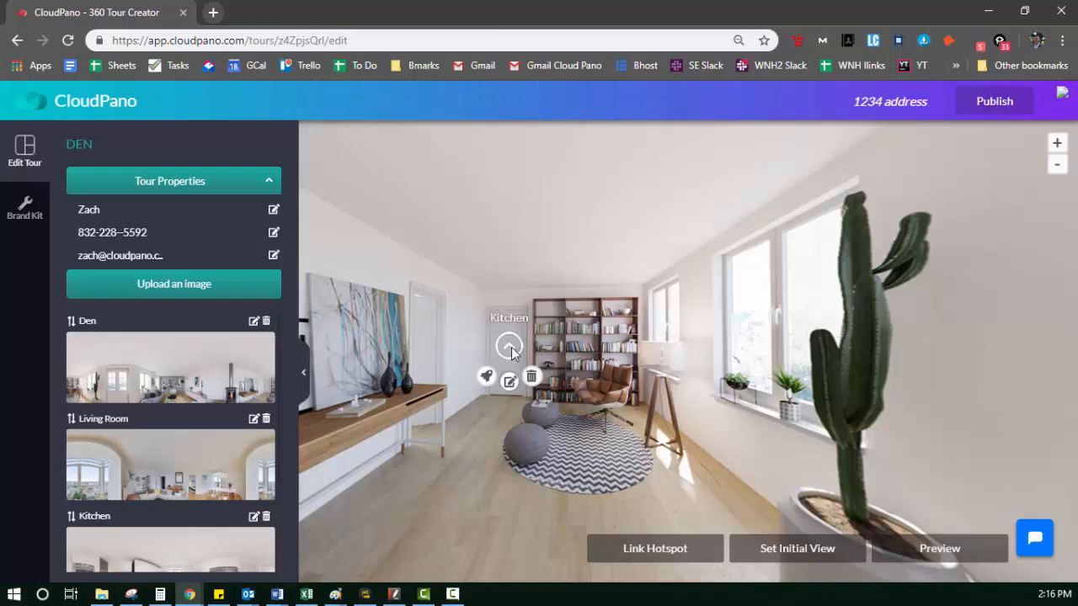
mouse_move(506, 386)
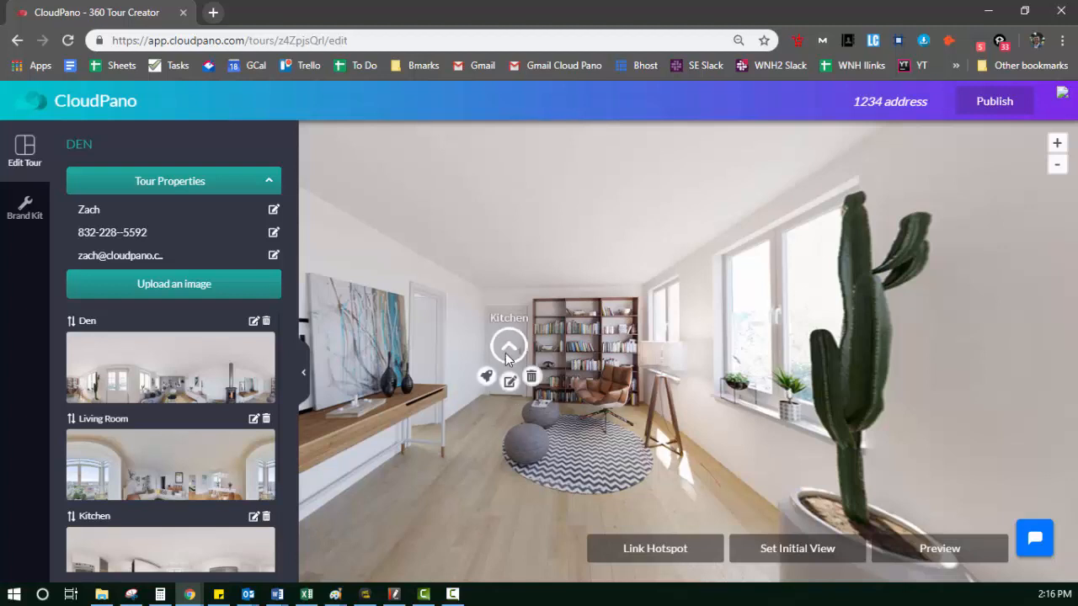
mouse_move(489, 377)
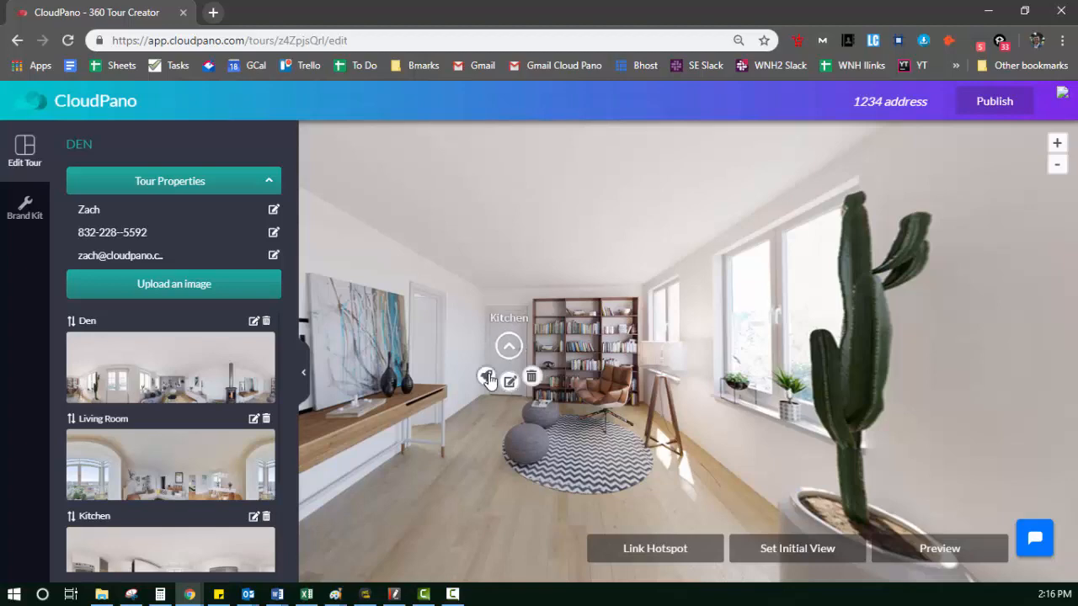
right_click(485, 379)
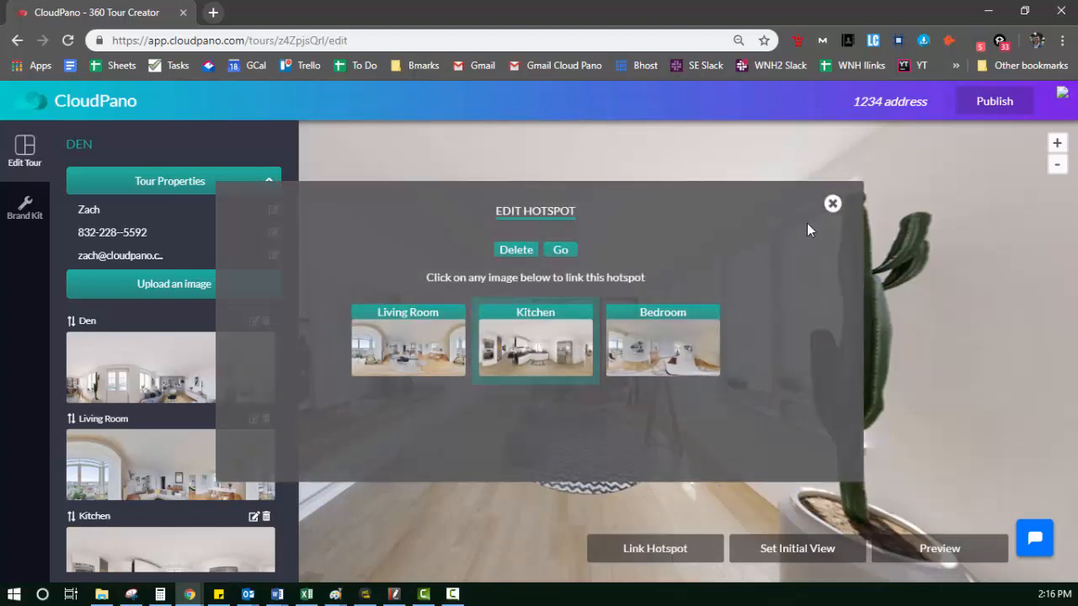
click(832, 204)
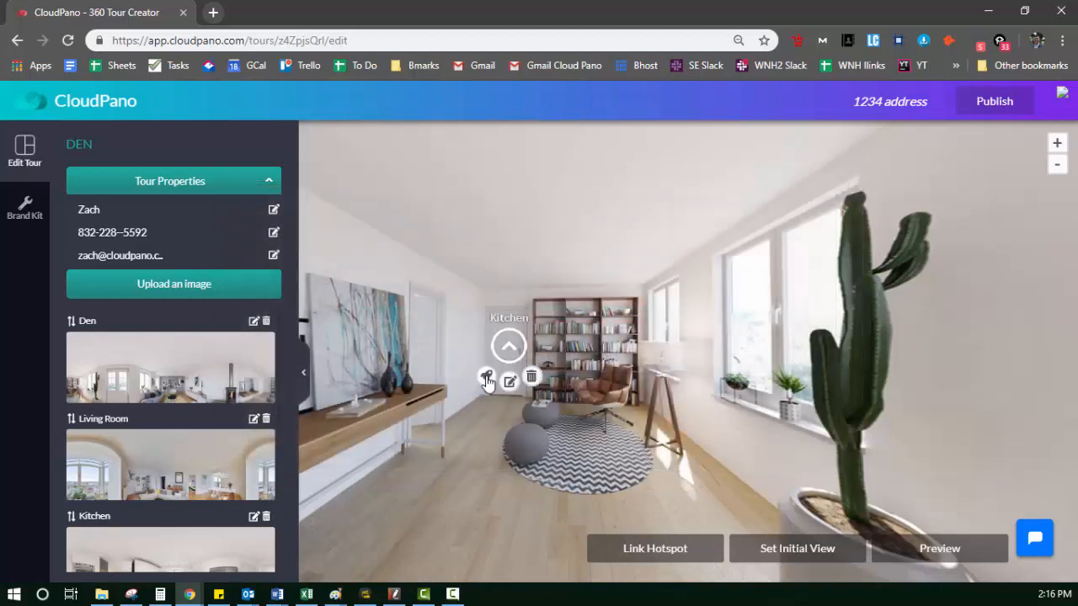
click(508, 346)
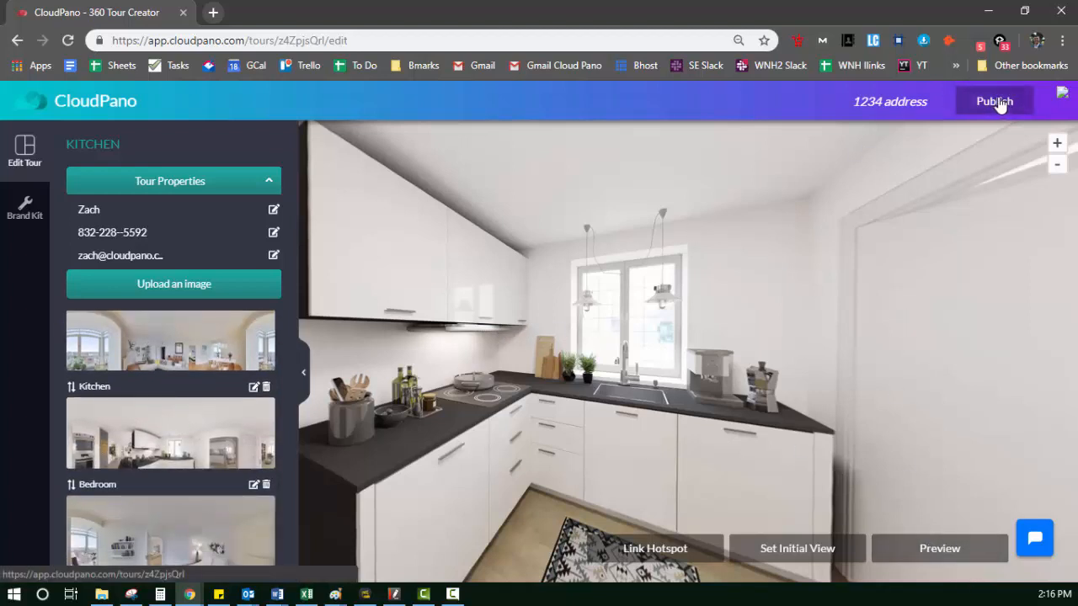
Publish the finished tour and copy its direct link from the 'You published your tour!' dialog
click(994, 101)
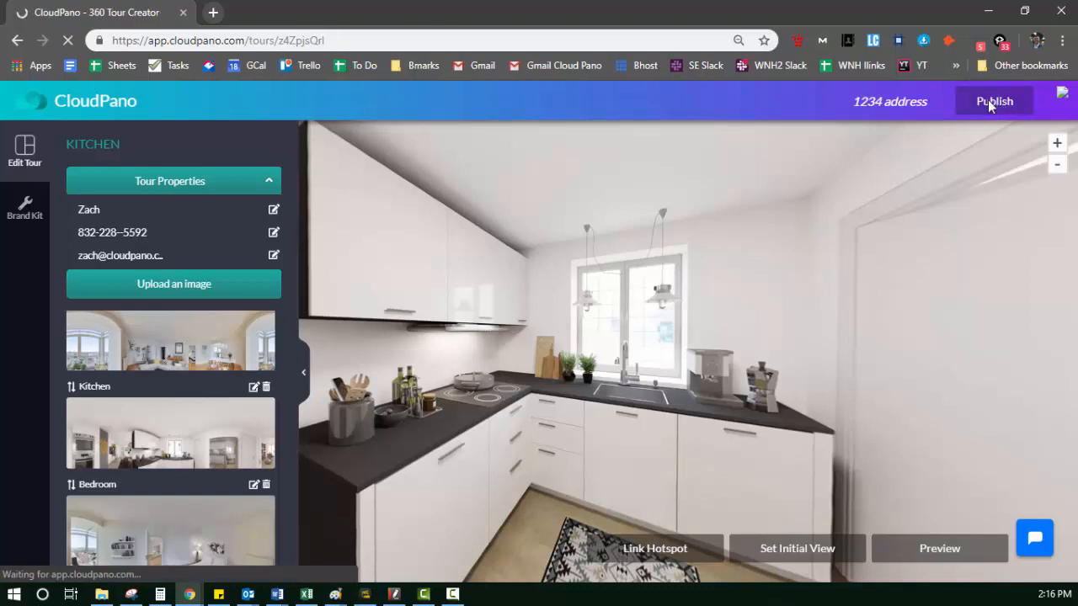
click(994, 102)
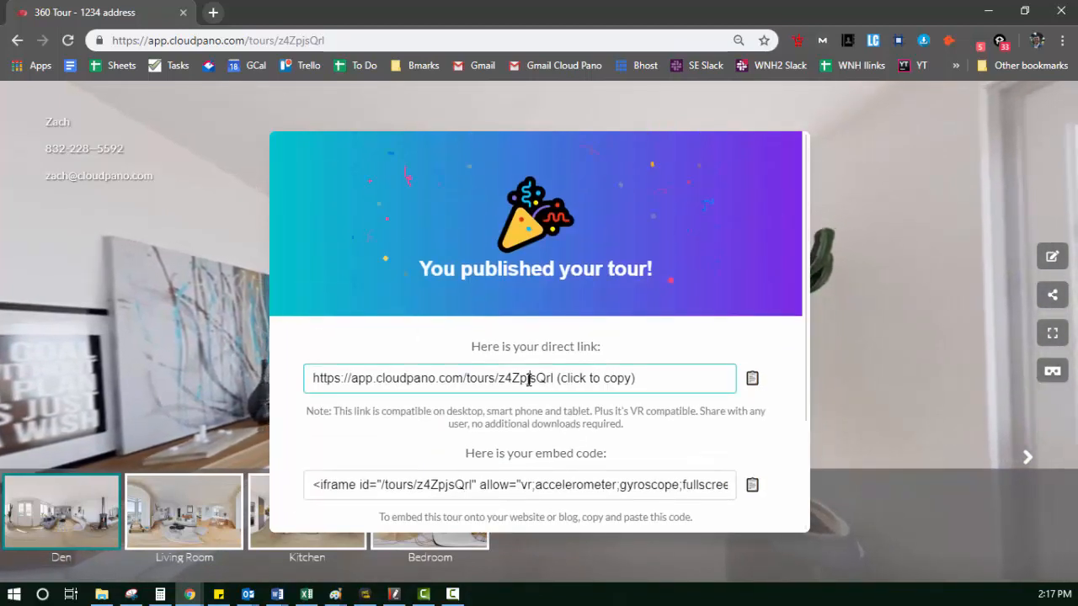
click(525, 377)
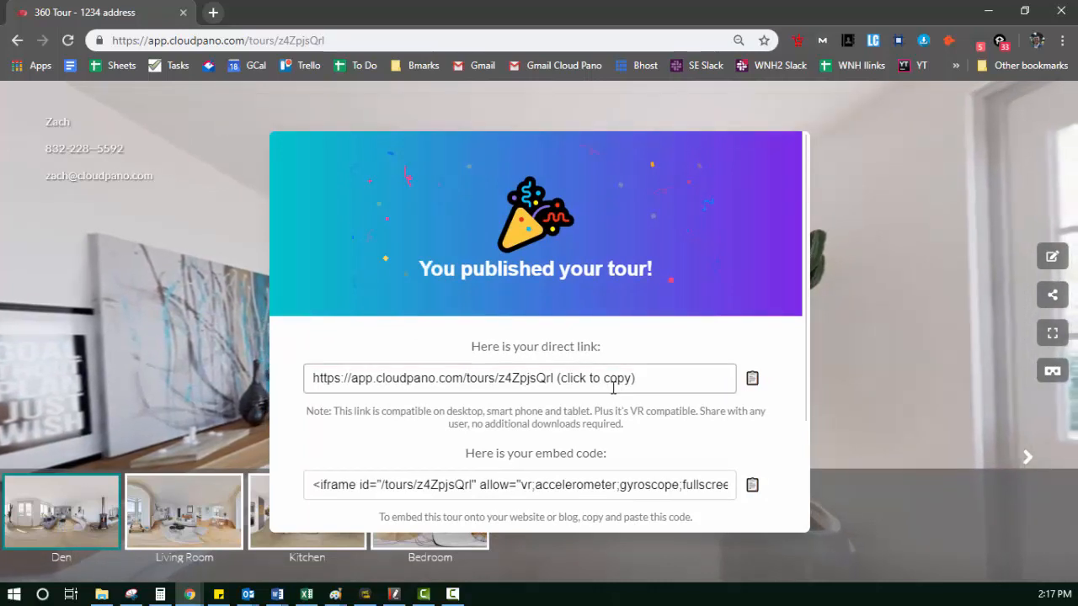
scroll(down, 3)
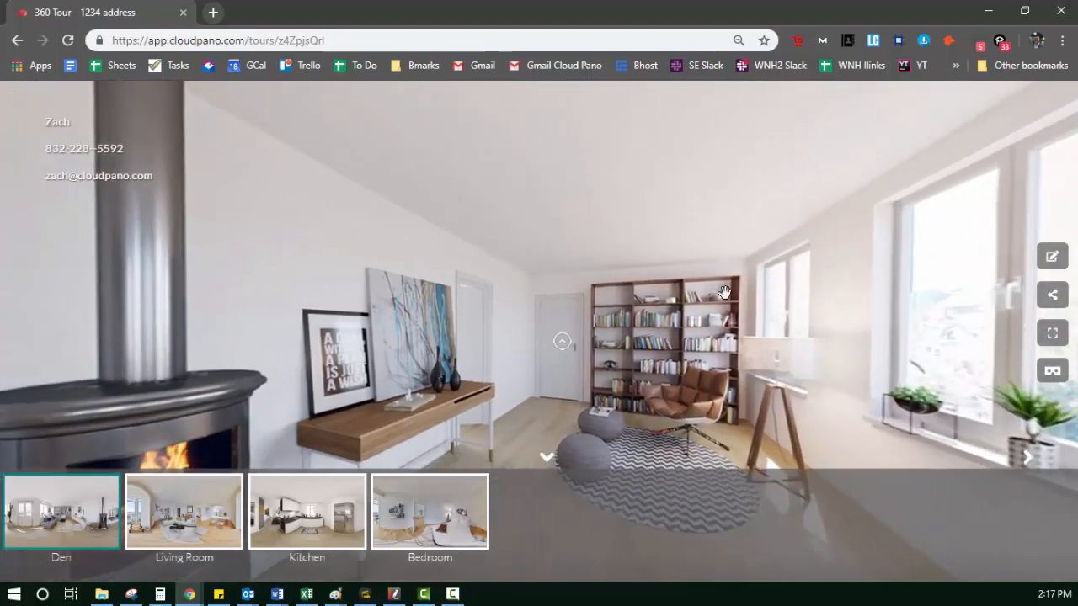
Visit the Living Room, move into the Bedroom via a hotspot, and return to the Living Room
click(184, 512)
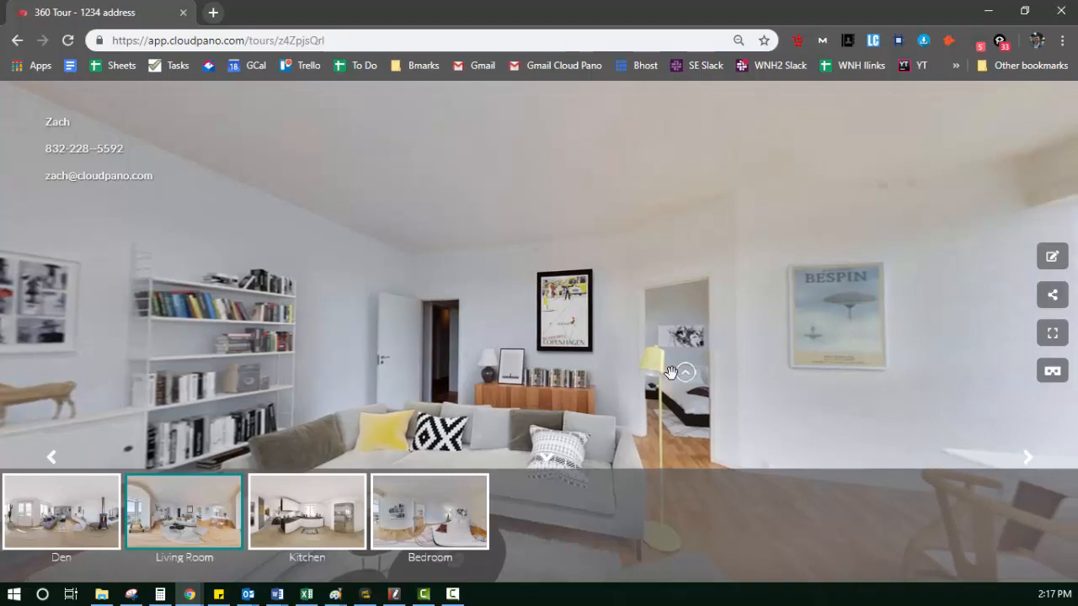
click(430, 512)
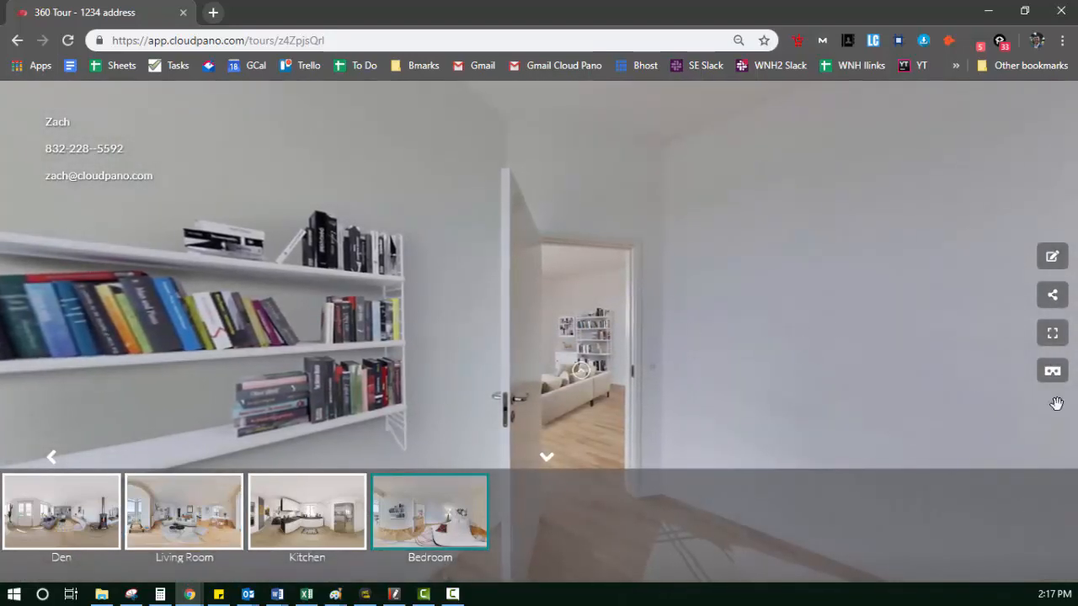
click(1051, 371)
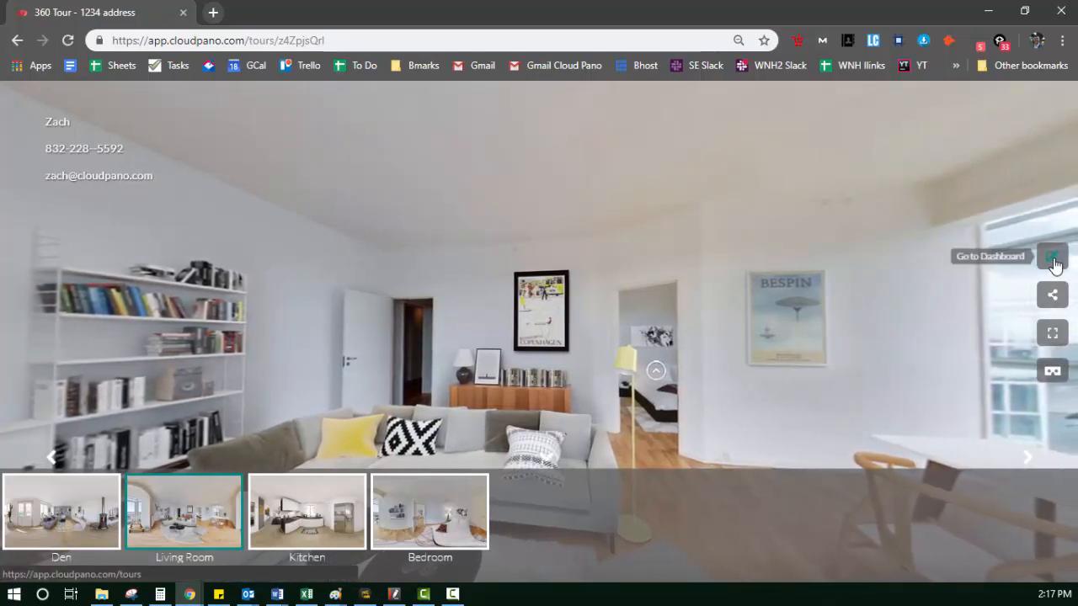
Return to the Your Tours dashboard and head to the Upgrade offer
click(1051, 256)
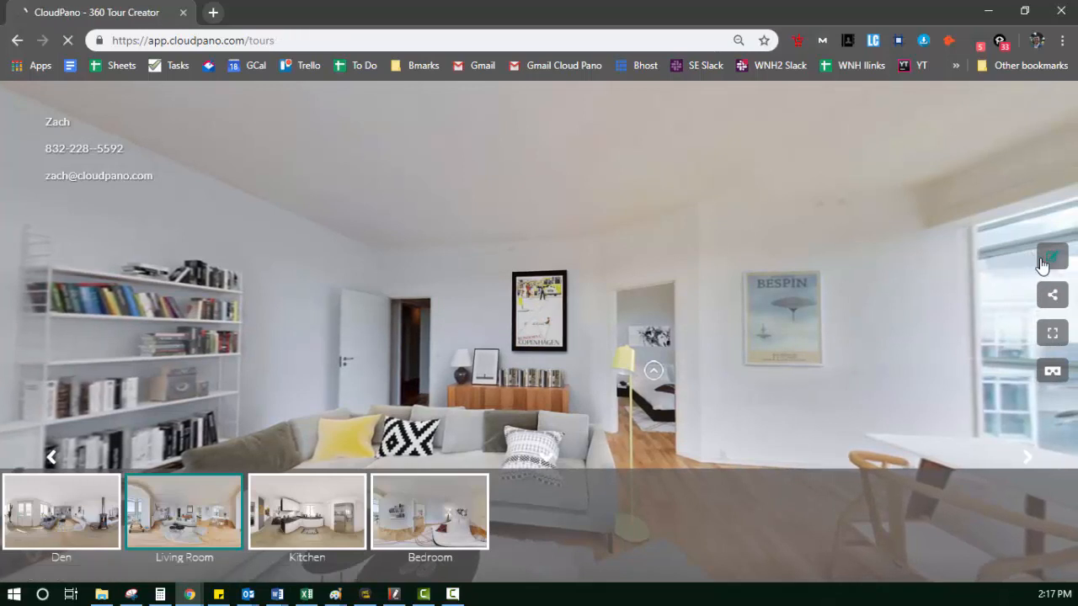
mouse_move(731, 222)
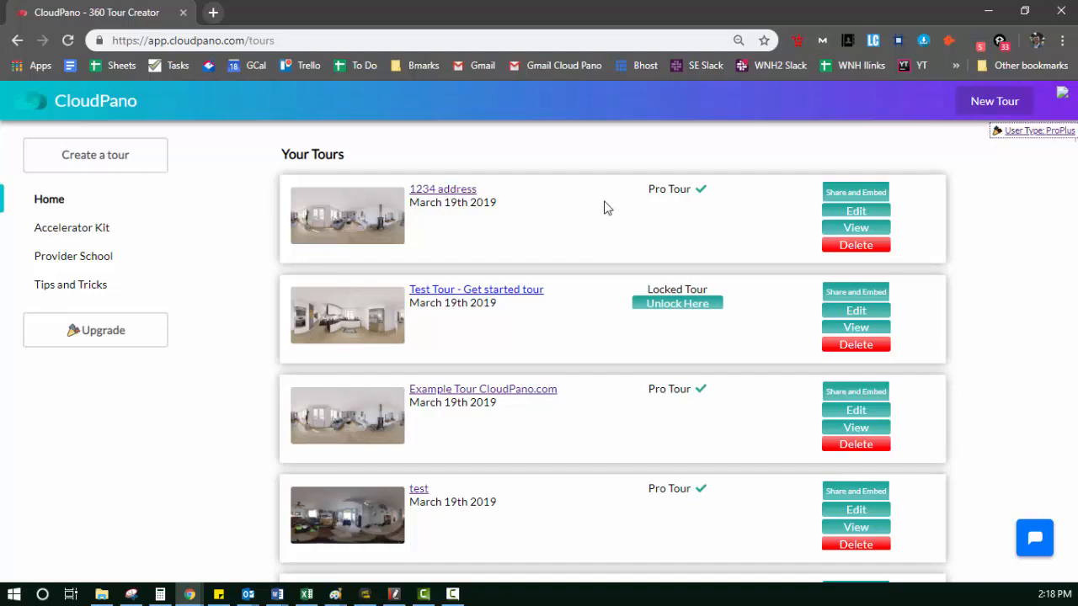
mouse_move(615, 204)
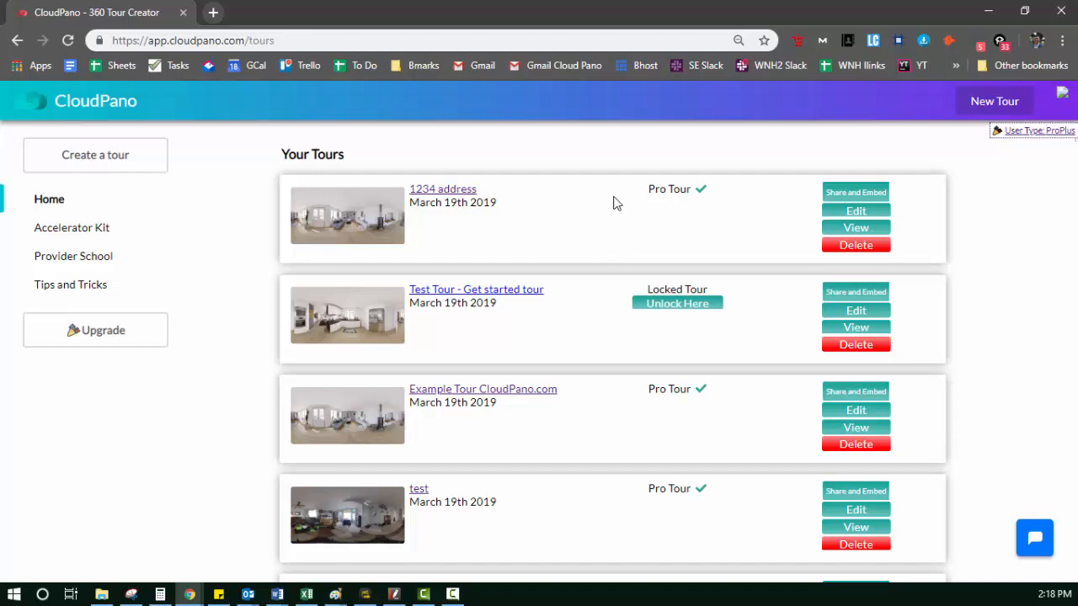
mouse_move(609, 209)
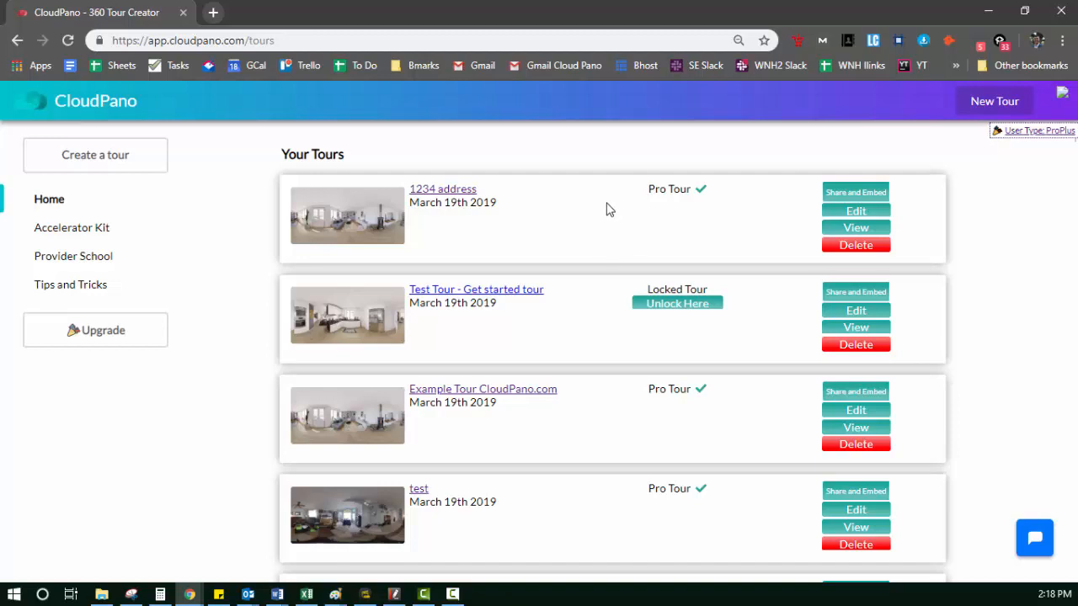
click(94, 328)
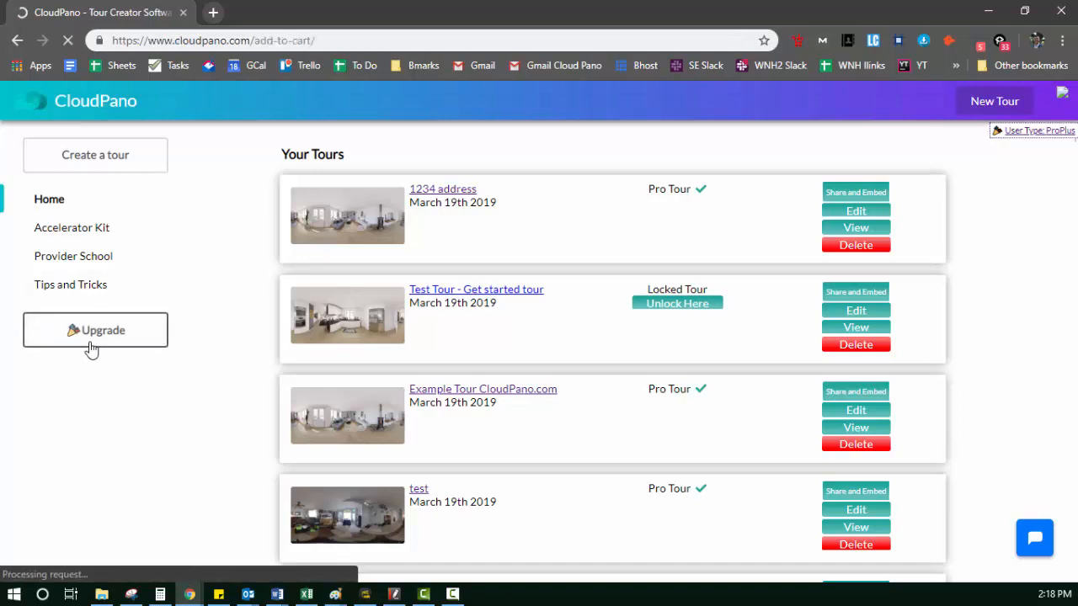
Choose Get Started under the $33/month paid-annually Pro Plus plan
click(95, 328)
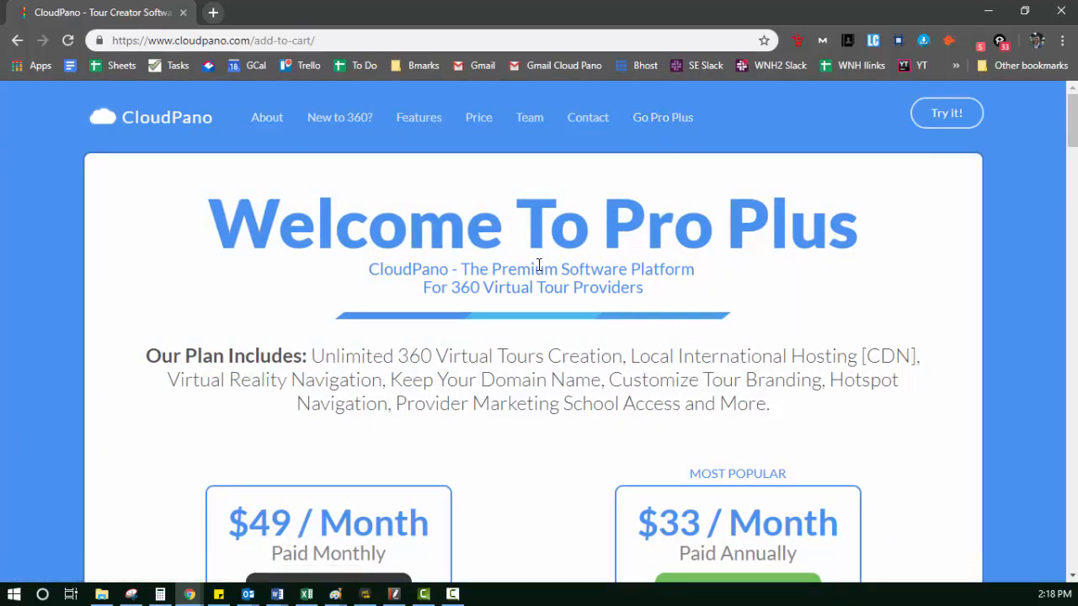
scroll(down, 3)
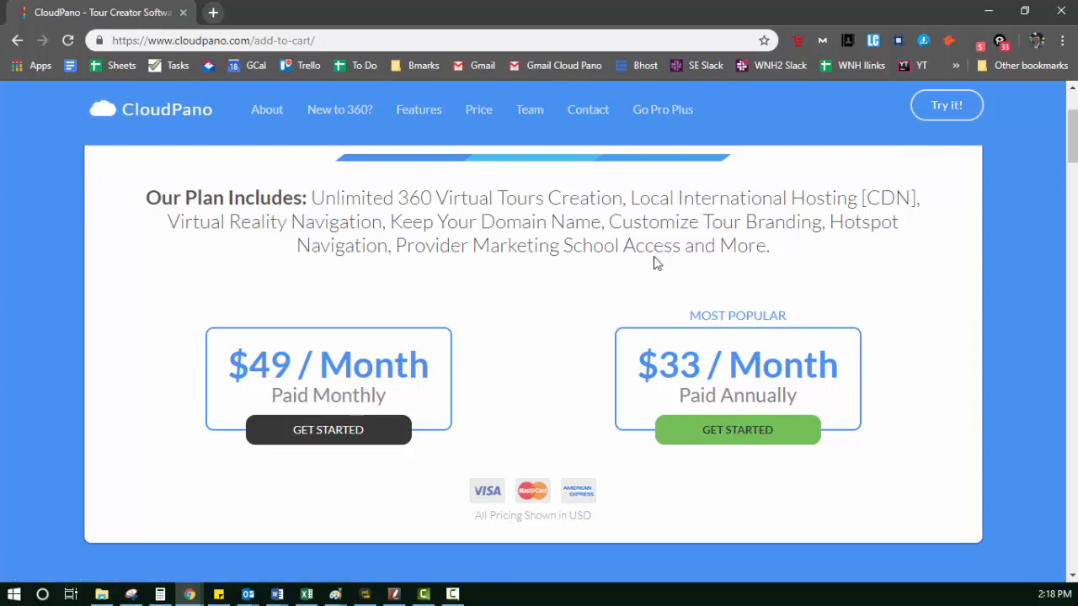
click(737, 430)
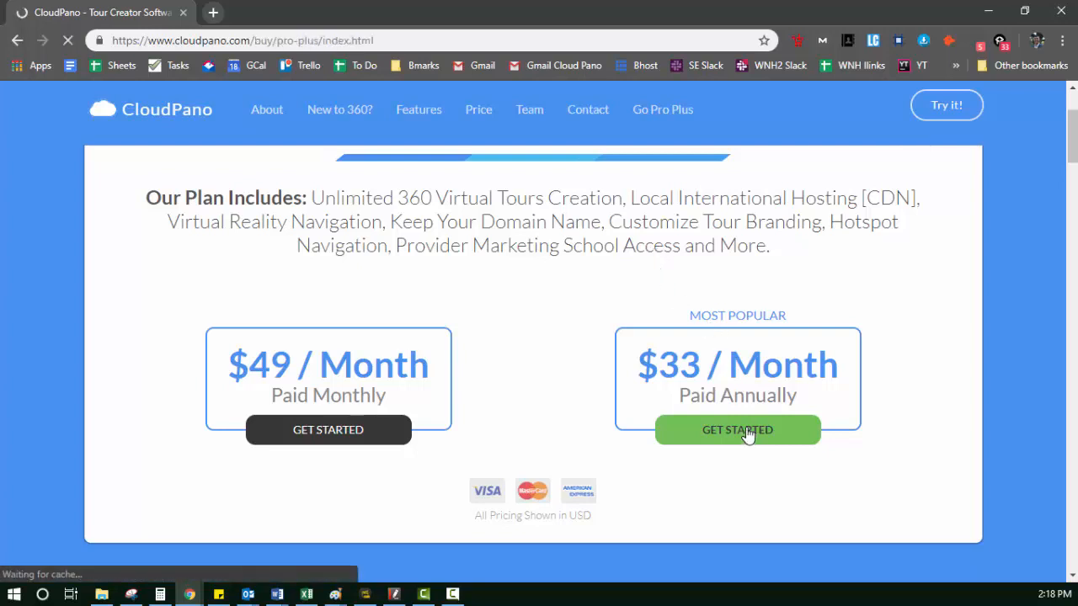
click(738, 430)
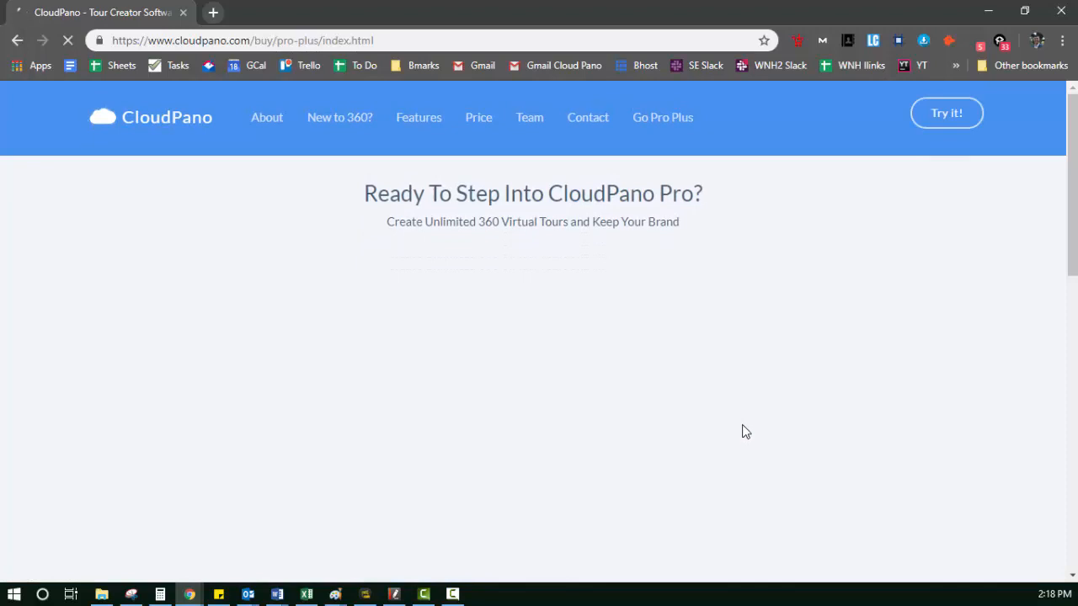